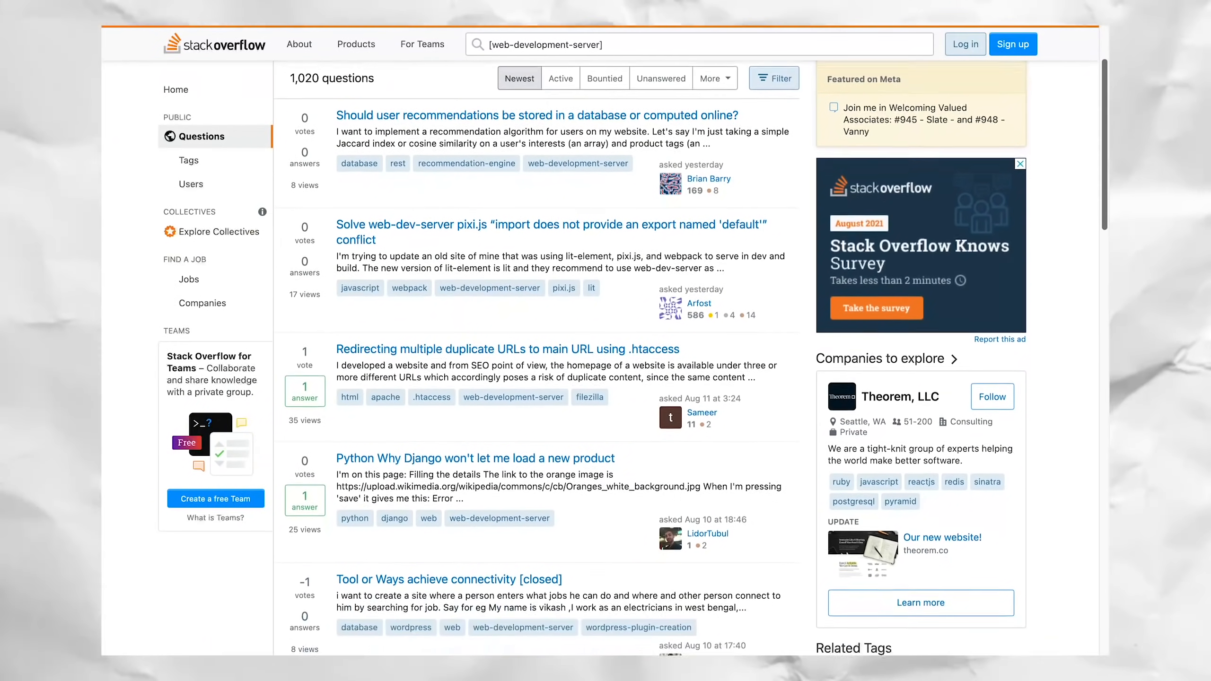
- Scroll the web-development-server feed and open 'Why Django won't let me load a new product'
scroll(down, 3)
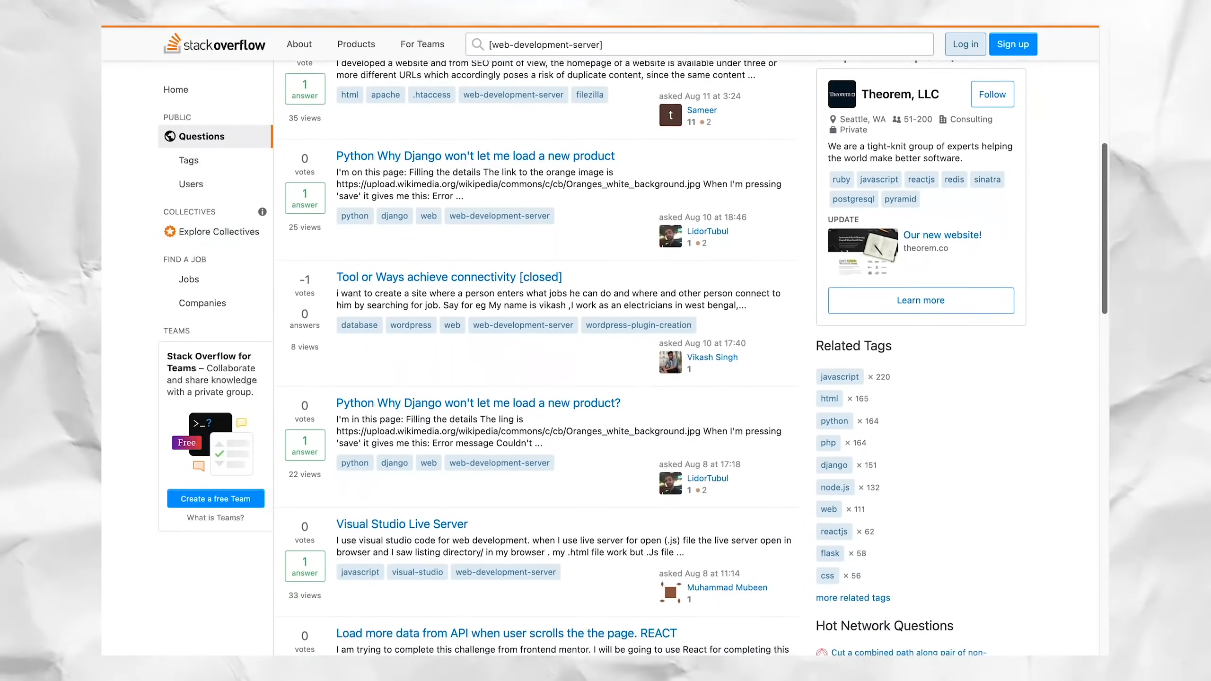
click(475, 156)
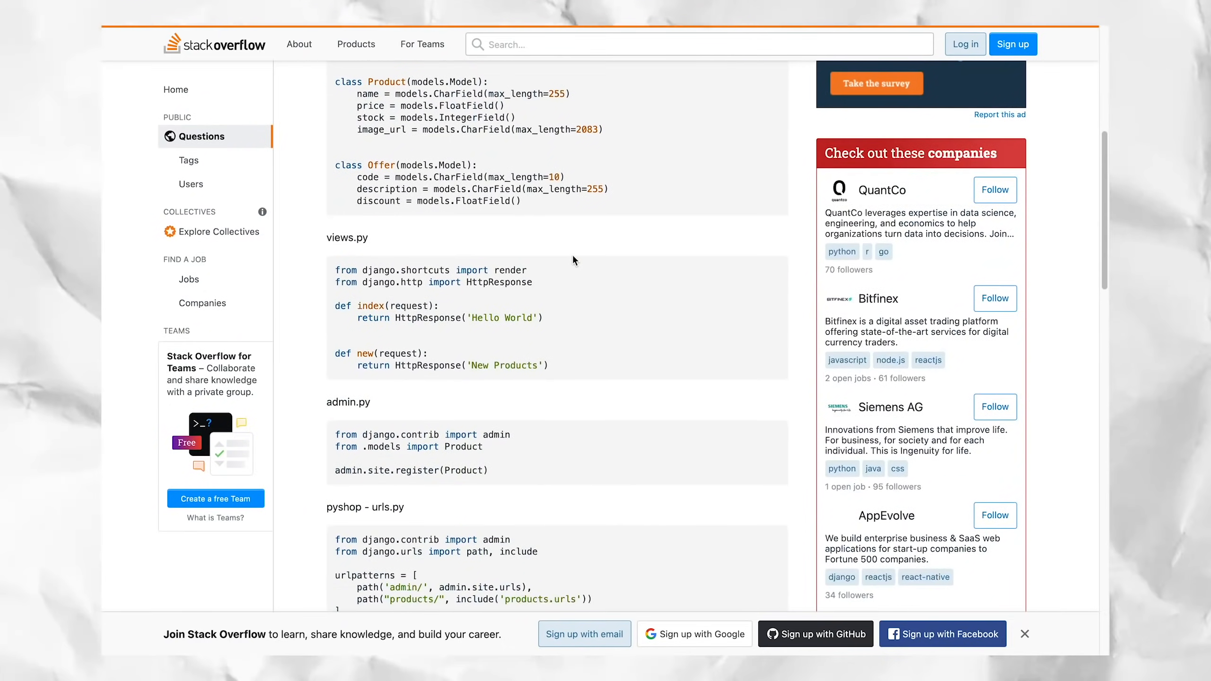
scroll(down, 3)
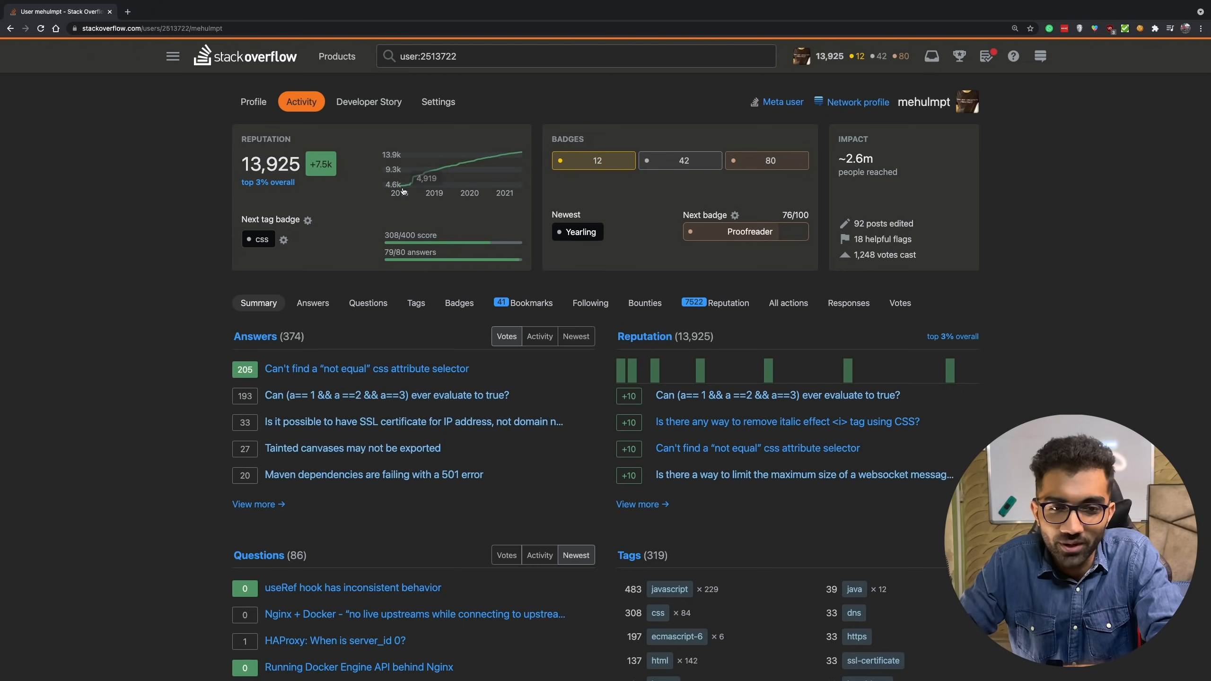
mouse_move(412, 185)
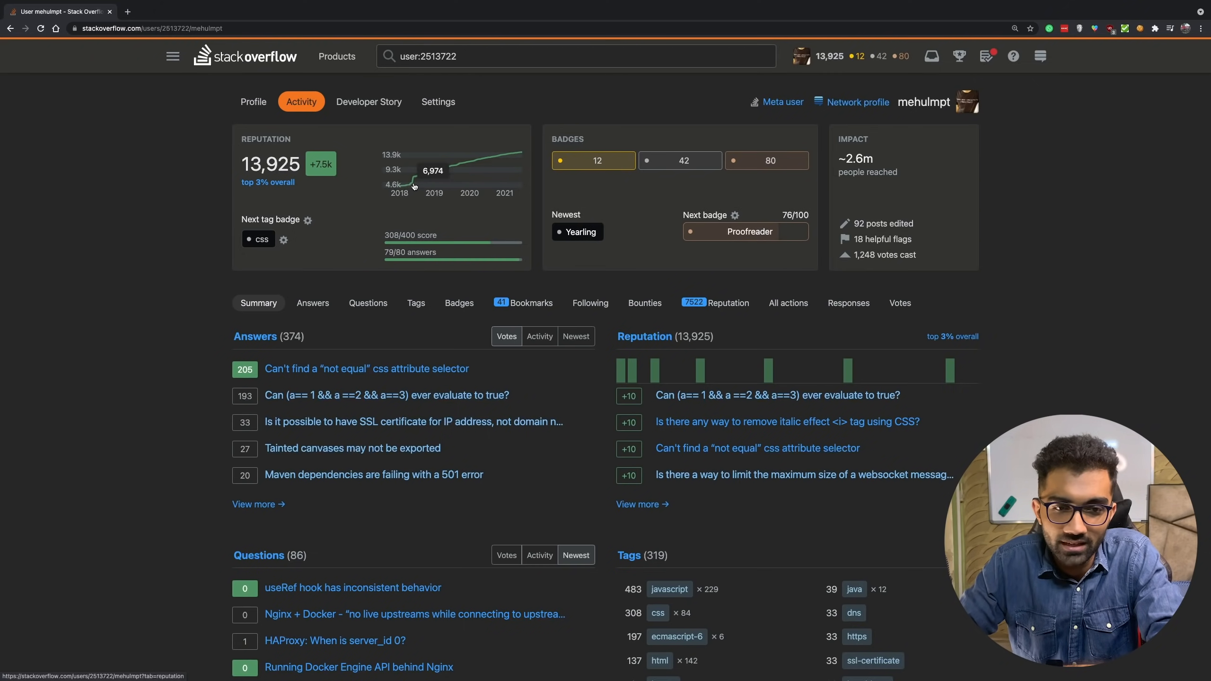
mouse_move(418, 182)
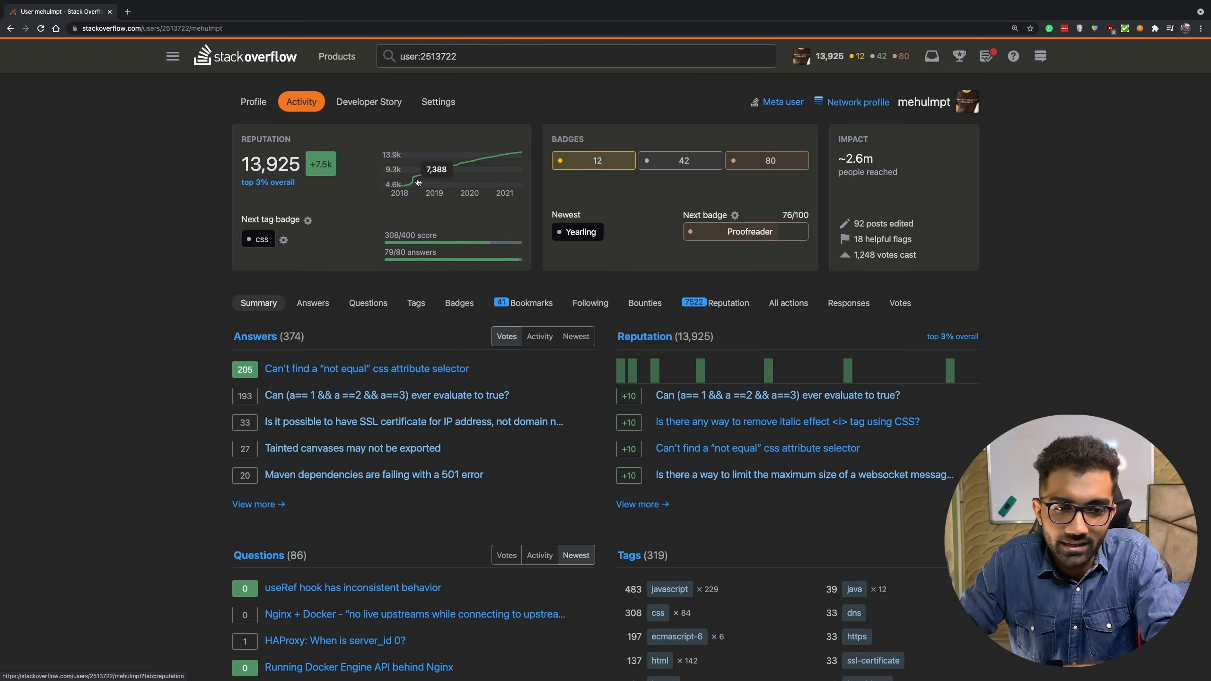
mouse_move(411, 186)
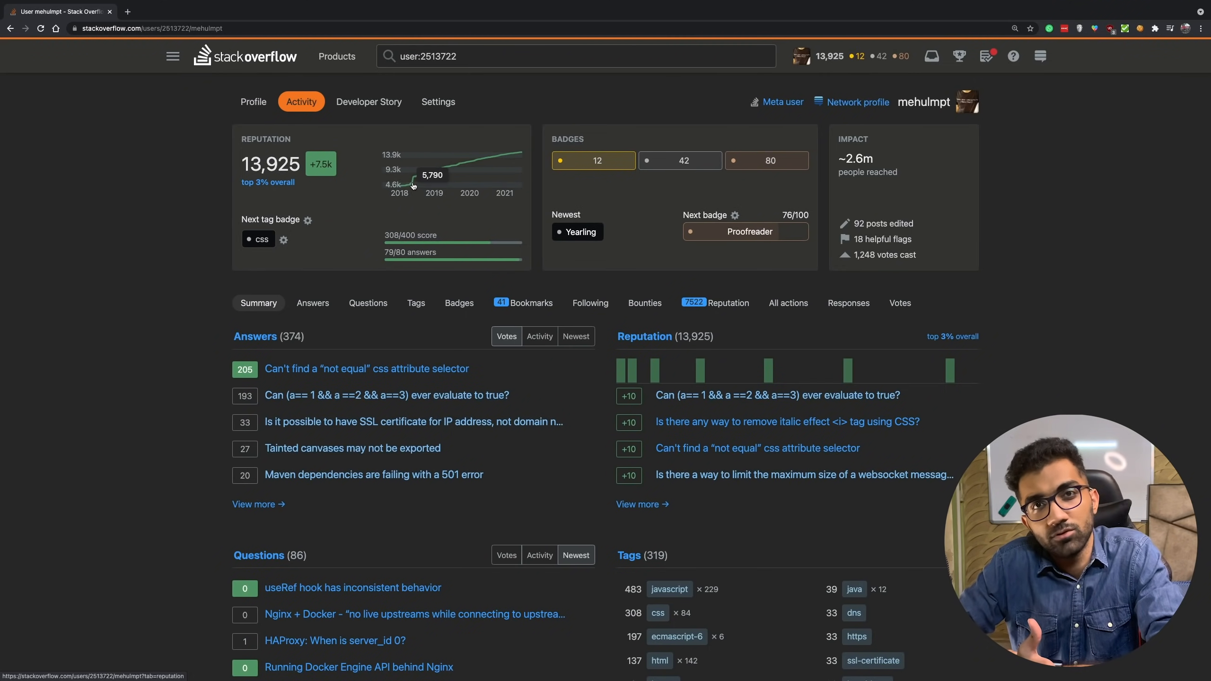
mouse_move(407, 179)
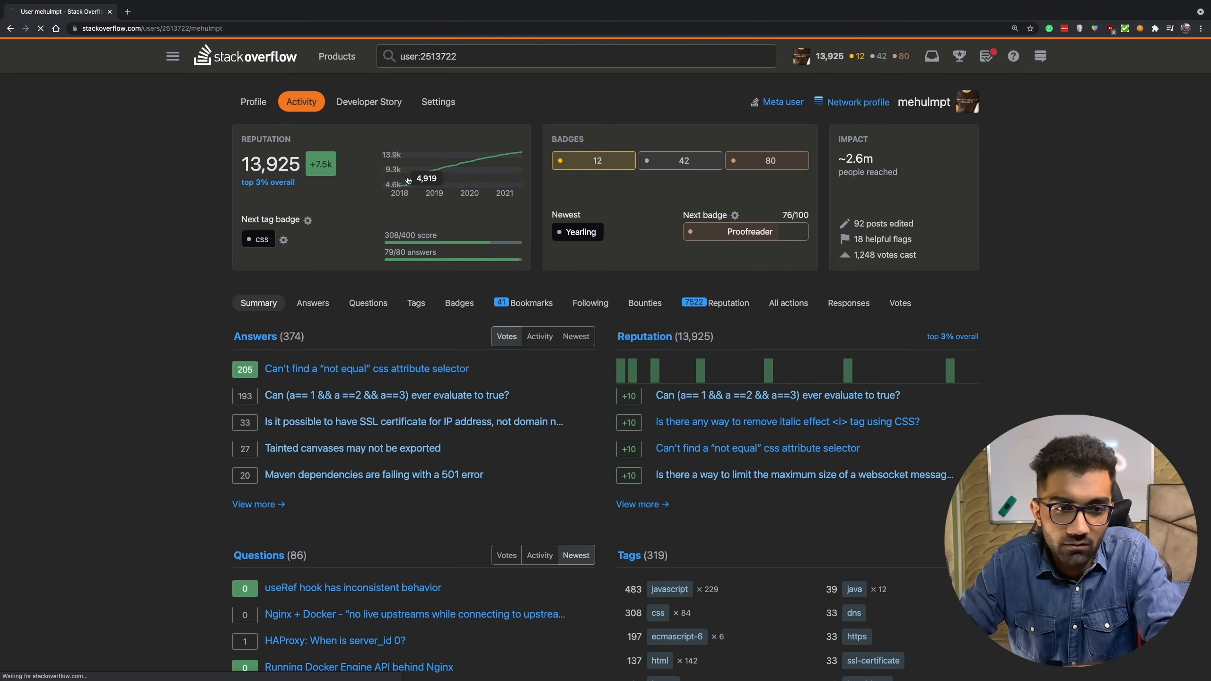
click(727, 303)
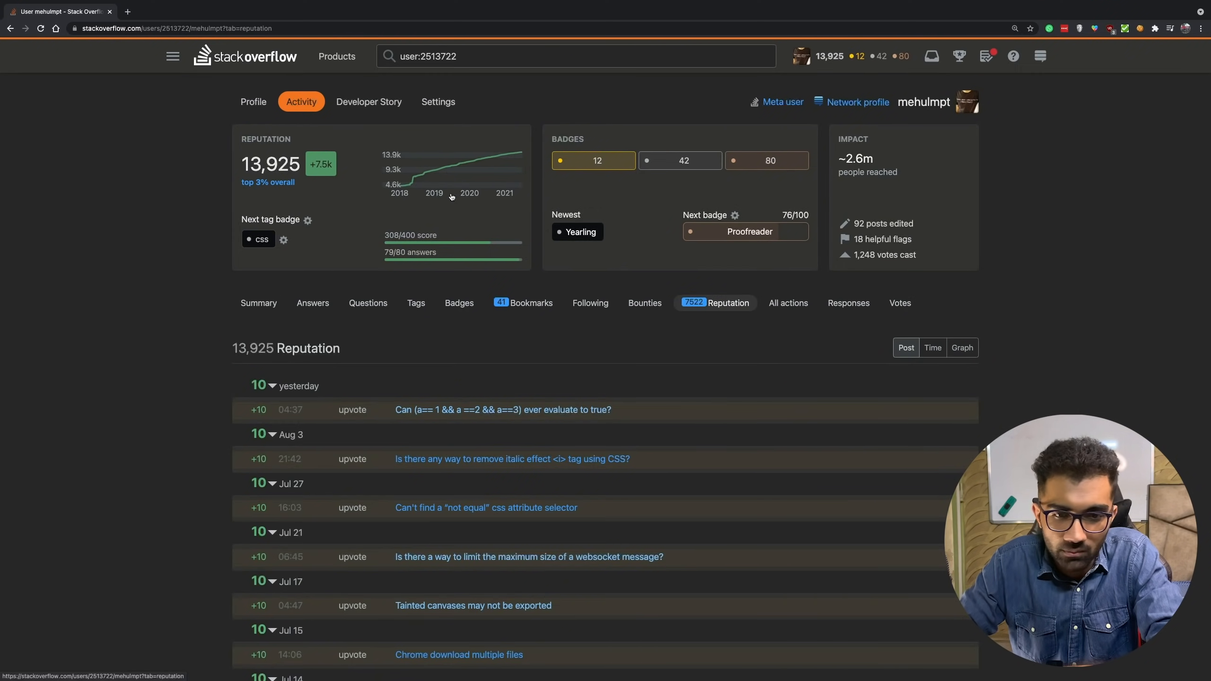
mouse_move(436, 170)
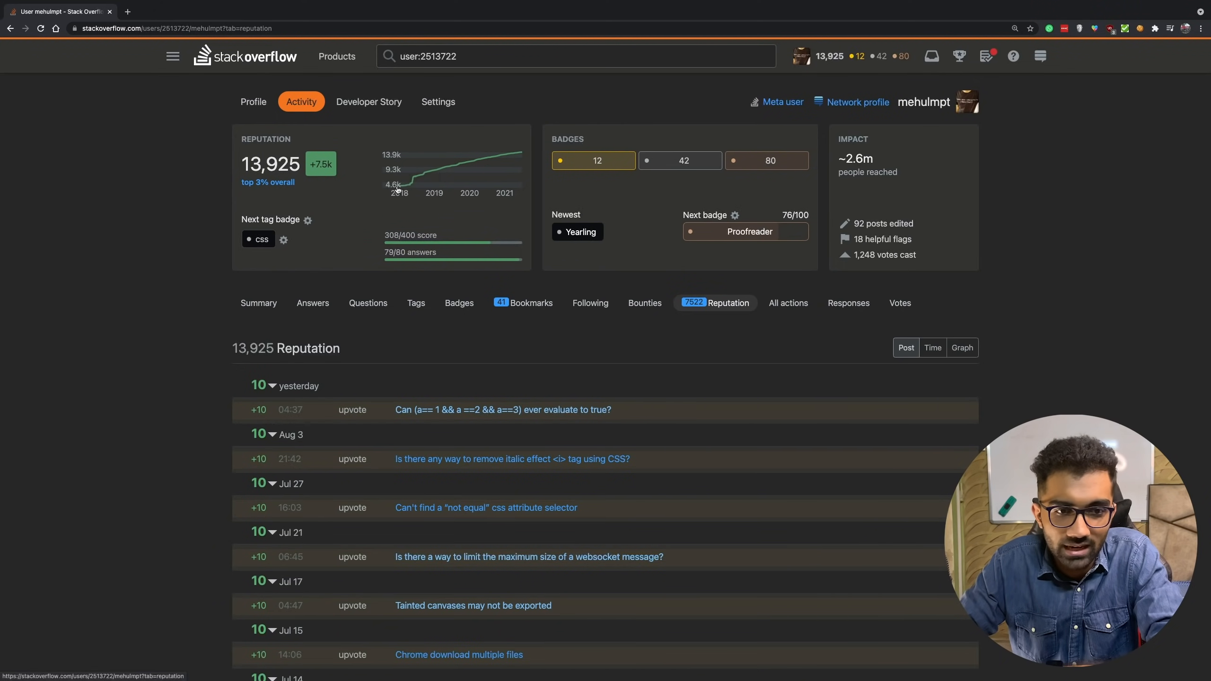
mouse_move(493, 158)
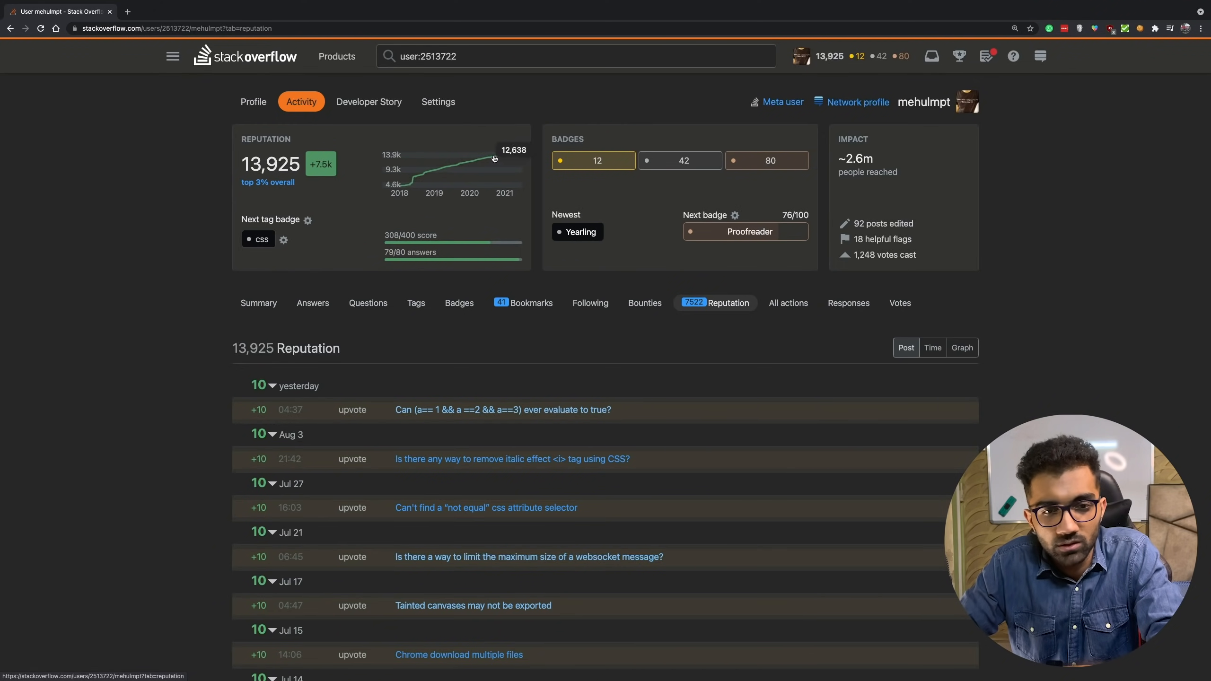
mouse_move(448, 168)
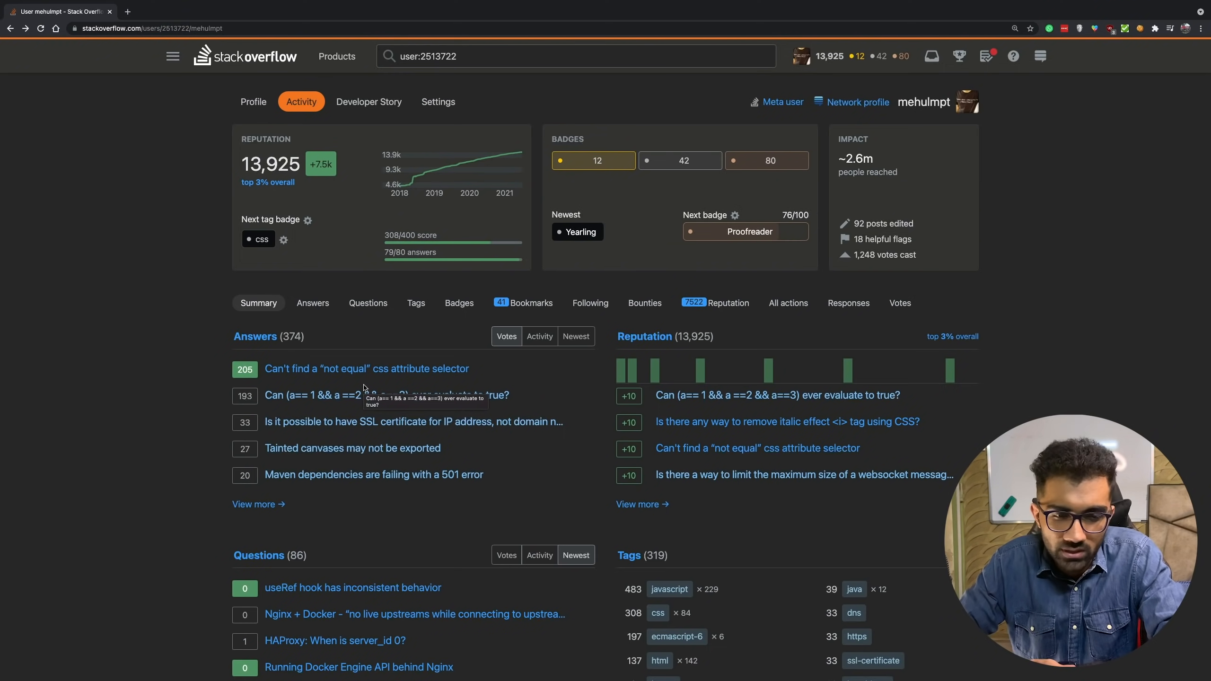
mouse_move(394, 390)
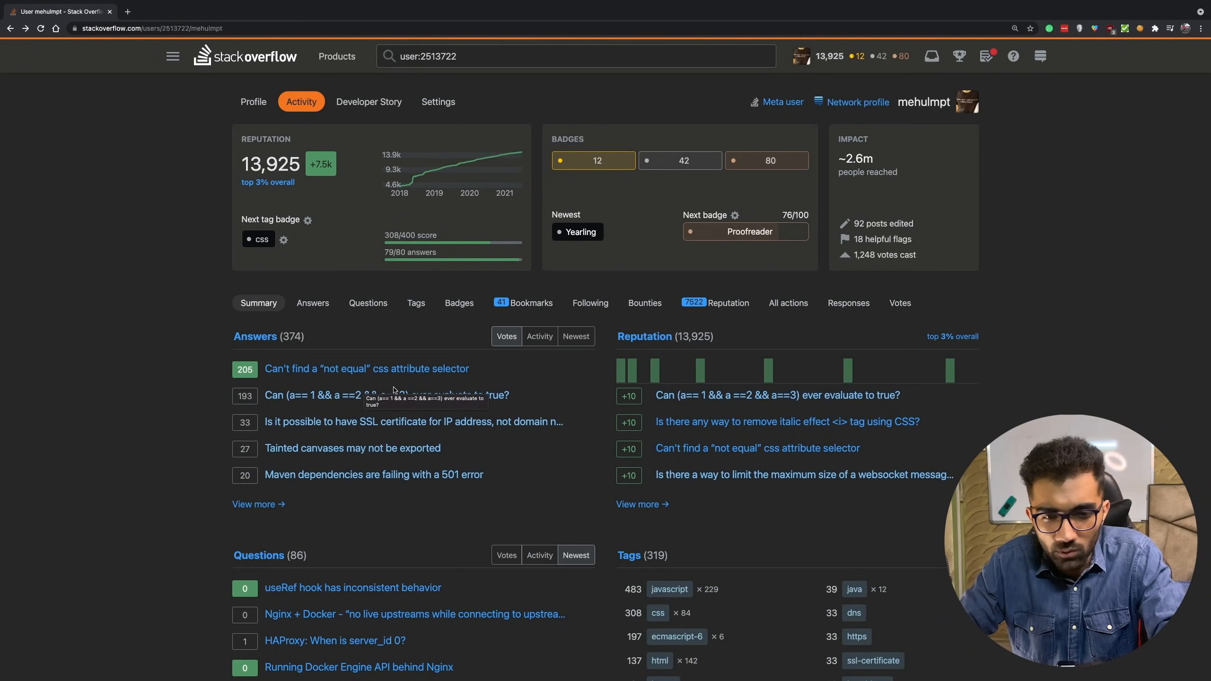
- Sort the profile's Questions panel by Votes, putting the 135-vote React Native question first
scroll(down, 3)
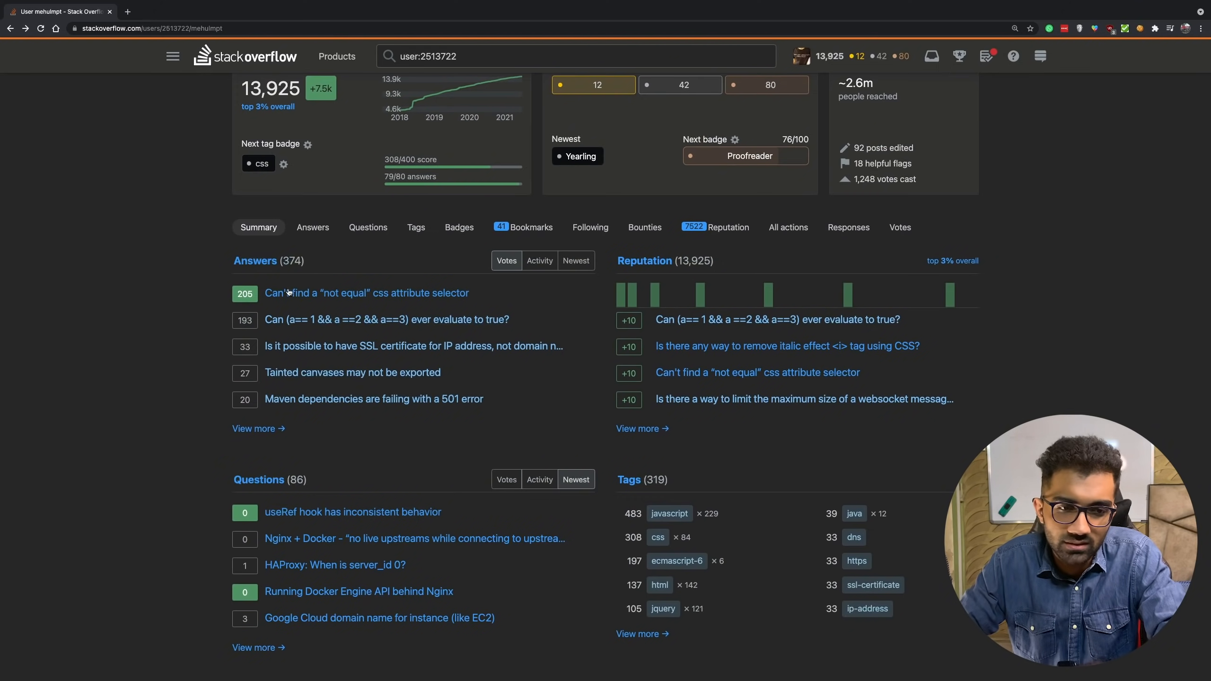
mouse_move(260, 480)
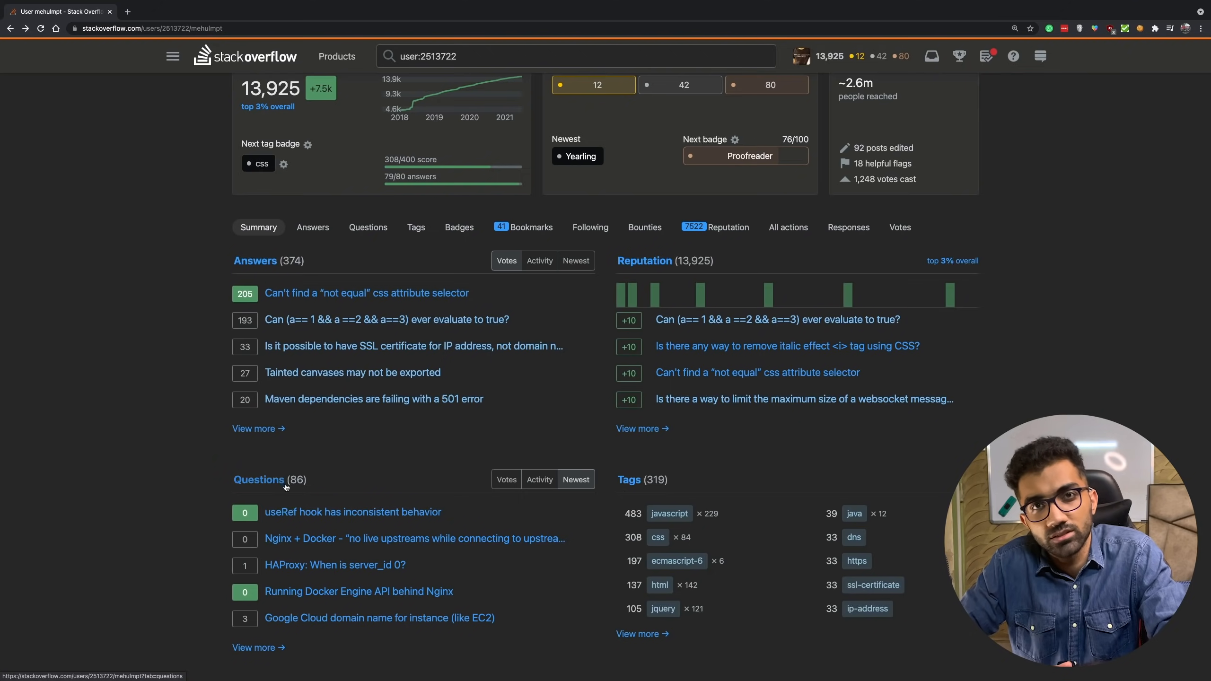
click(507, 479)
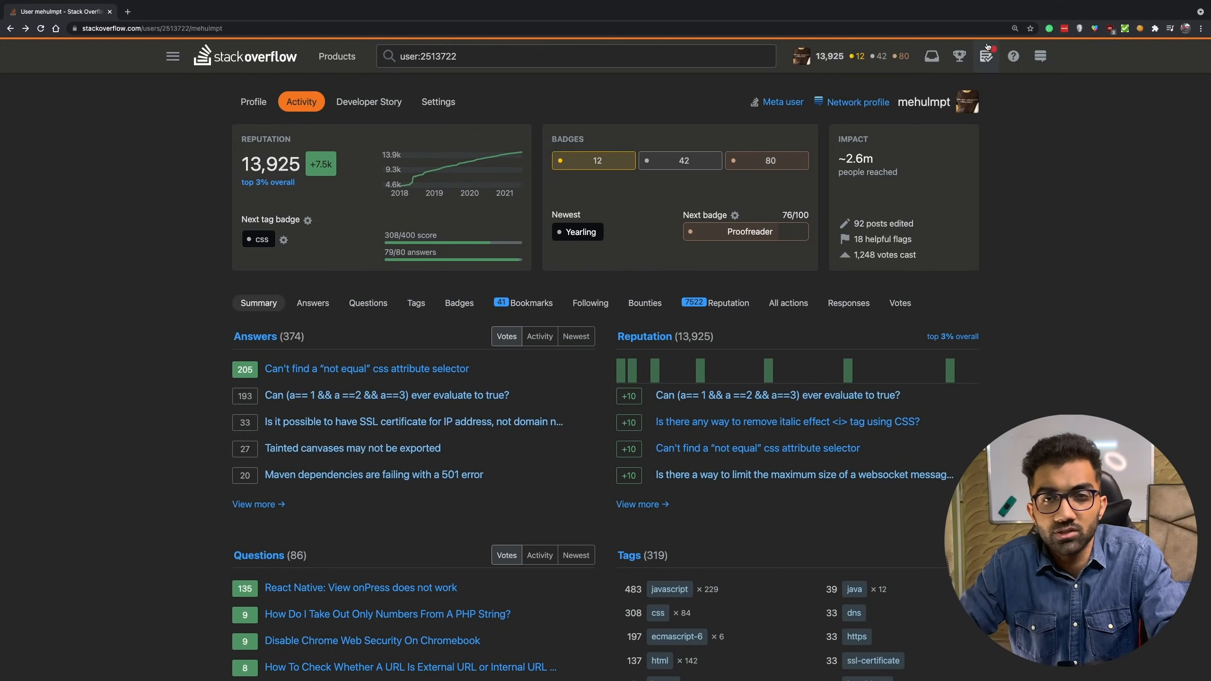
- Show the Review Queues list with close votes, reopen votes, suggested edits, first posts and triage
click(986, 56)
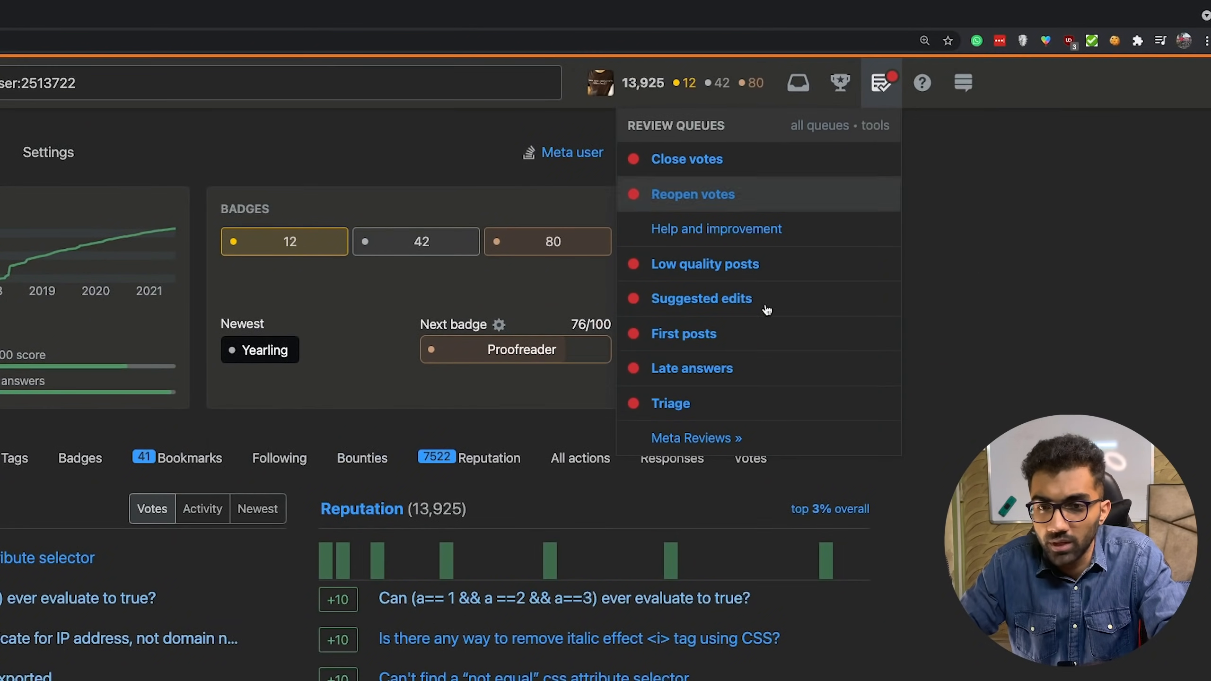
mouse_move(826, 383)
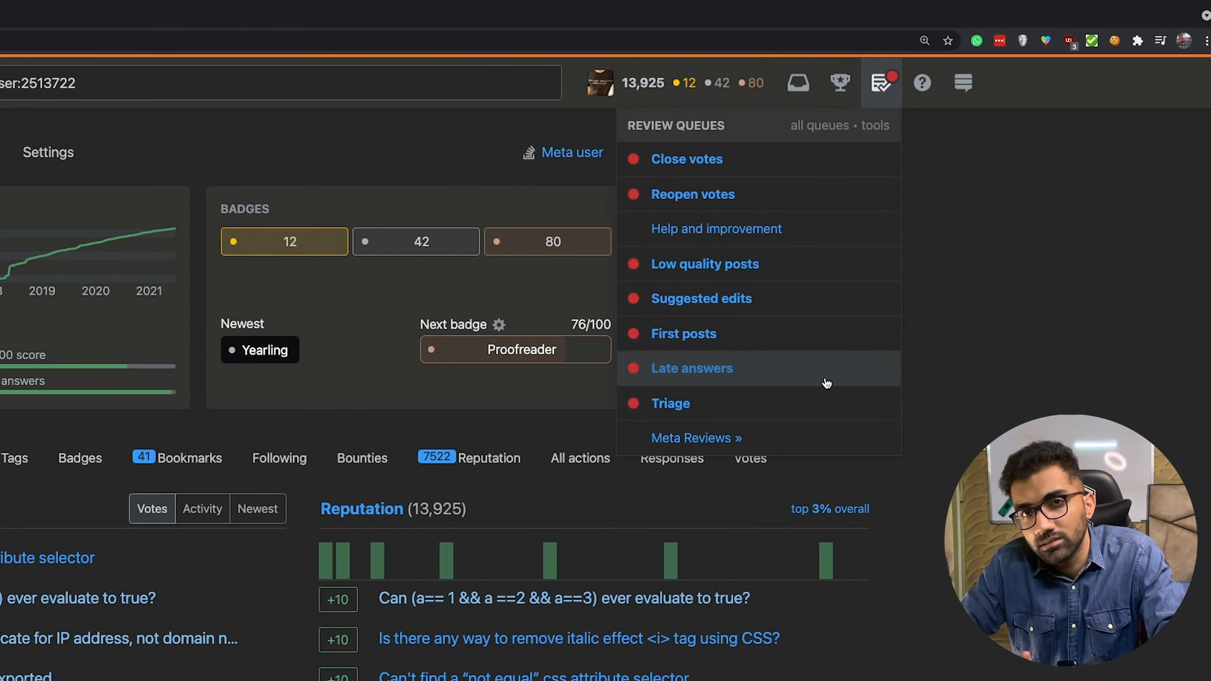
mouse_move(807, 334)
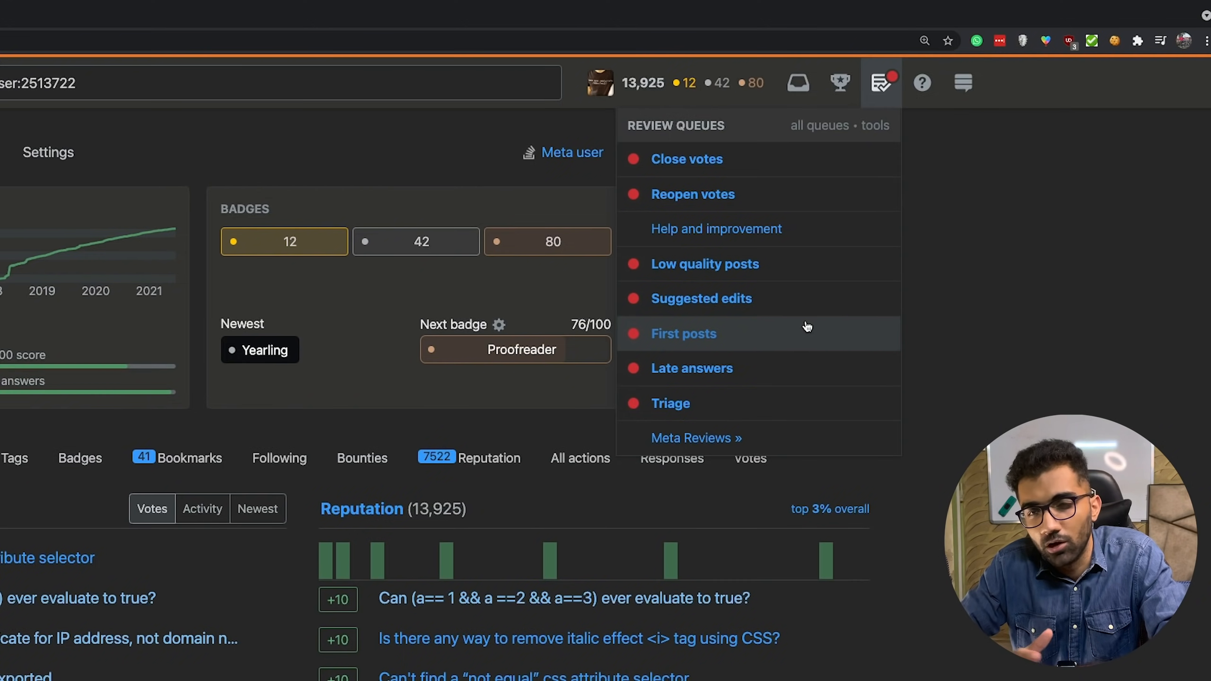
mouse_move(799, 298)
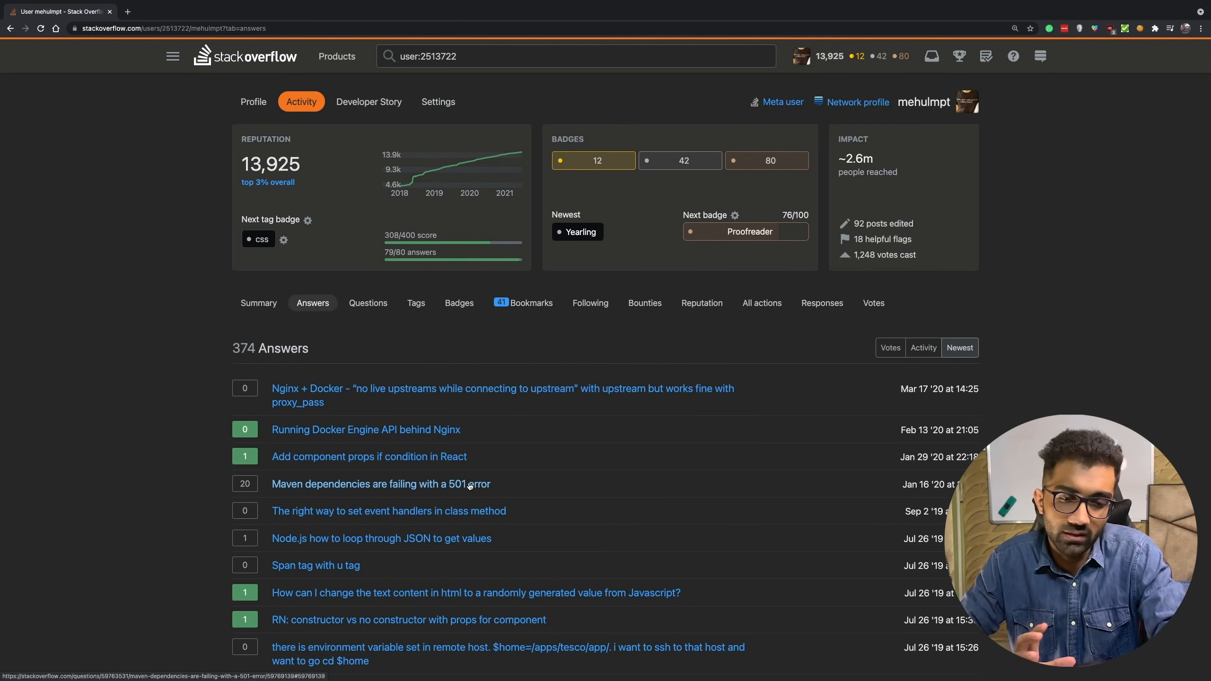
- Scroll down the feed and open the question on styling placeholder text with CSS
scroll(down, 3)
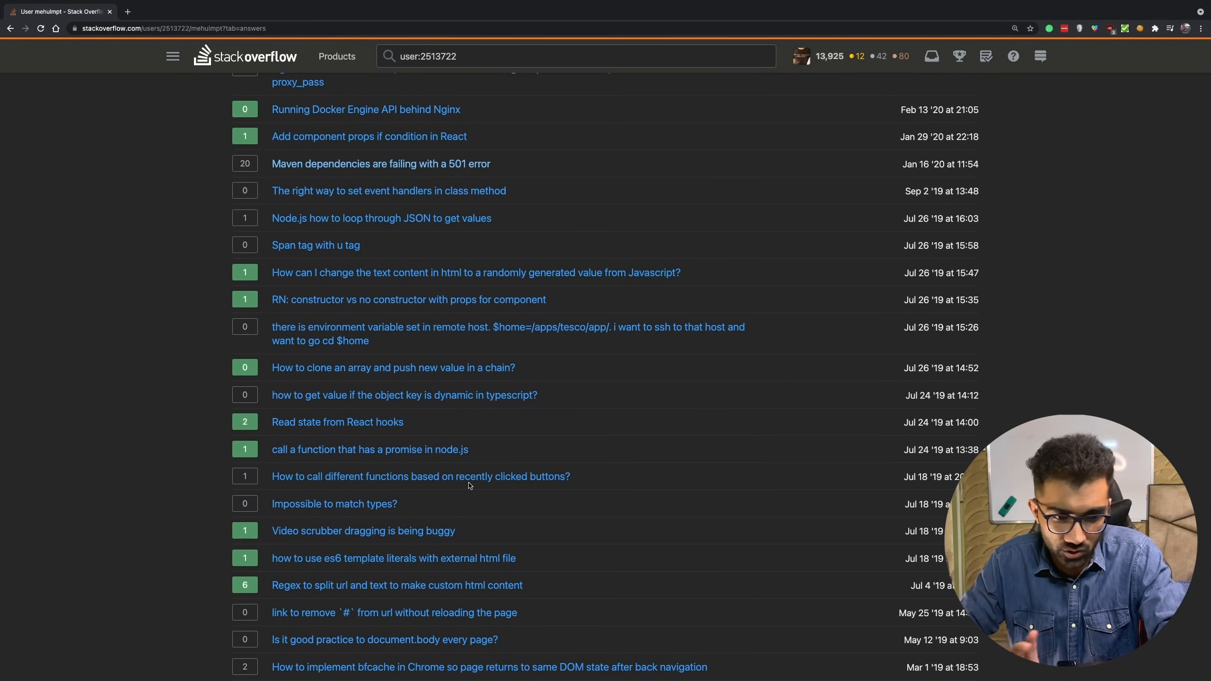
scroll(down, 3)
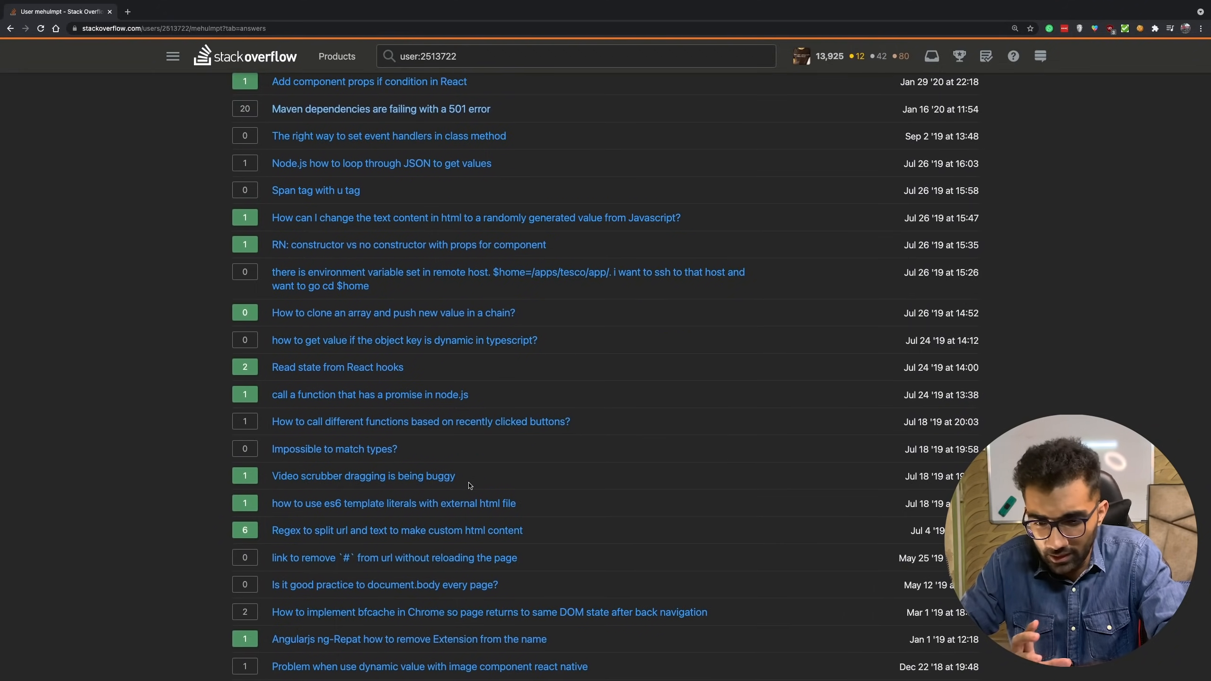
scroll(down, 3)
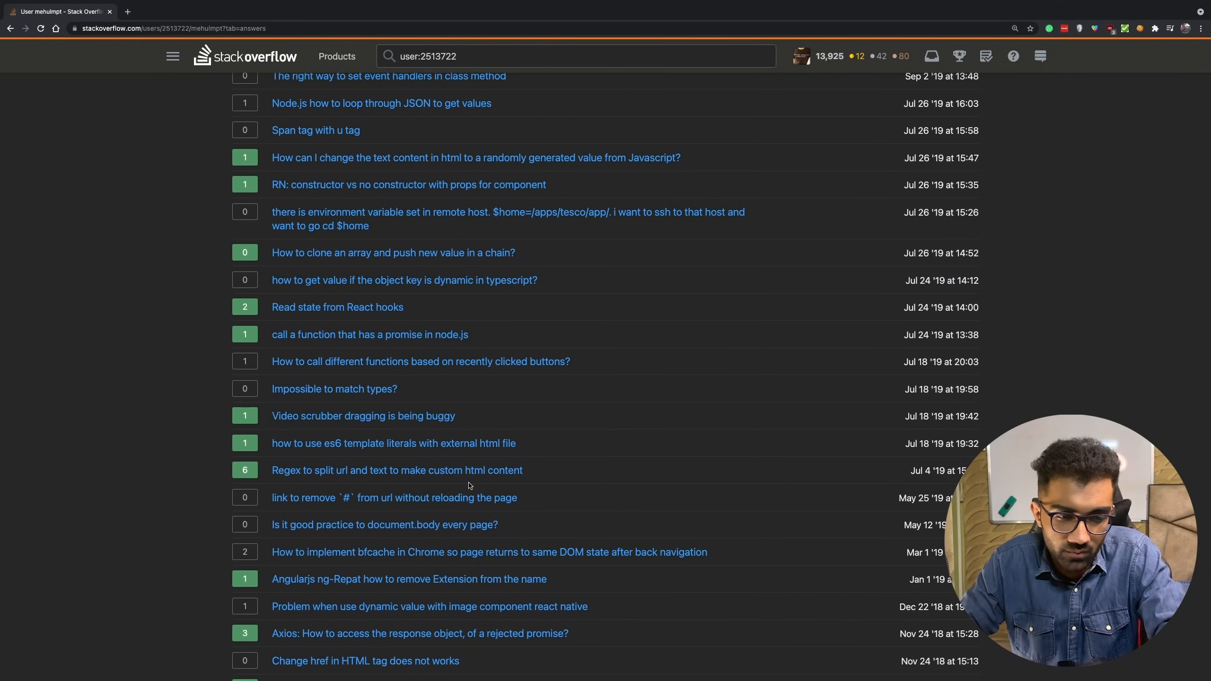
scroll(down, 3)
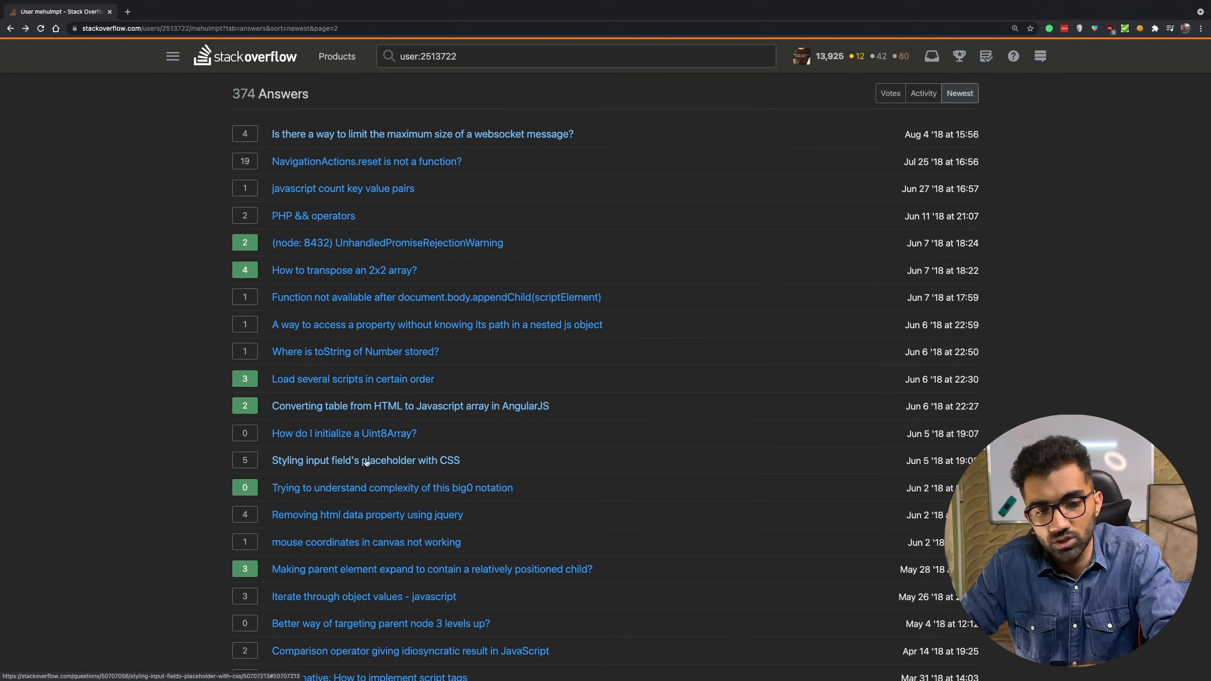
click(365, 460)
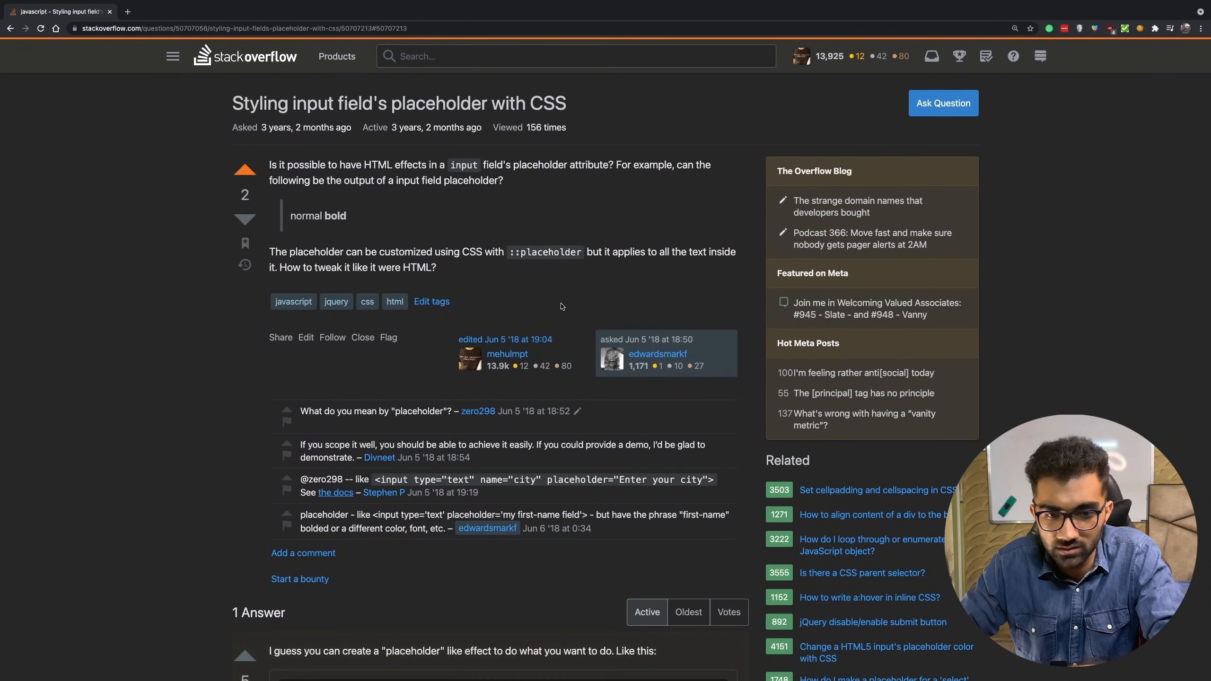
mouse_move(505, 340)
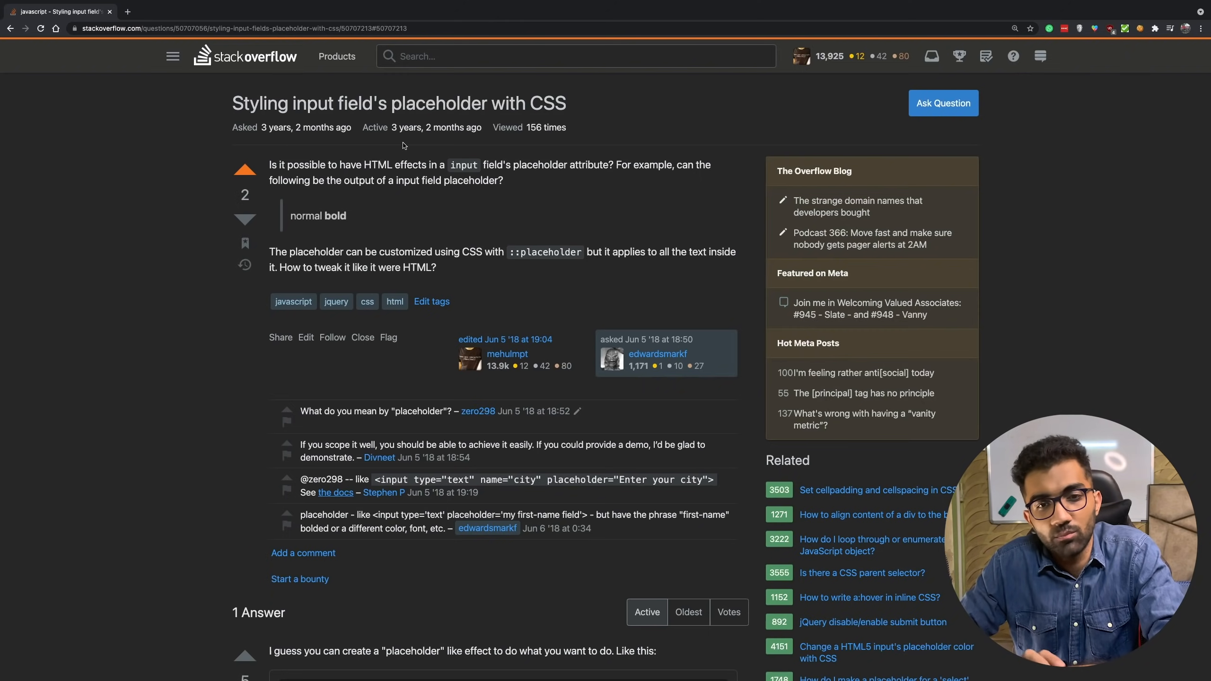
- Read through the placeholder CSS question and its single answer
scroll(down, 3)
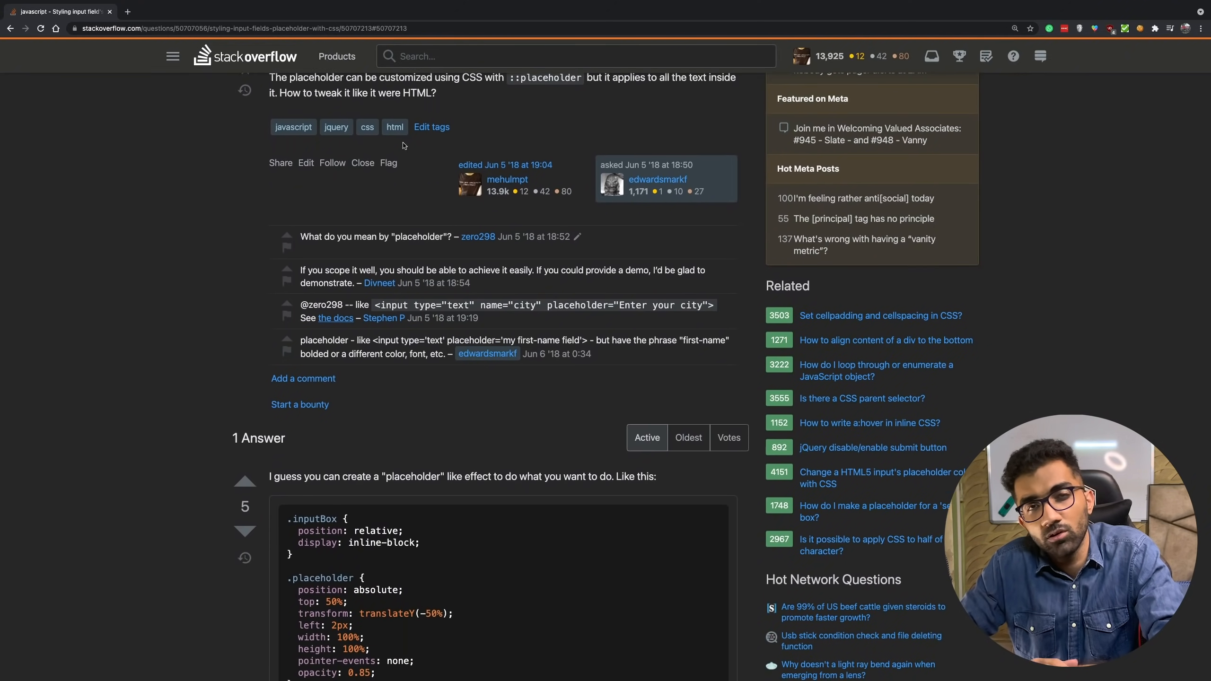
scroll(down, 3)
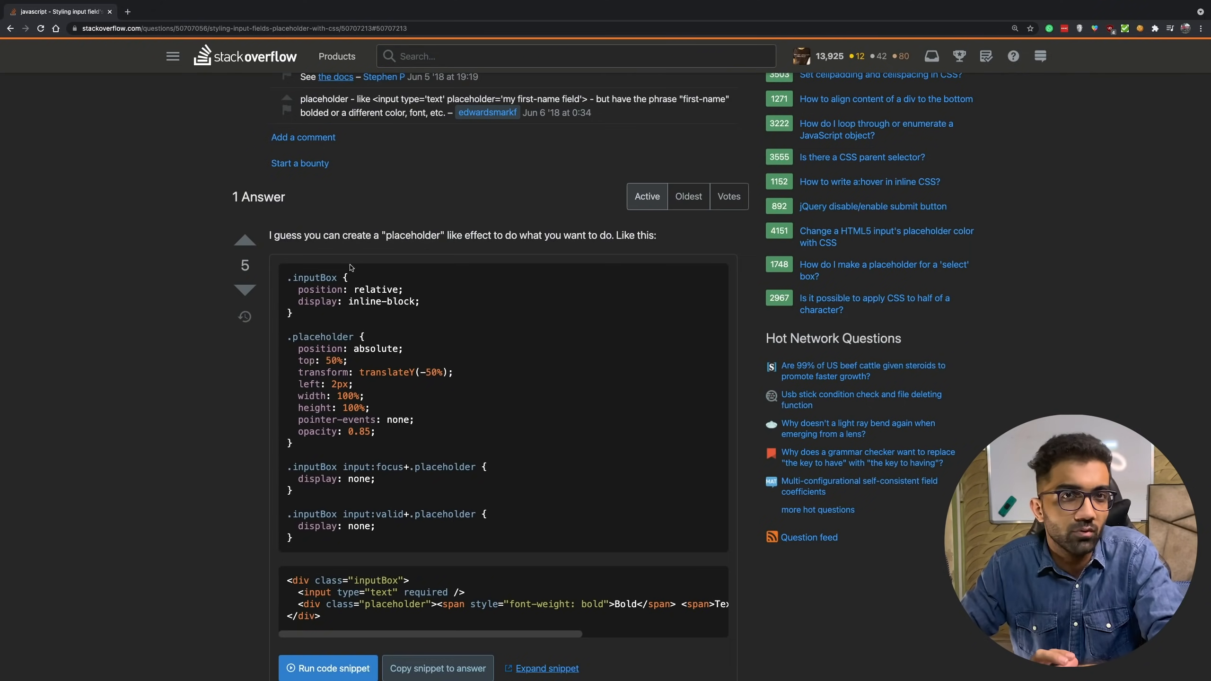
scroll(down, 3)
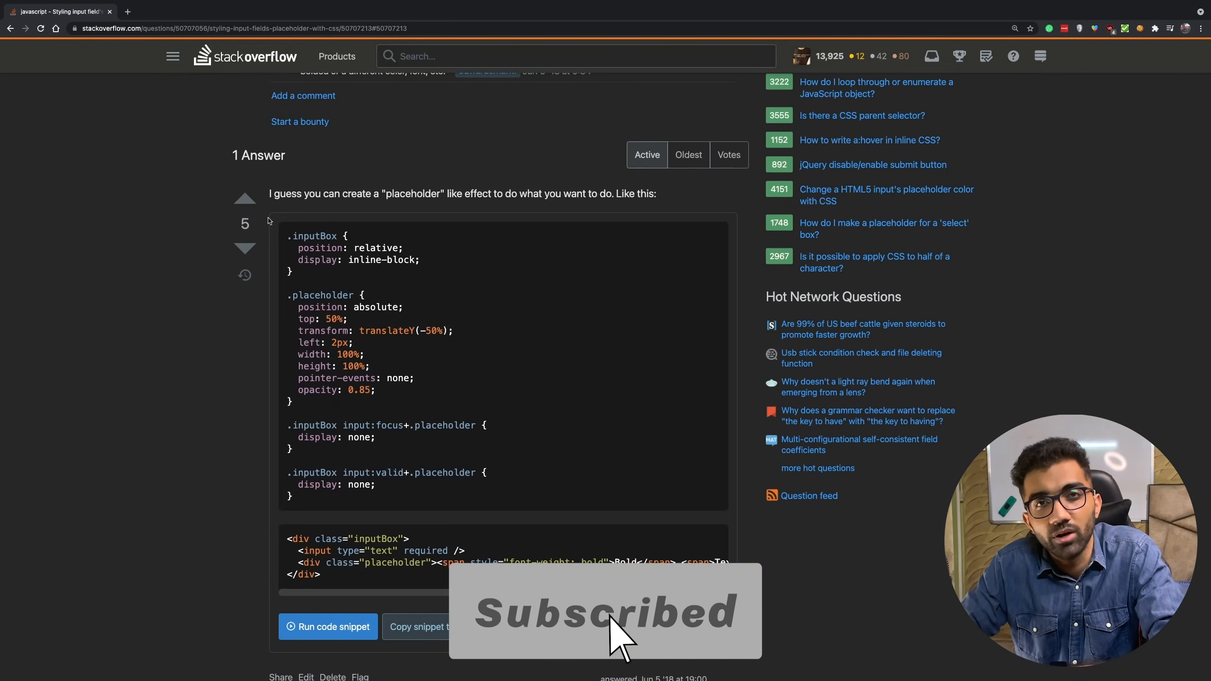
scroll(up, 3)
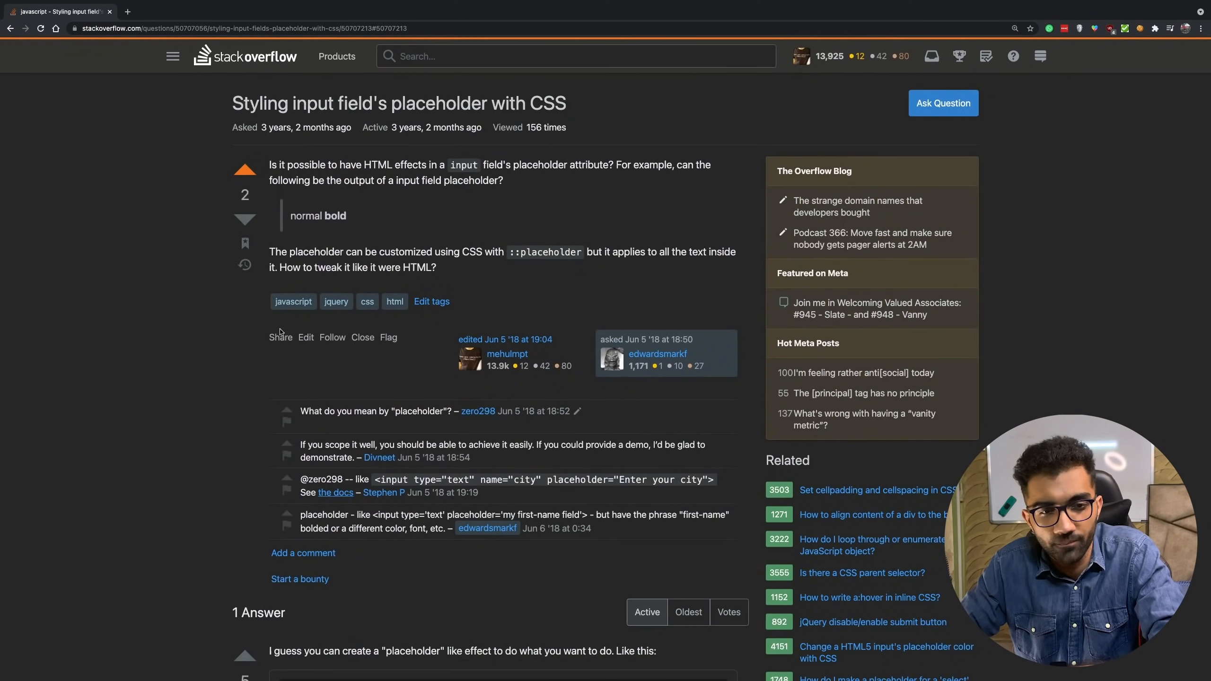
scroll(down, 3)
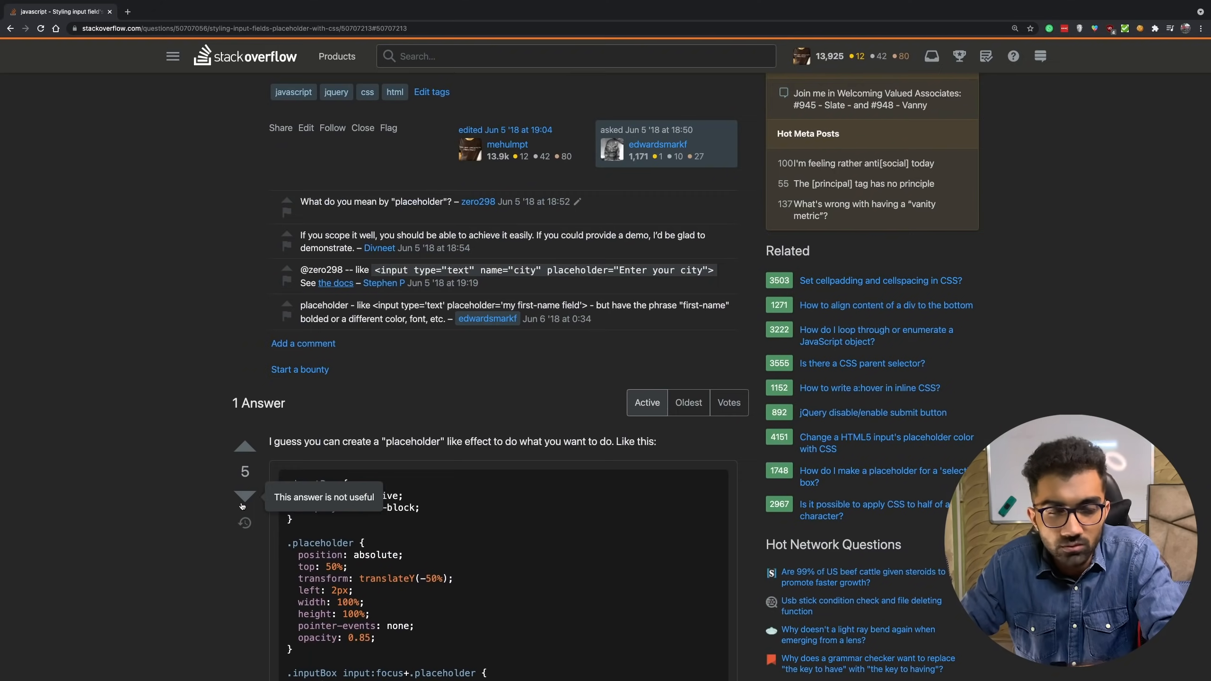
scroll(down, 3)
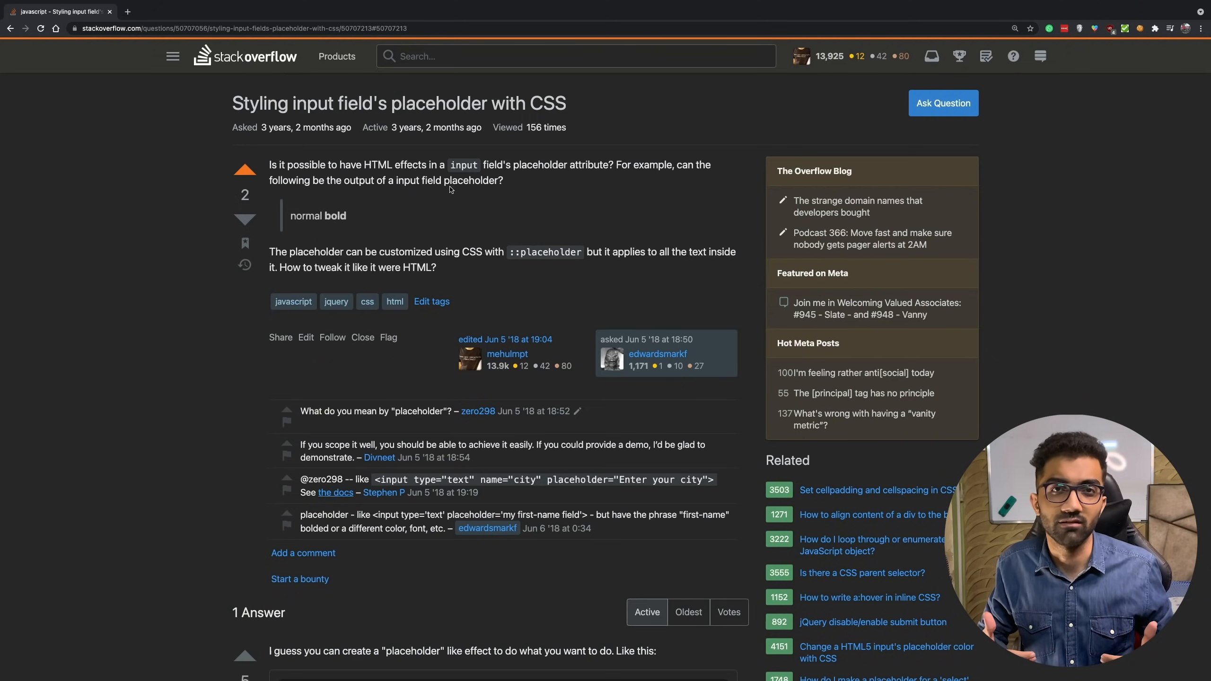
scroll(down, 3)
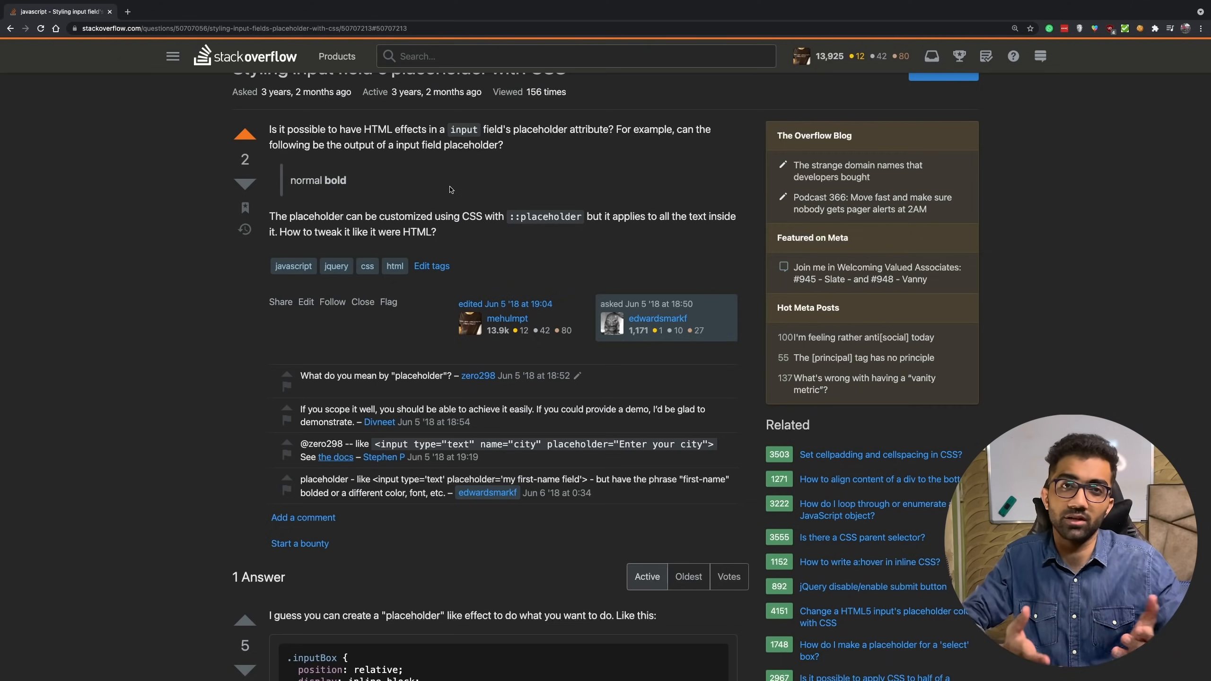
scroll(down, 3)
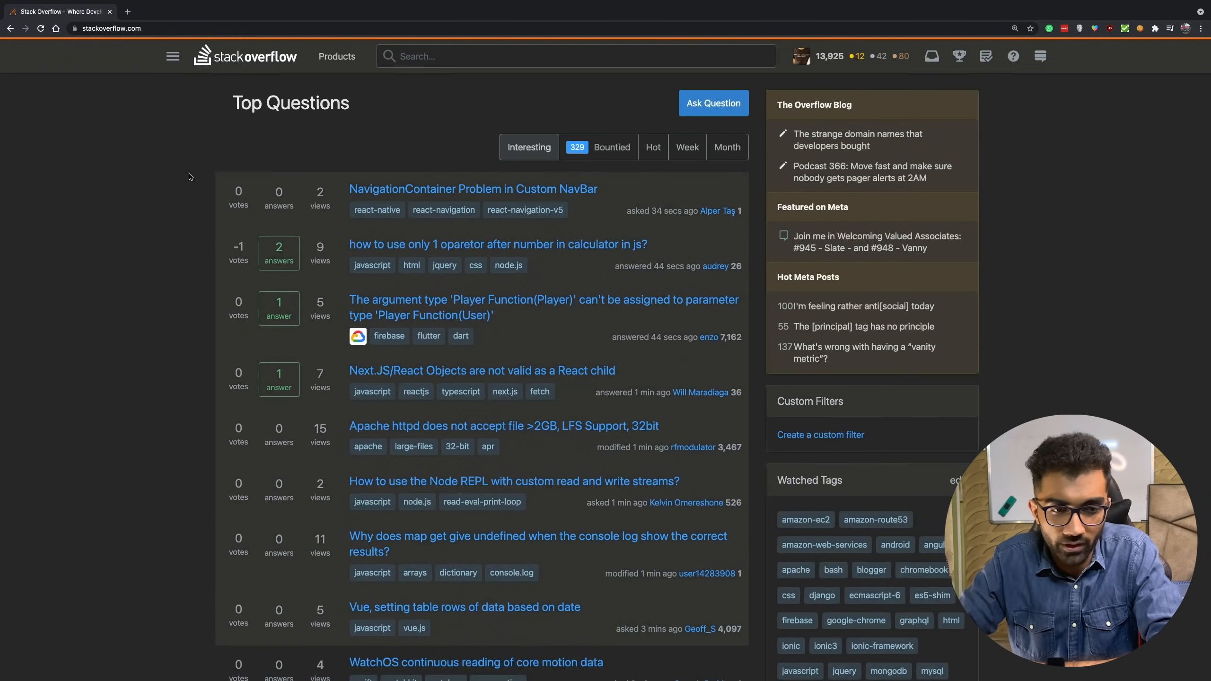
- Open All Questions on Newest (over 21.5 million questions) and scroll through recent posts
click(172, 56)
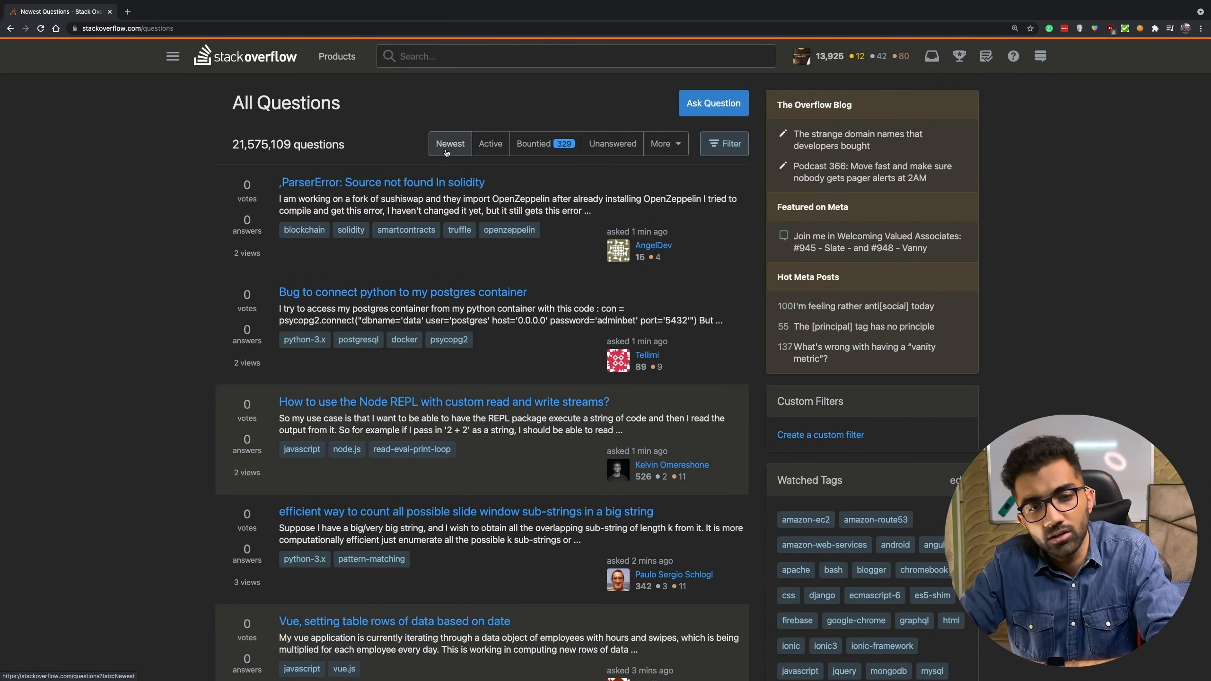
scroll(down, 3)
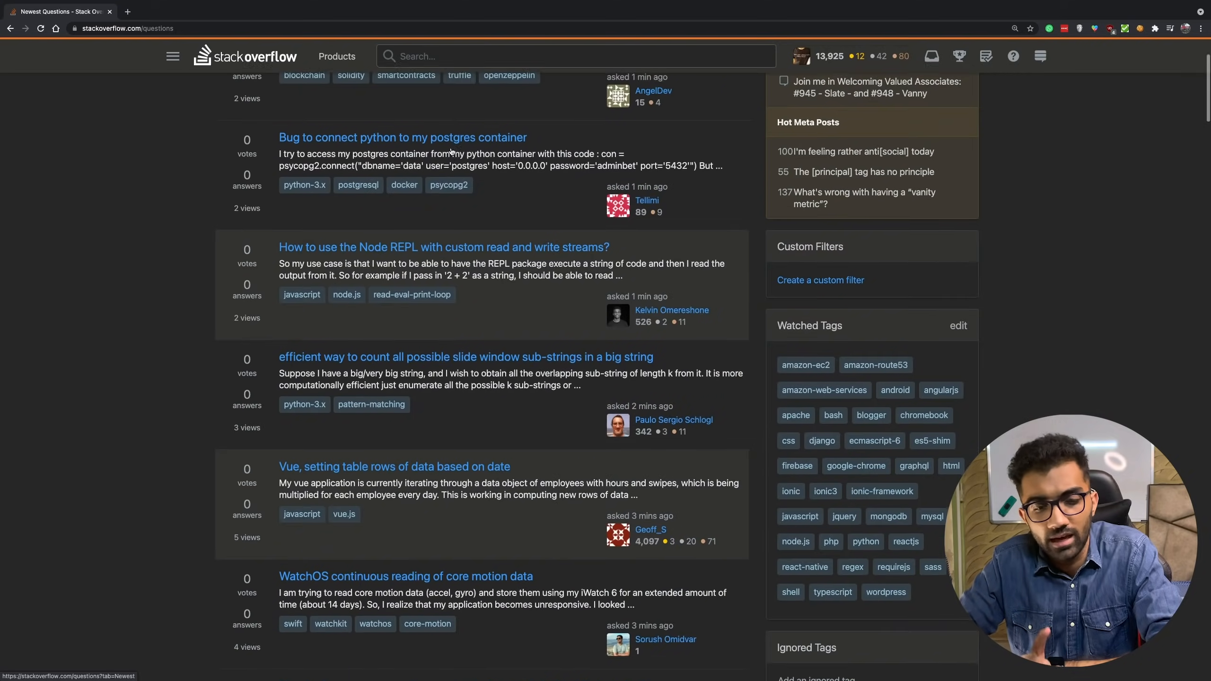
scroll(down, 3)
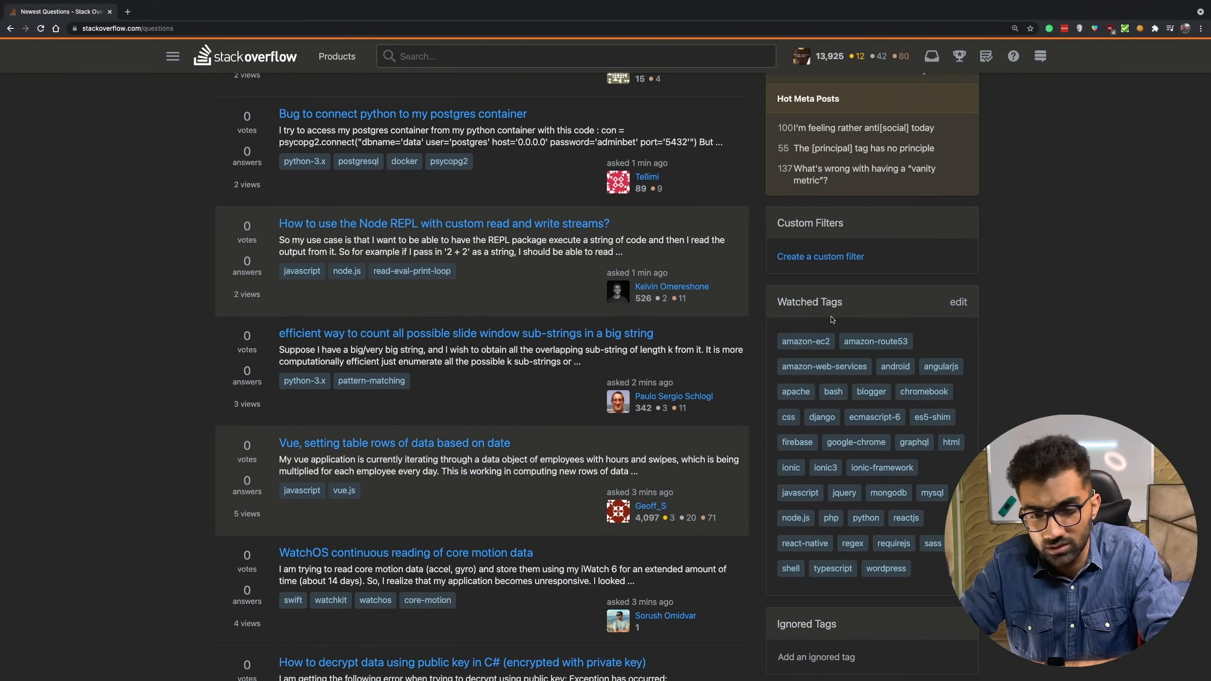
mouse_move(943, 318)
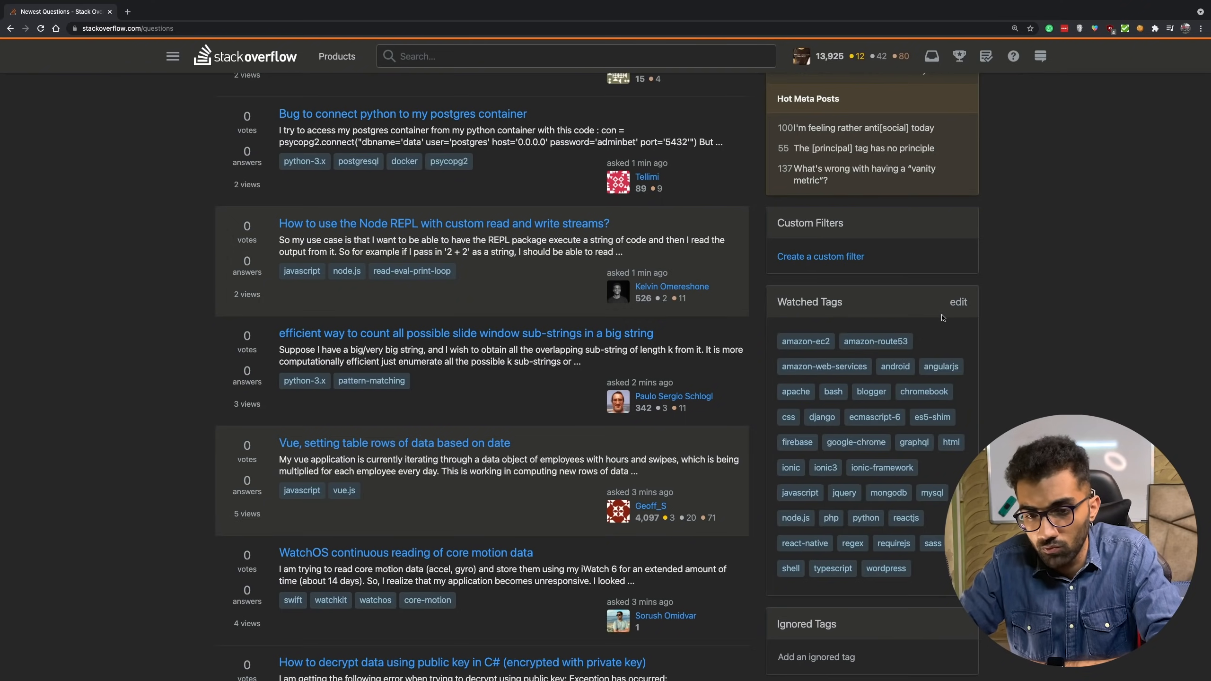
mouse_move(859, 584)
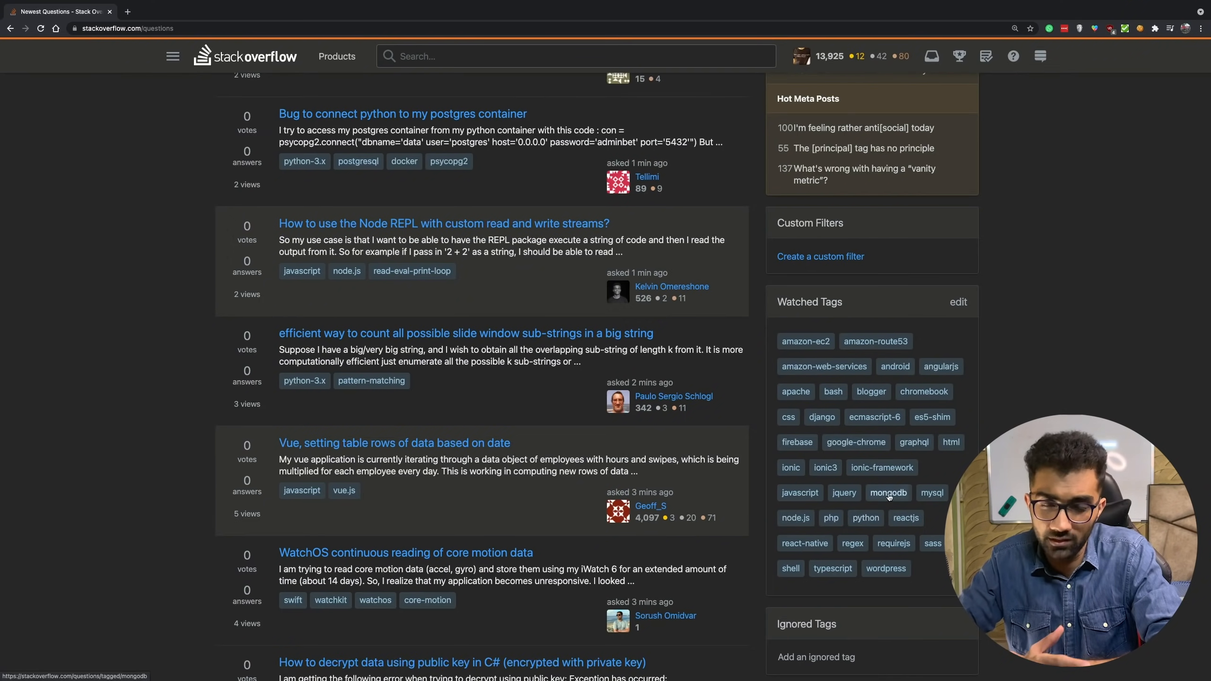
mouse_move(824, 366)
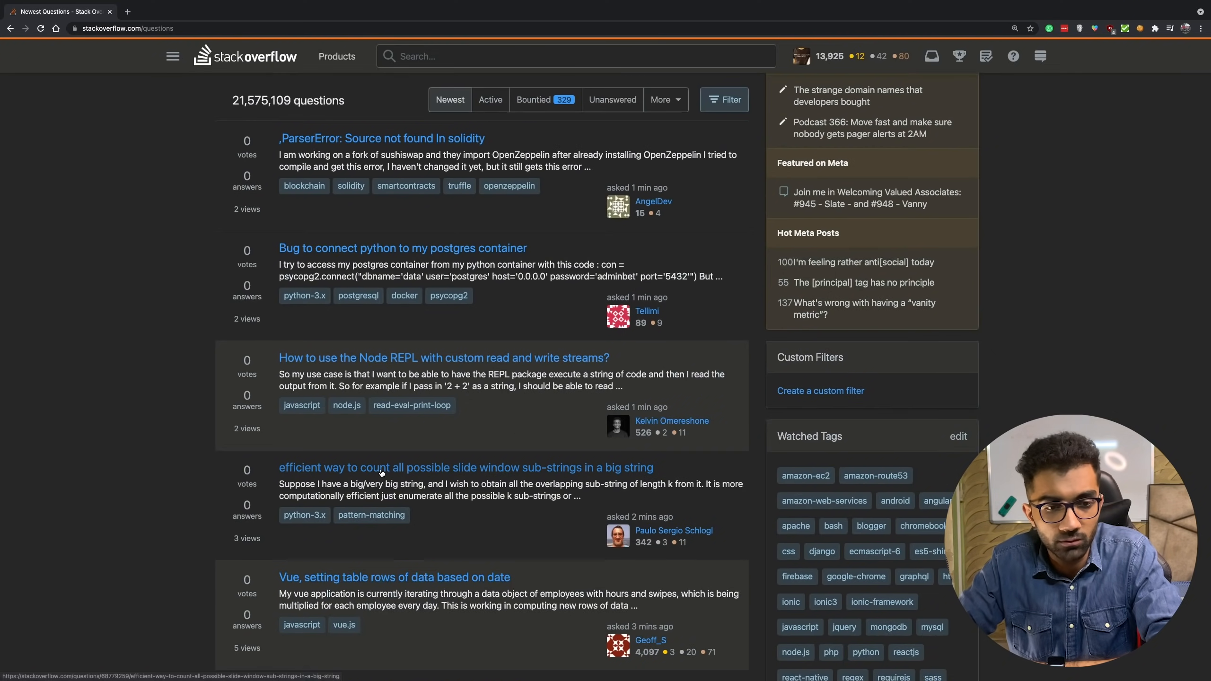
scroll(down, 3)
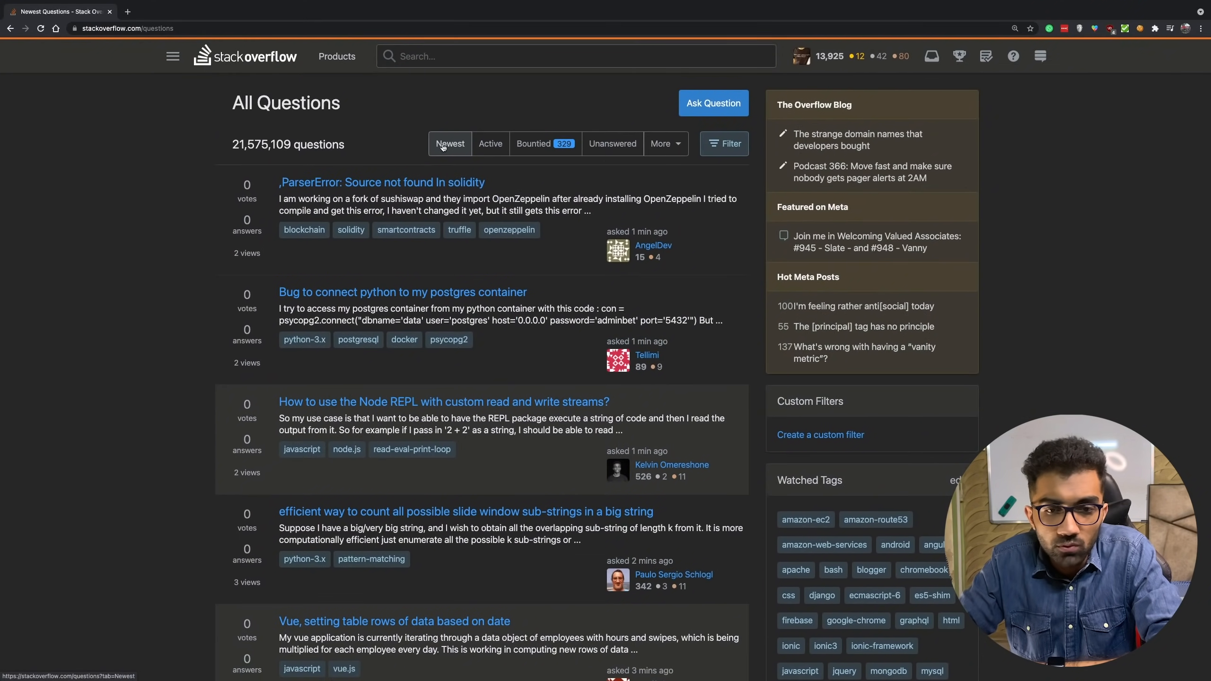
mouse_move(579, 415)
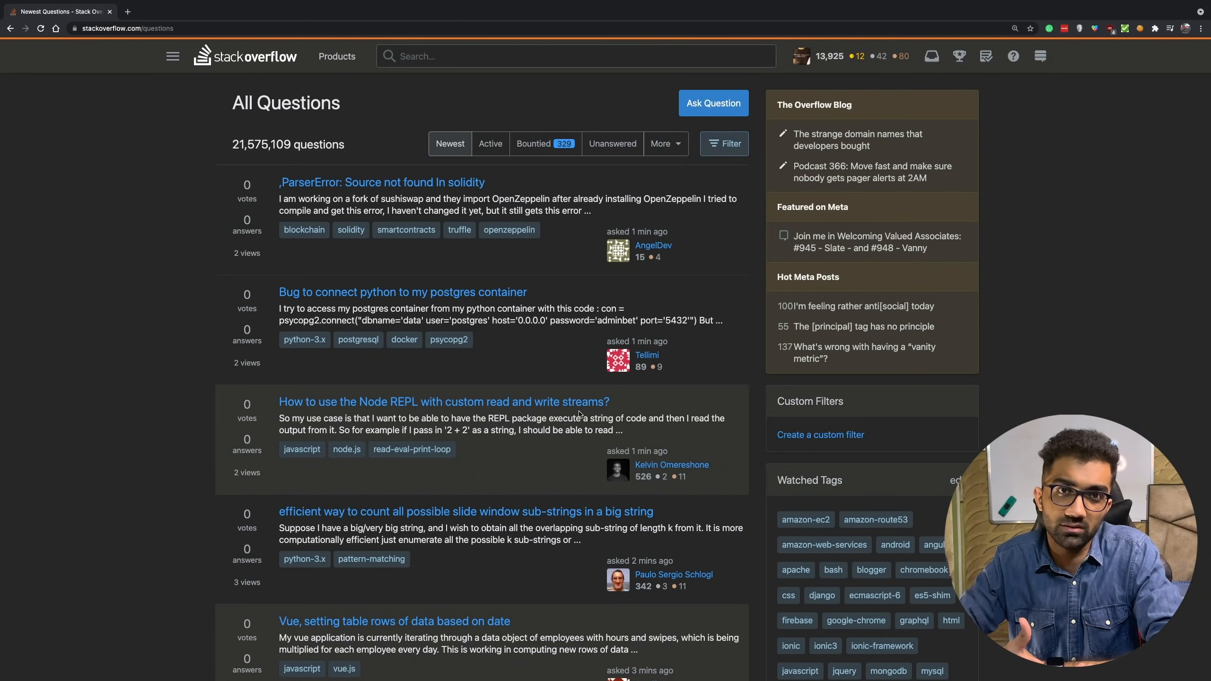
scroll(down, 3)
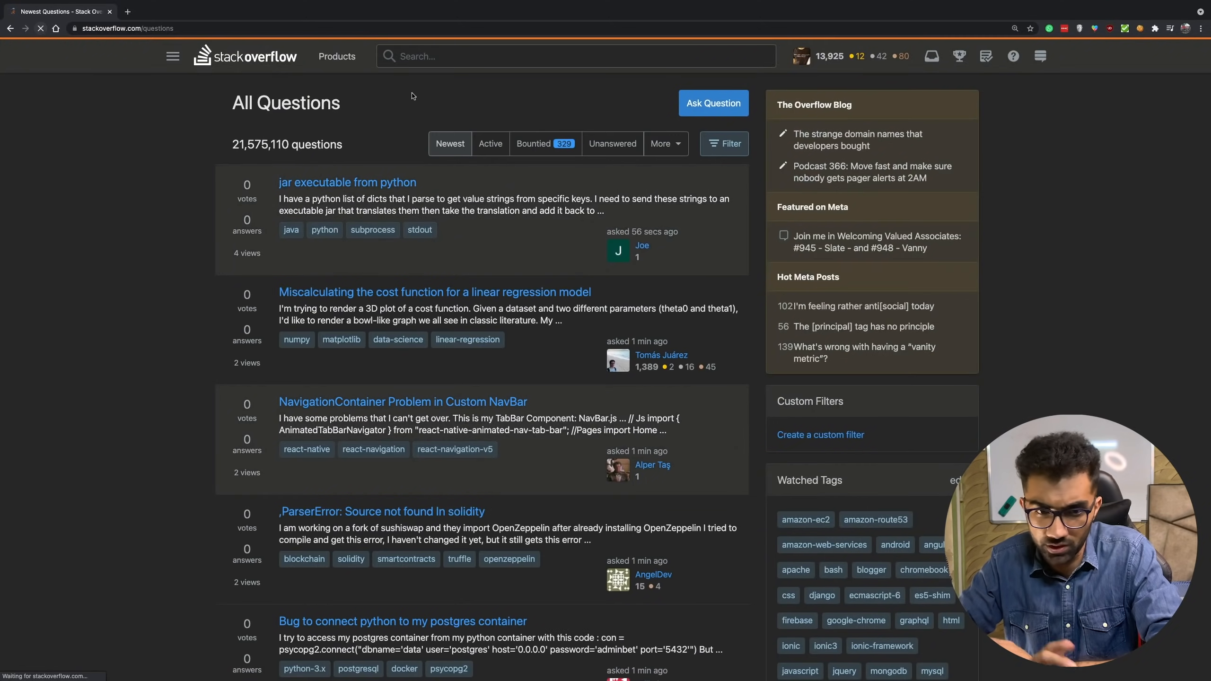
scroll(down, 3)
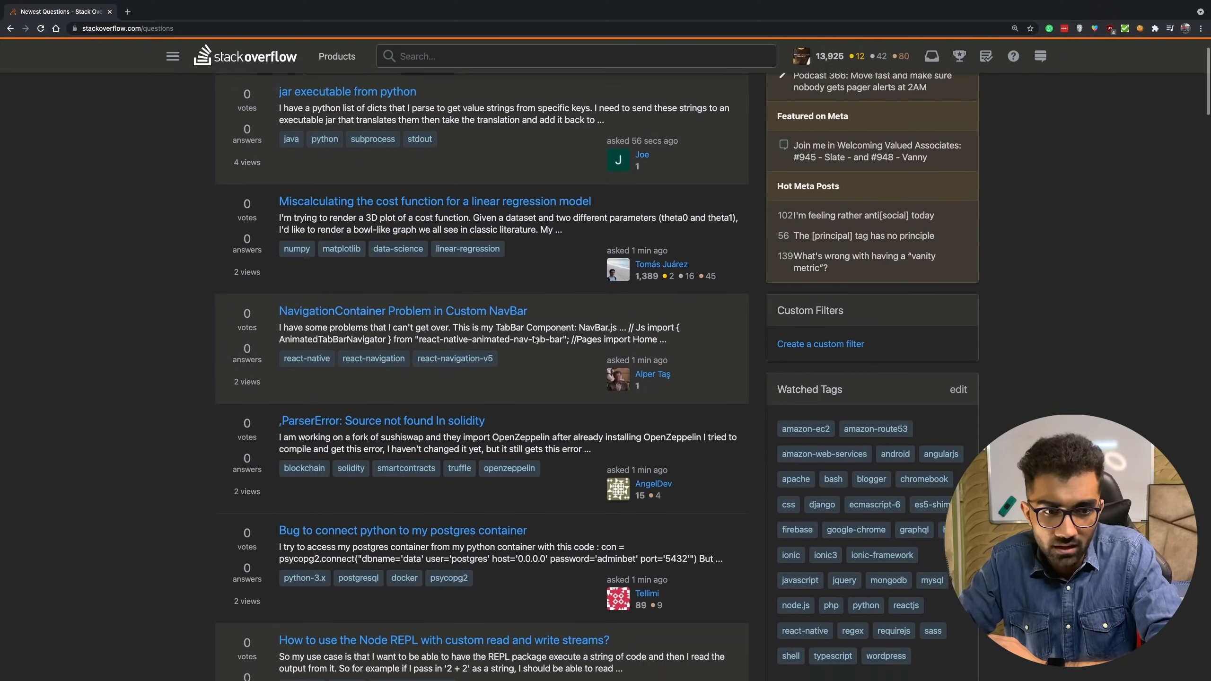
scroll(down, 3)
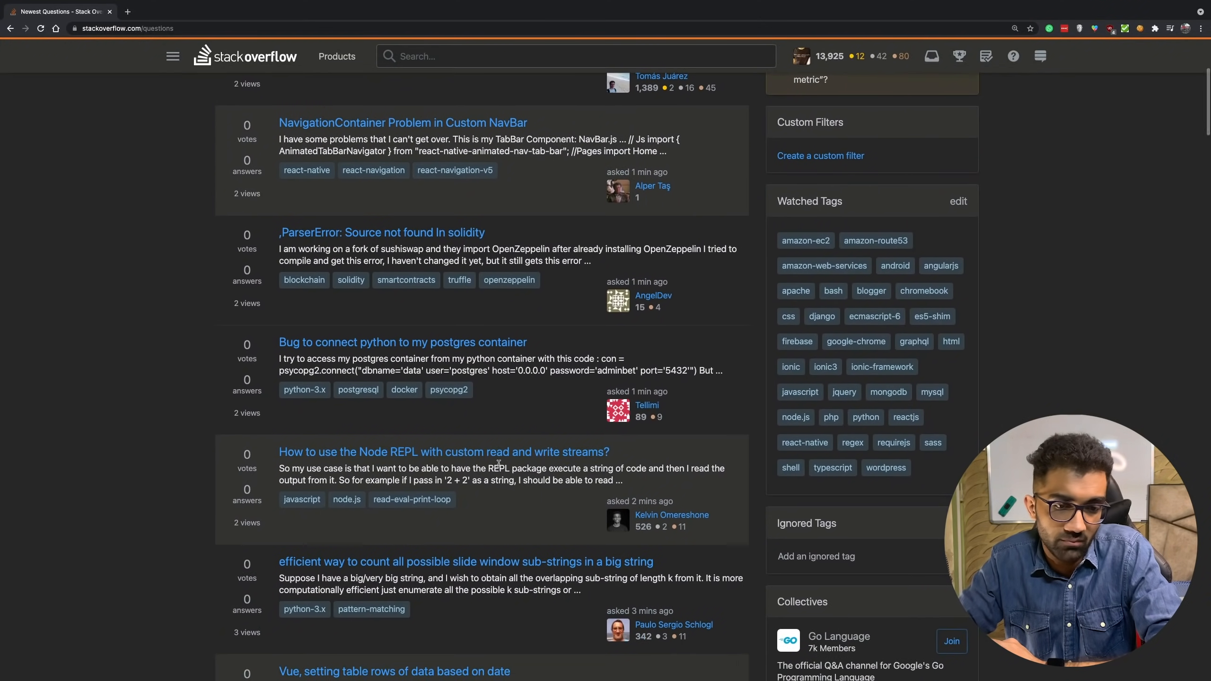
scroll(down, 3)
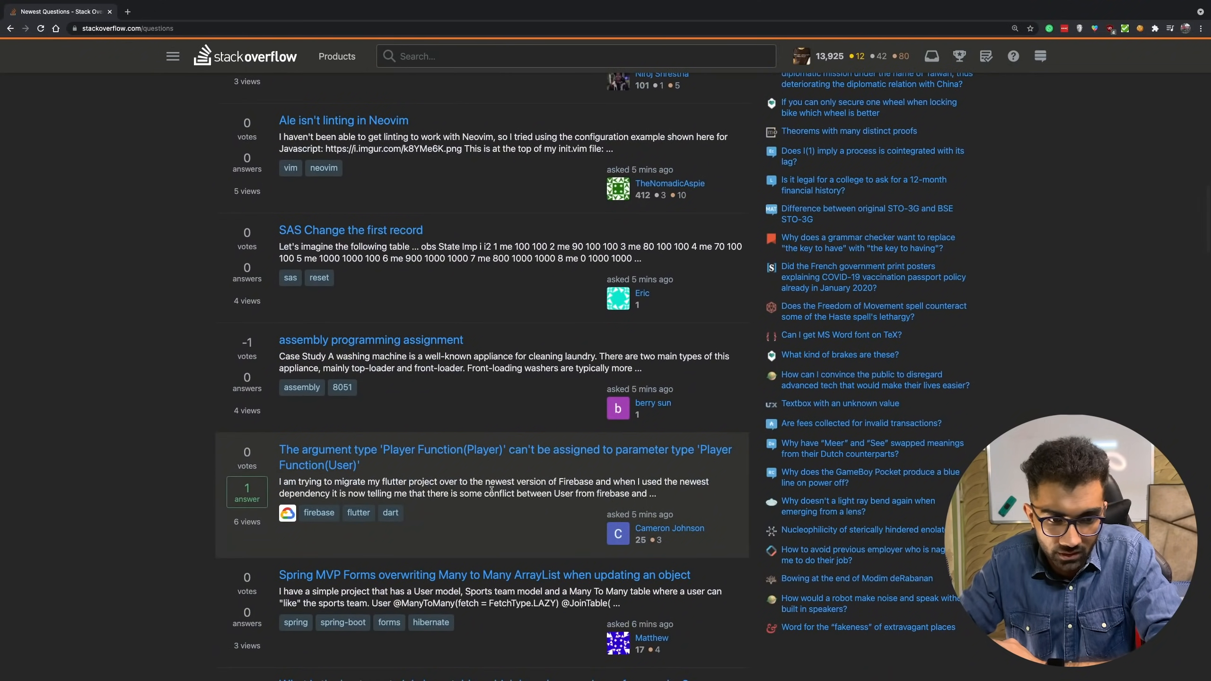
scroll(down, 3)
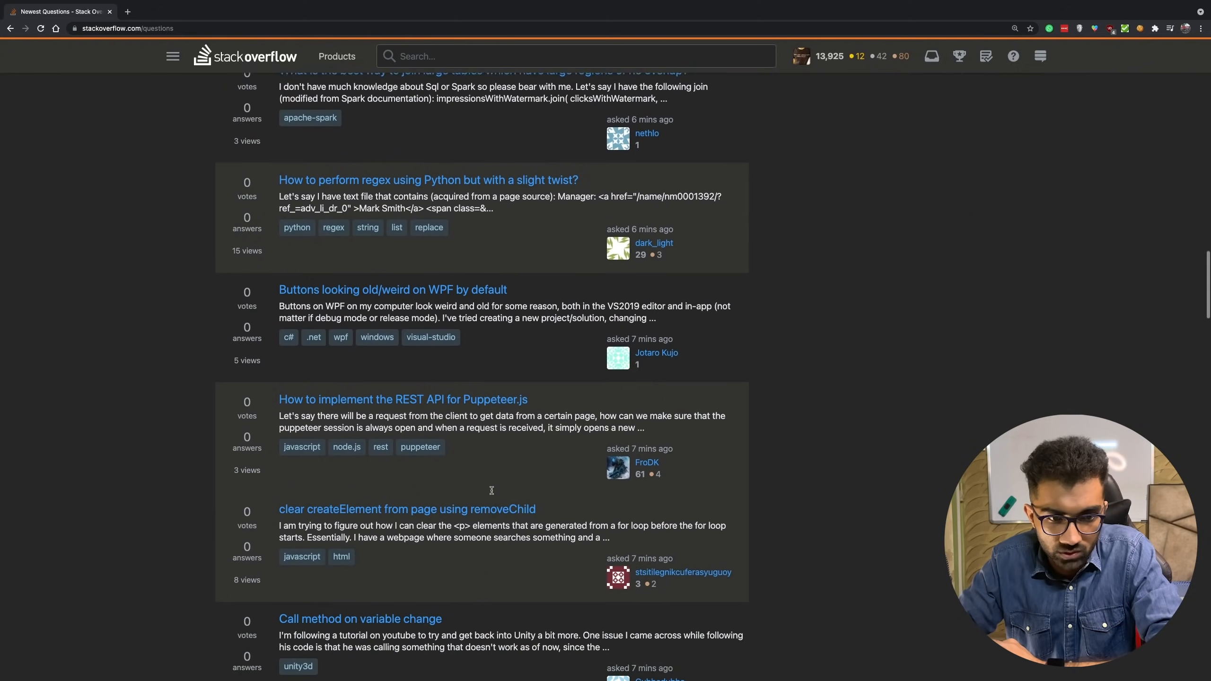
scroll(down, 3)
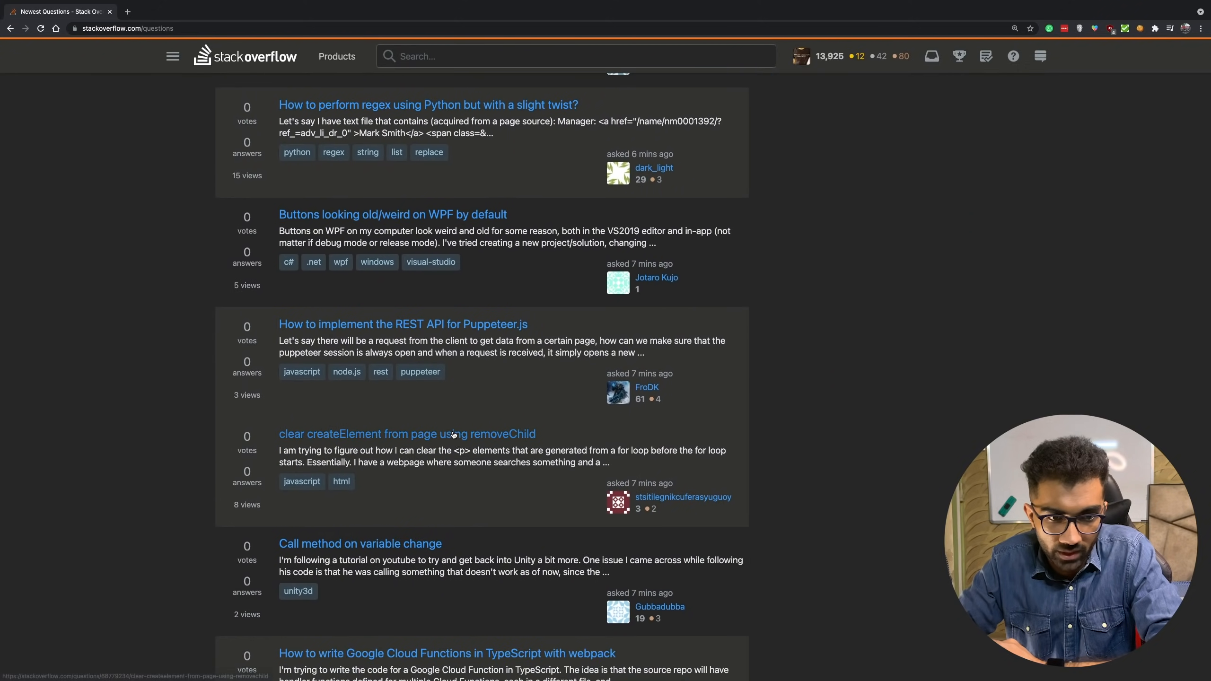
- Open and read the 'clear createElement from page using removeChild' JavaScript question
click(407, 433)
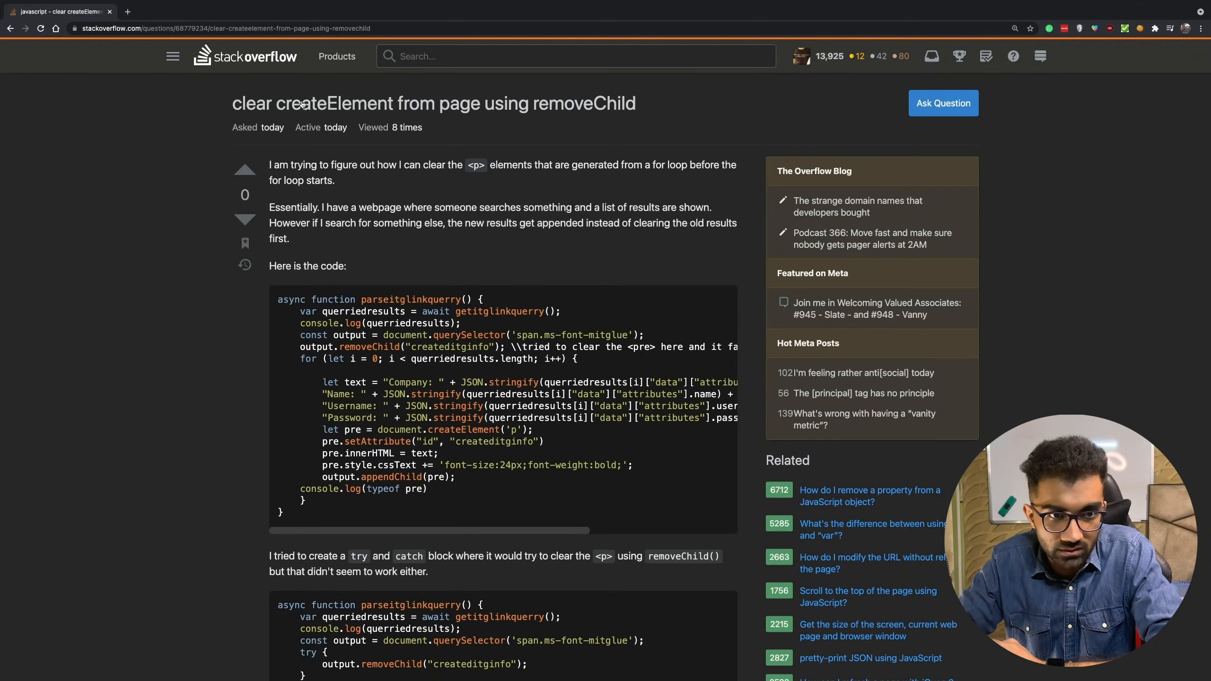
mouse_move(678, 114)
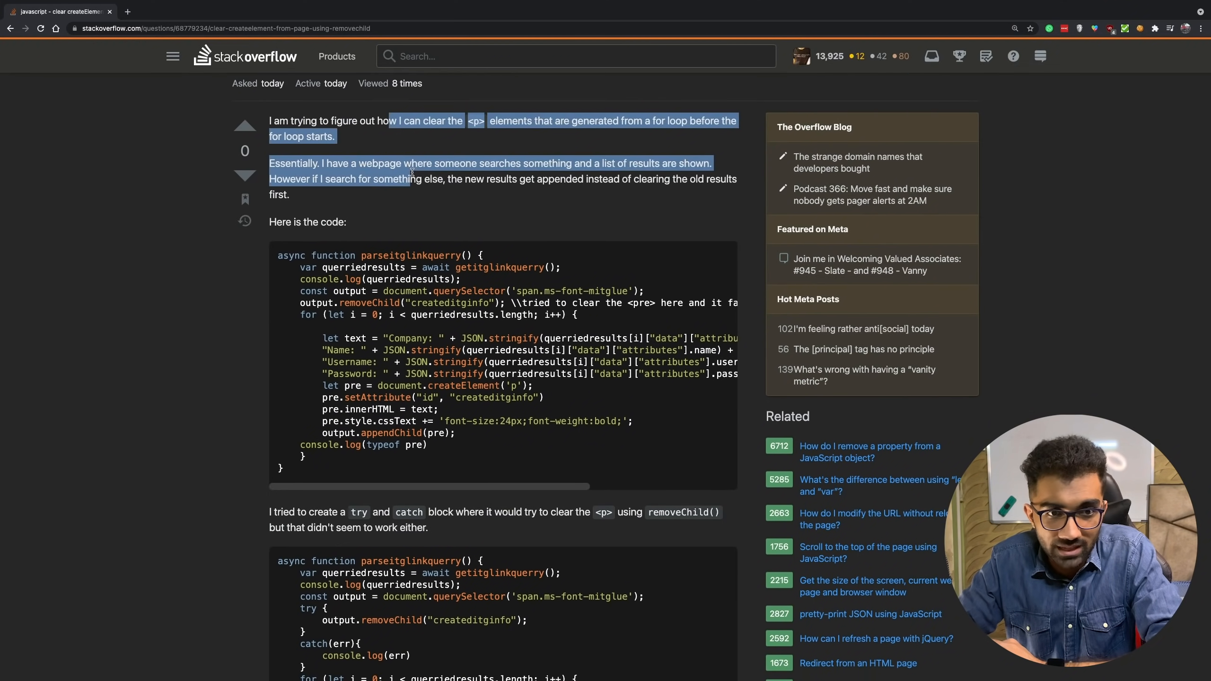
click(417, 179)
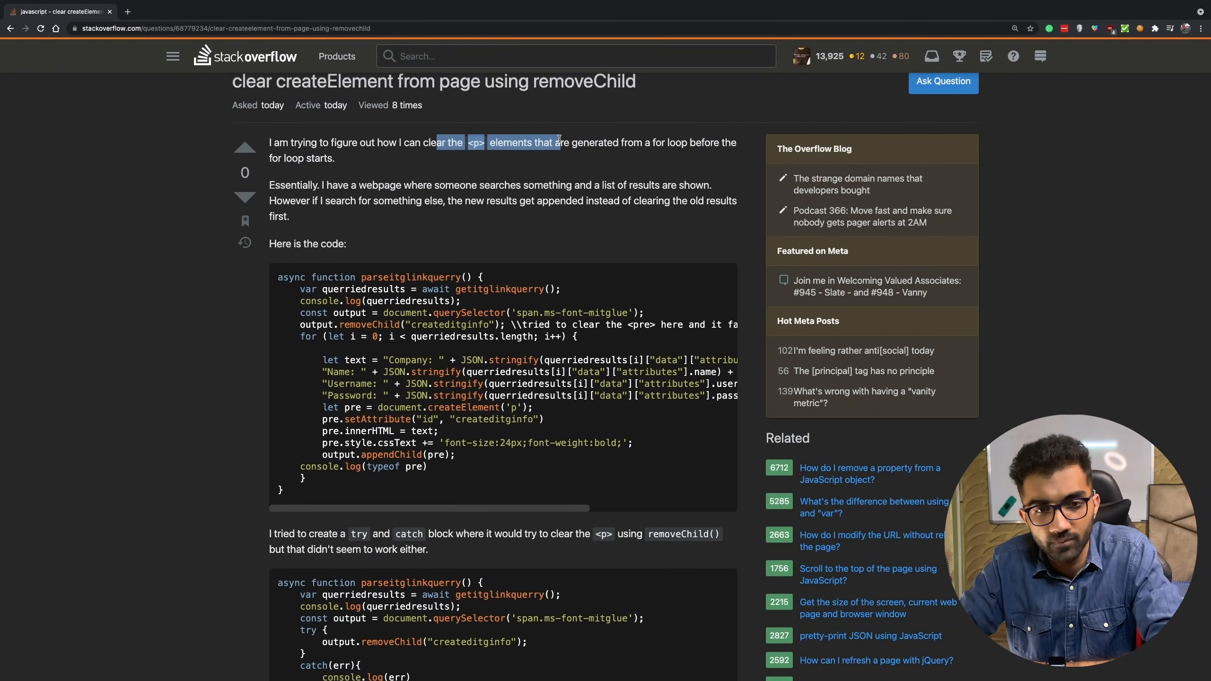
scroll(down, 3)
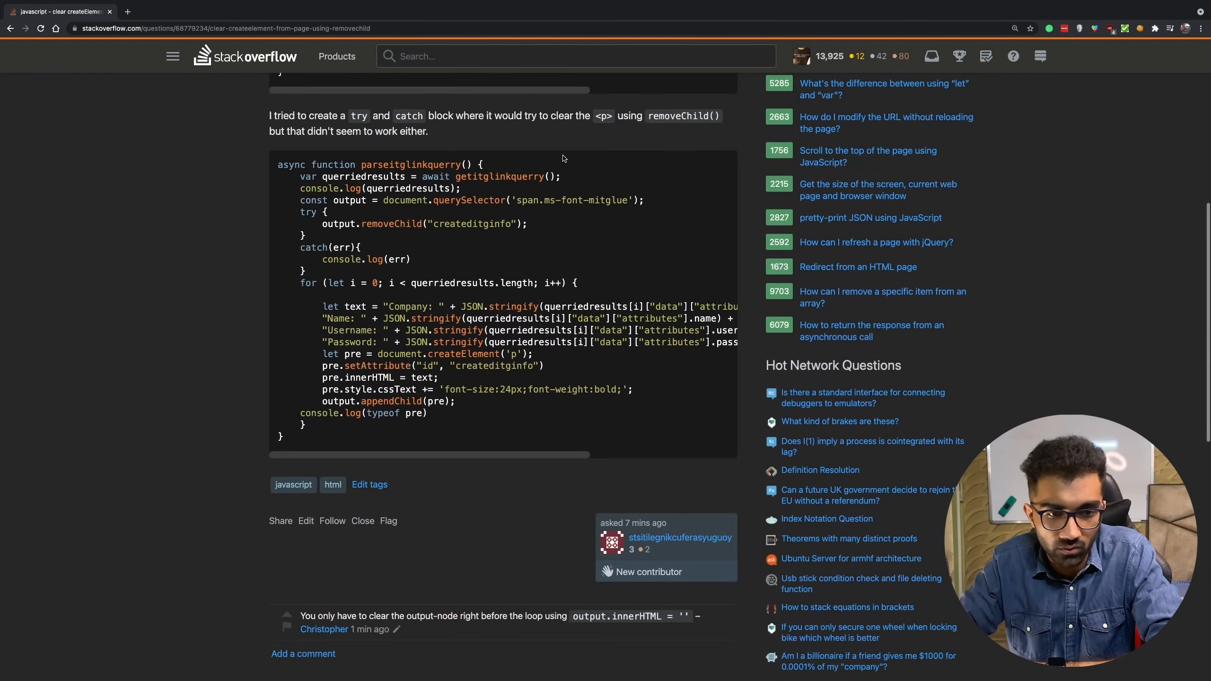
scroll(down, 3)
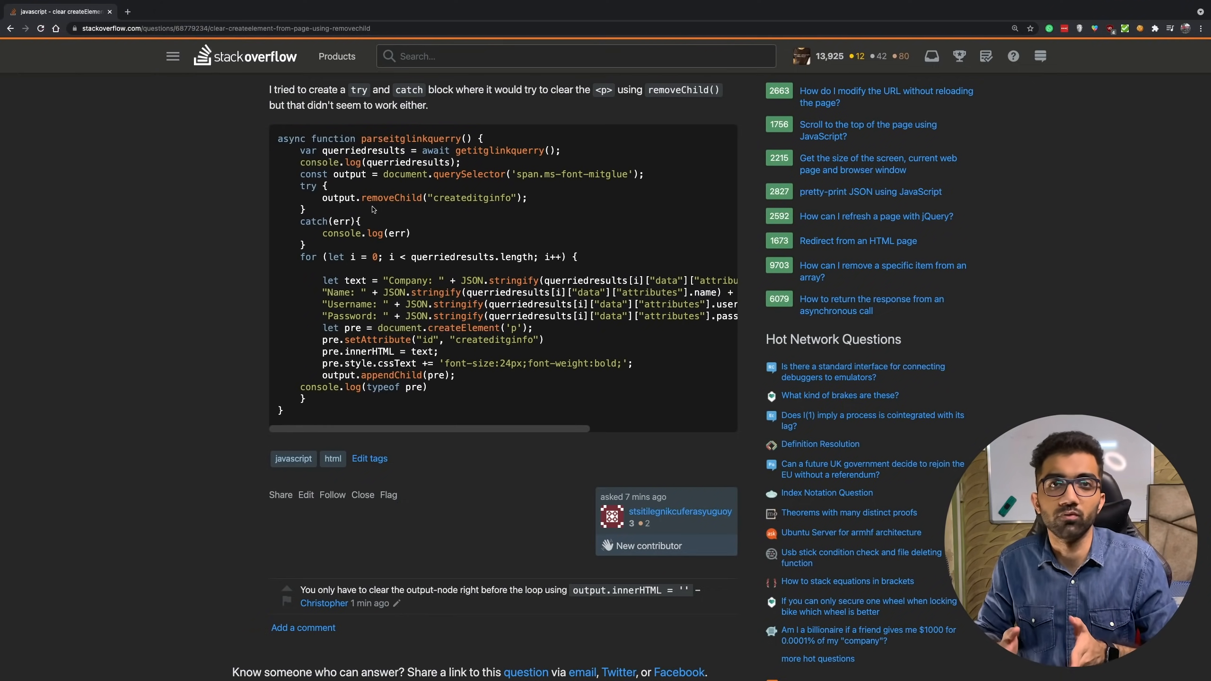
scroll(down, 3)
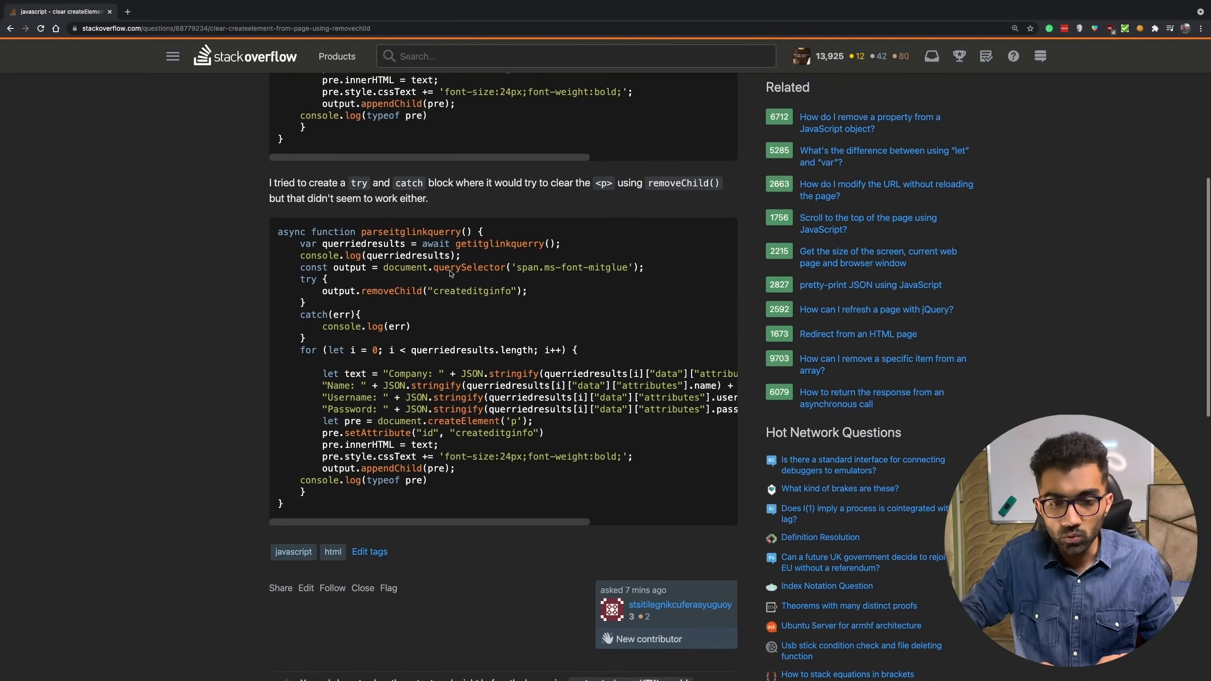
scroll(down, 3)
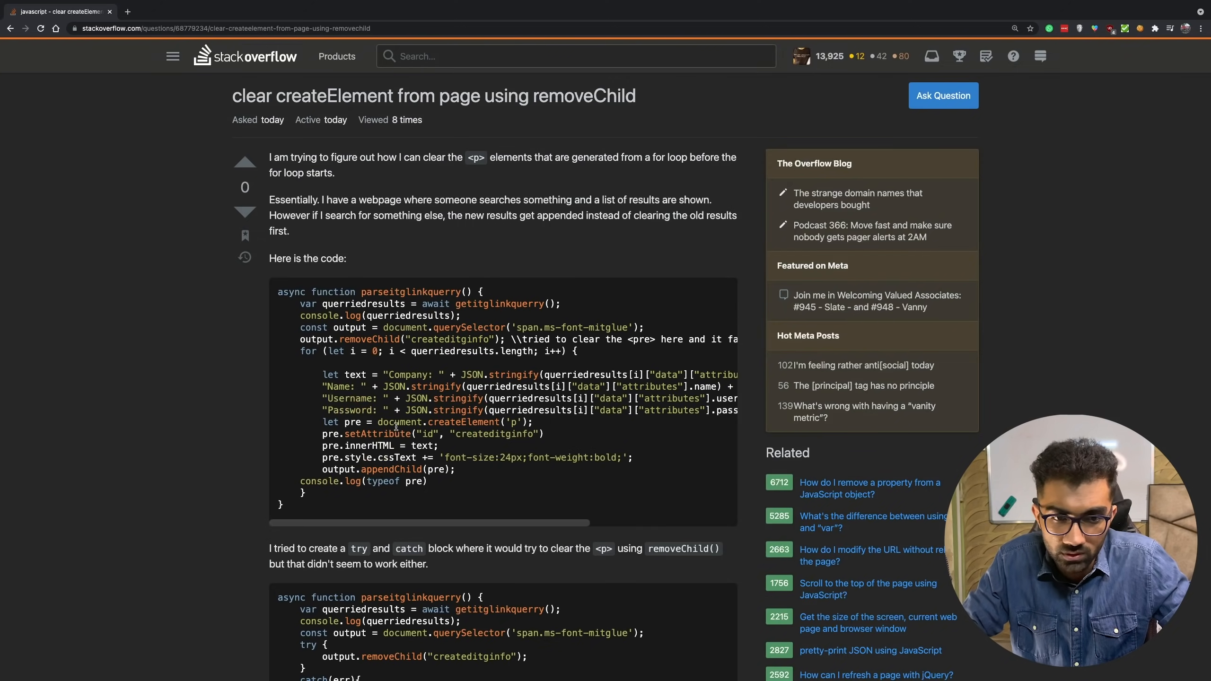
scroll(down, 3)
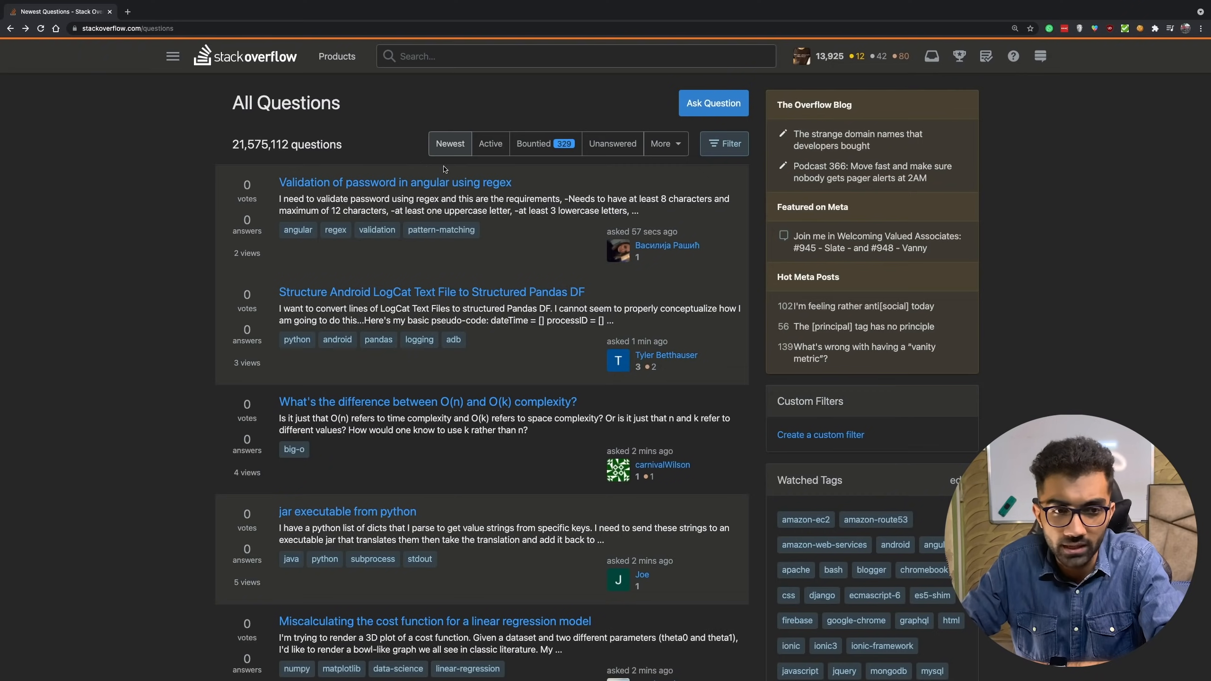
click(490, 144)
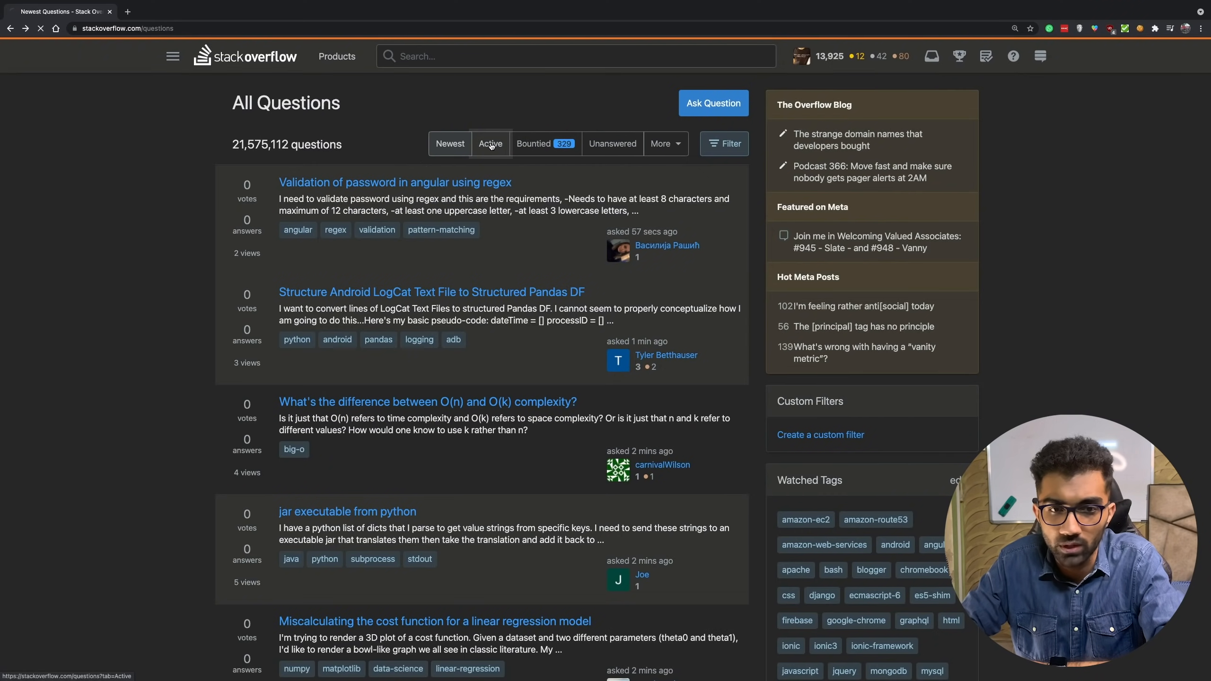
click(533, 144)
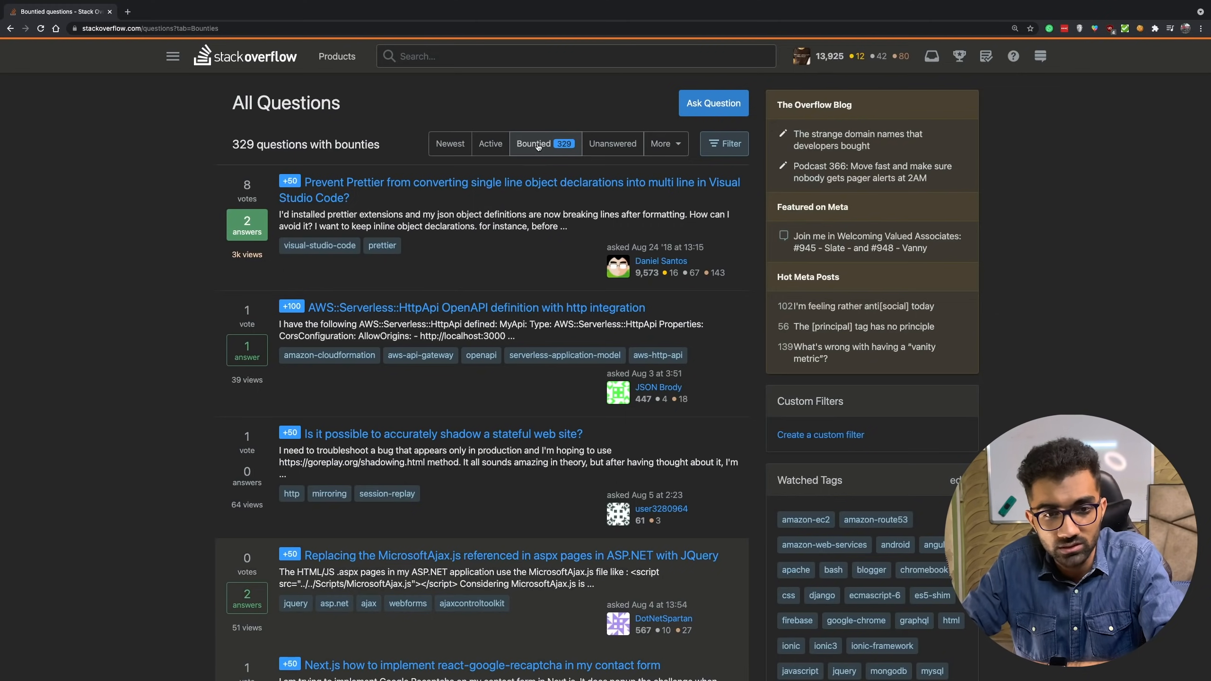
mouse_move(451, 133)
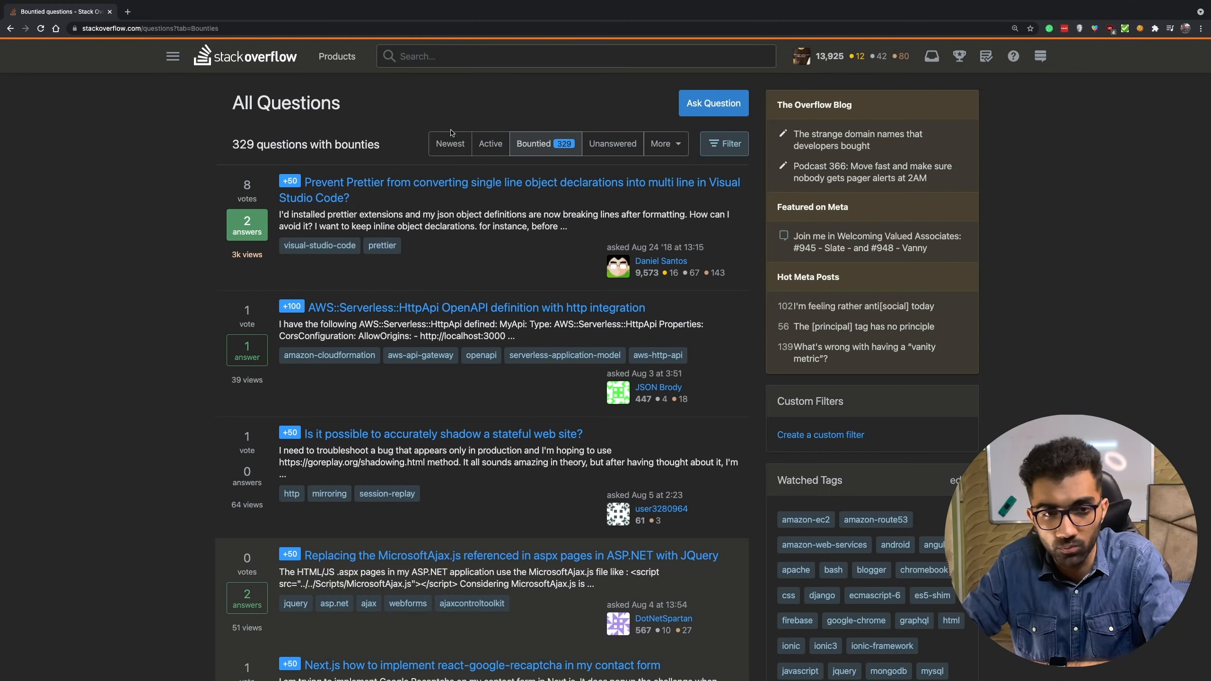
click(490, 144)
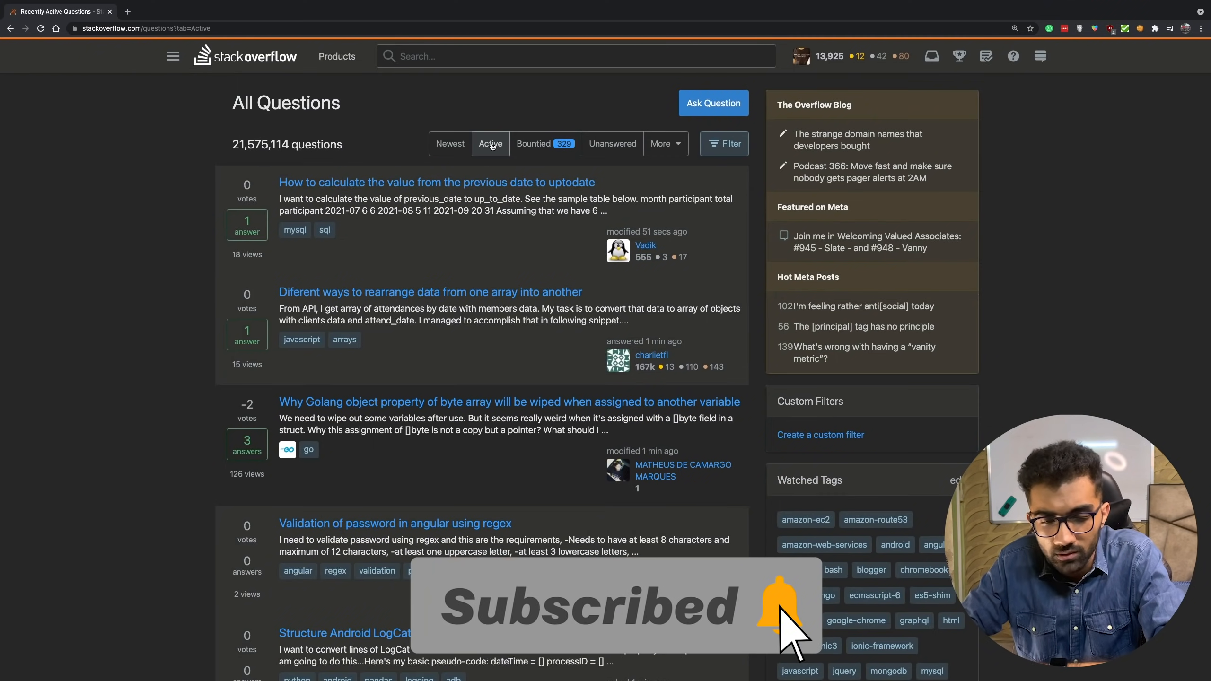
click(663, 143)
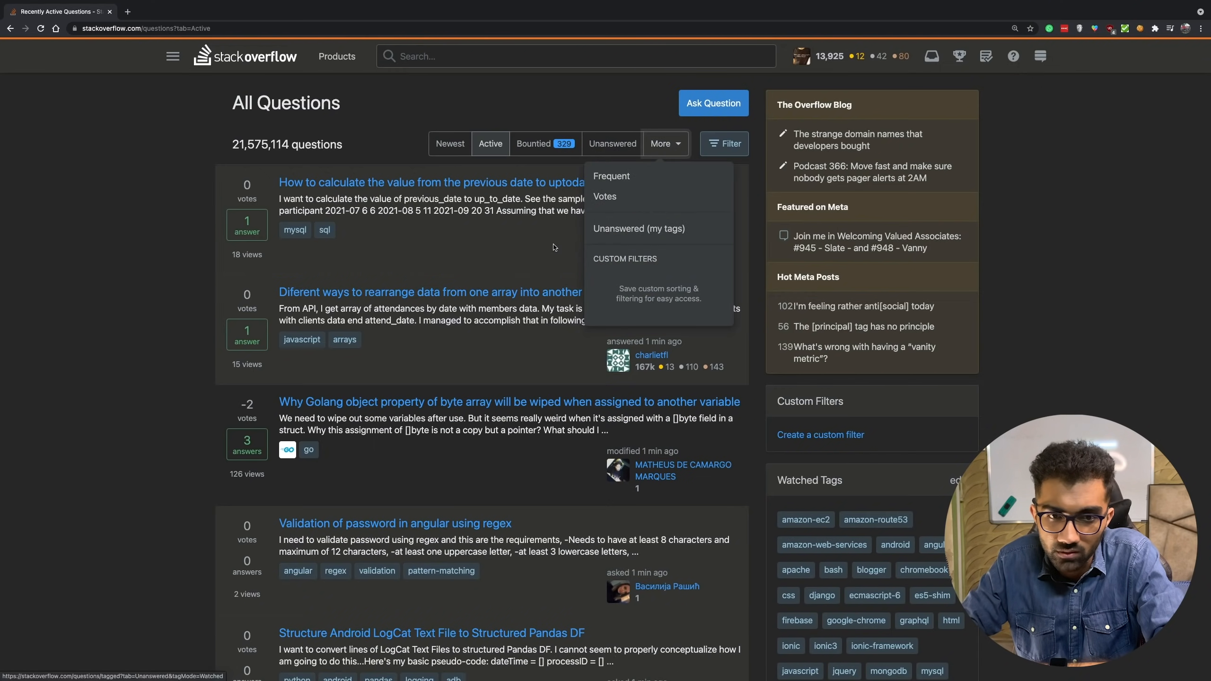
click(450, 144)
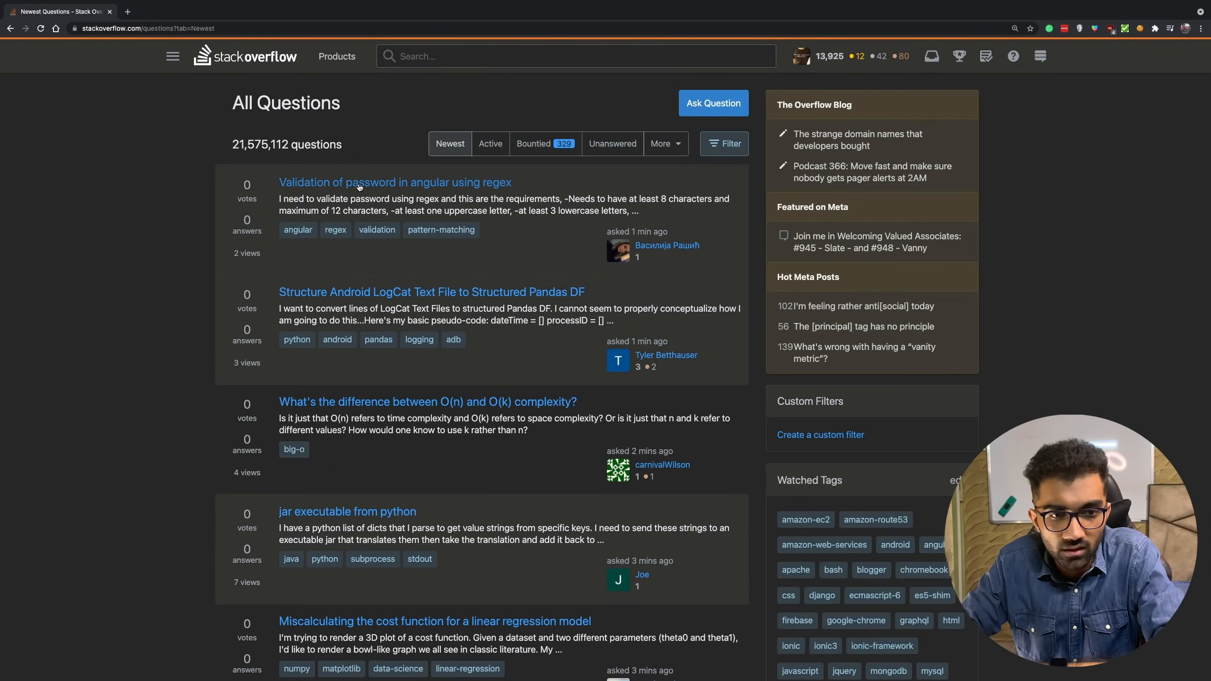
- Open the Angular password-regex question, draft an answer with //{8,12}, then try going Back
click(395, 182)
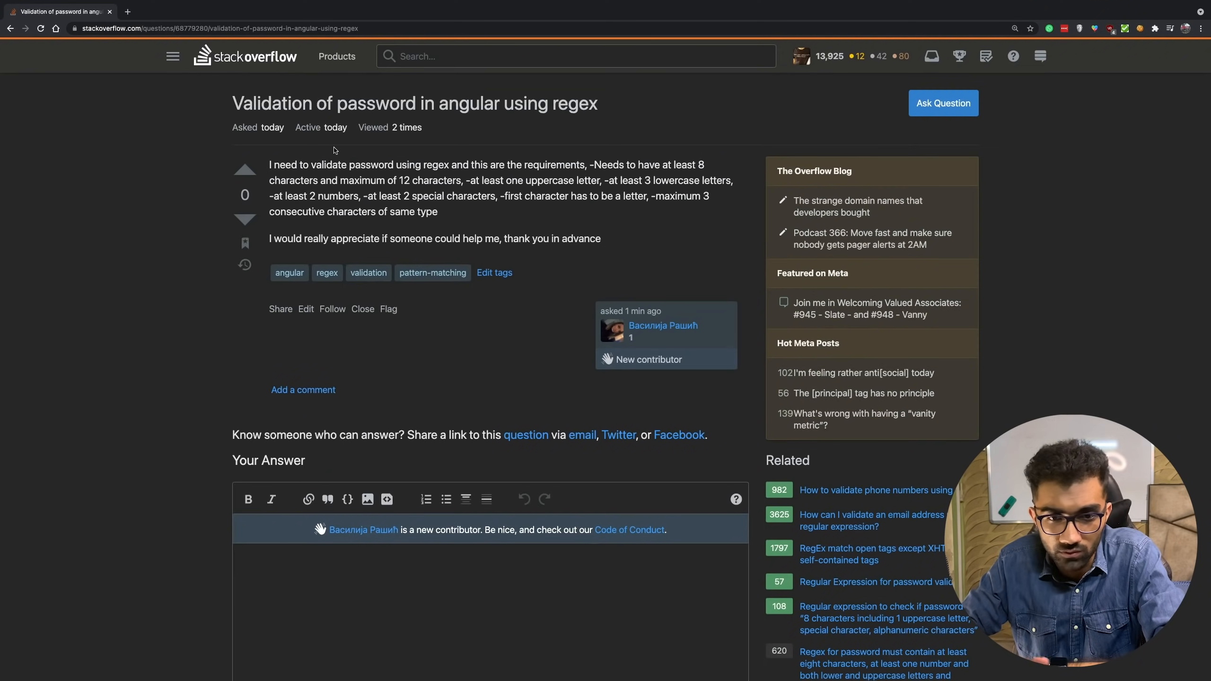
mouse_move(605, 112)
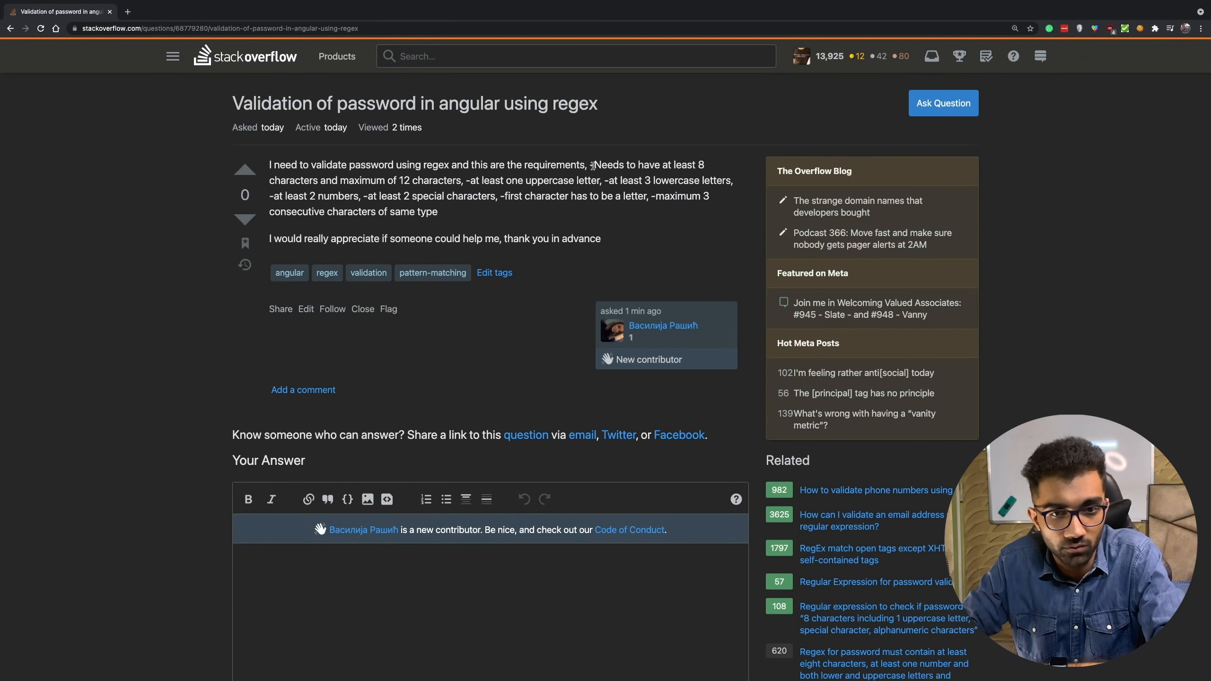
mouse_move(601, 226)
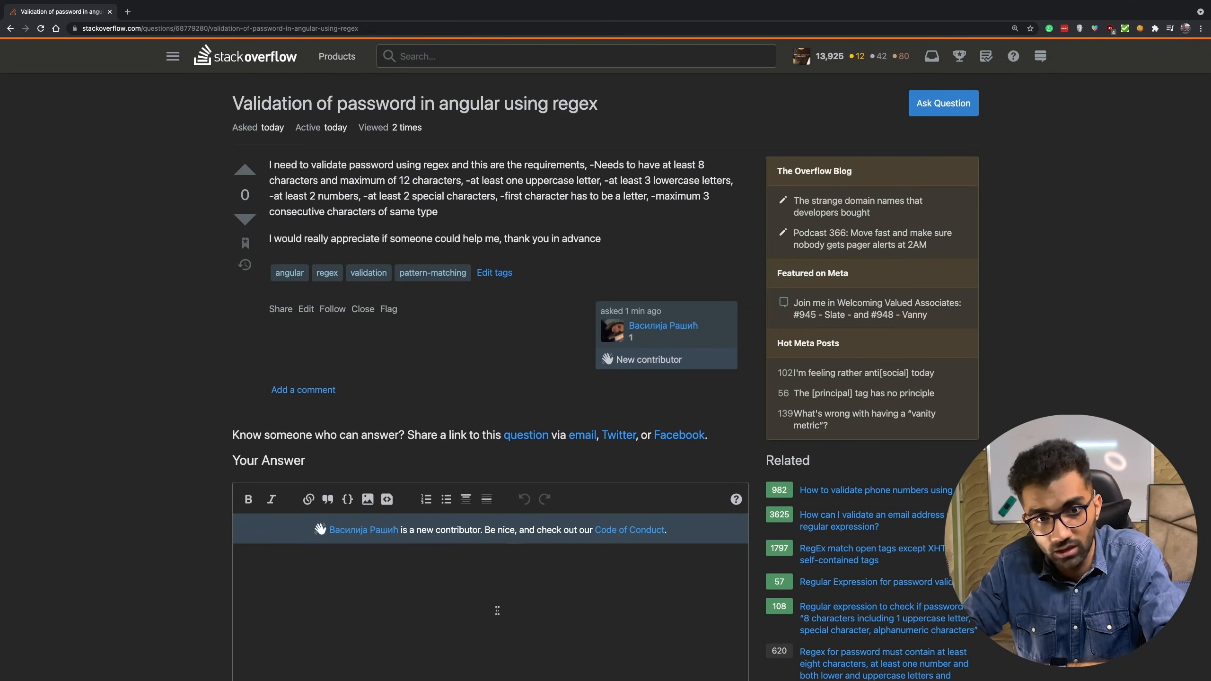
text({8,12})
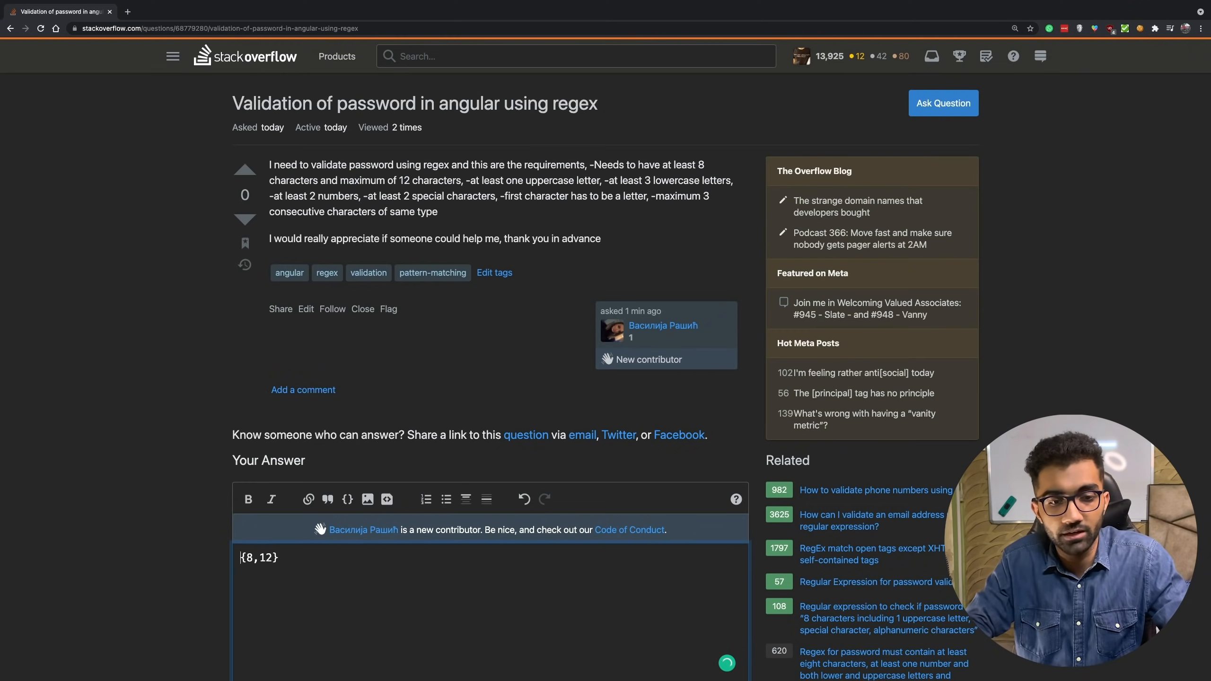
text(/|/)
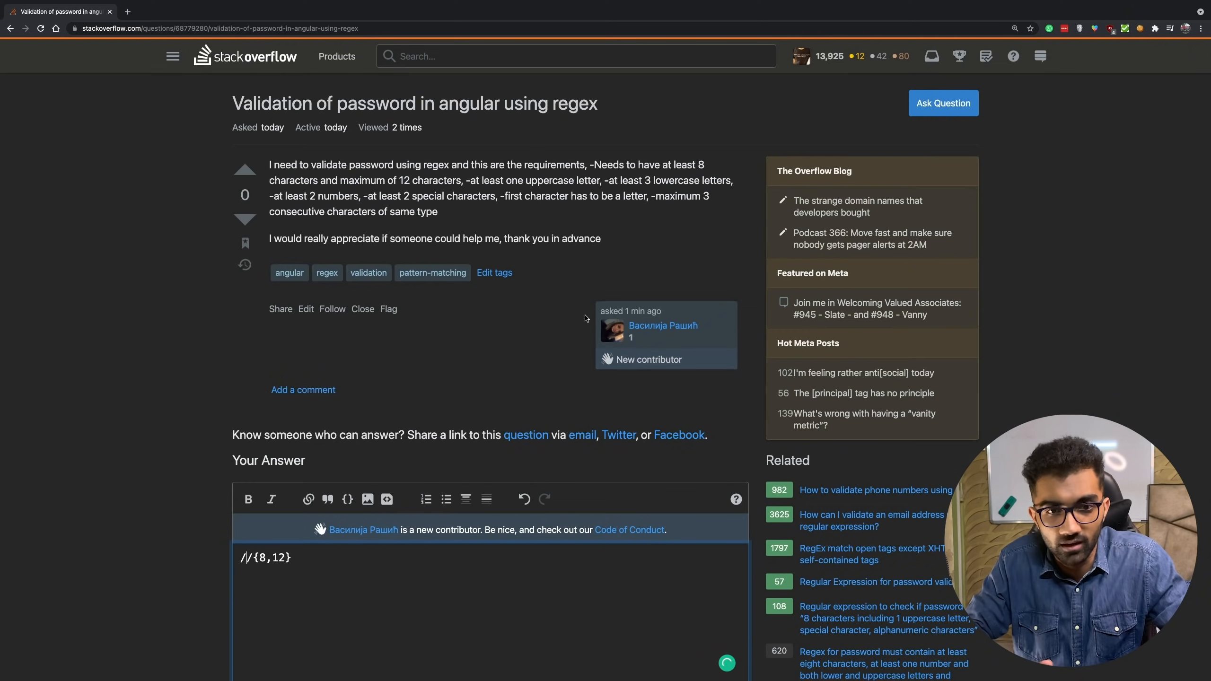
drag(655, 180, 717, 179)
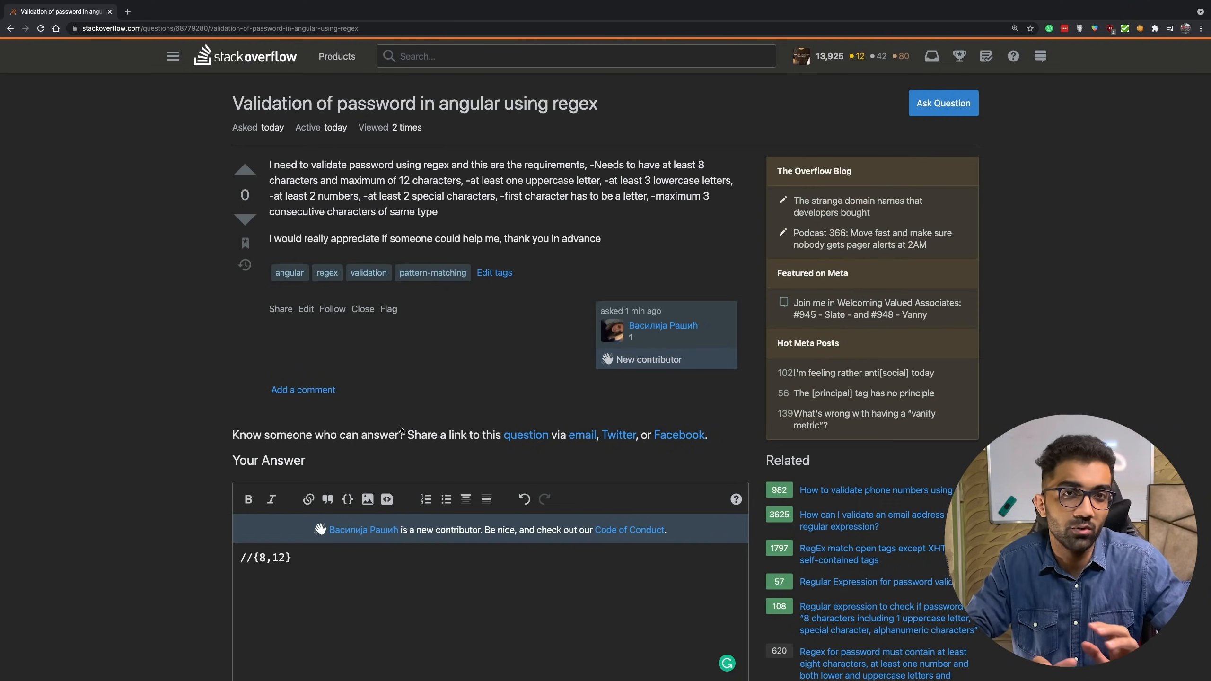
click(10, 28)
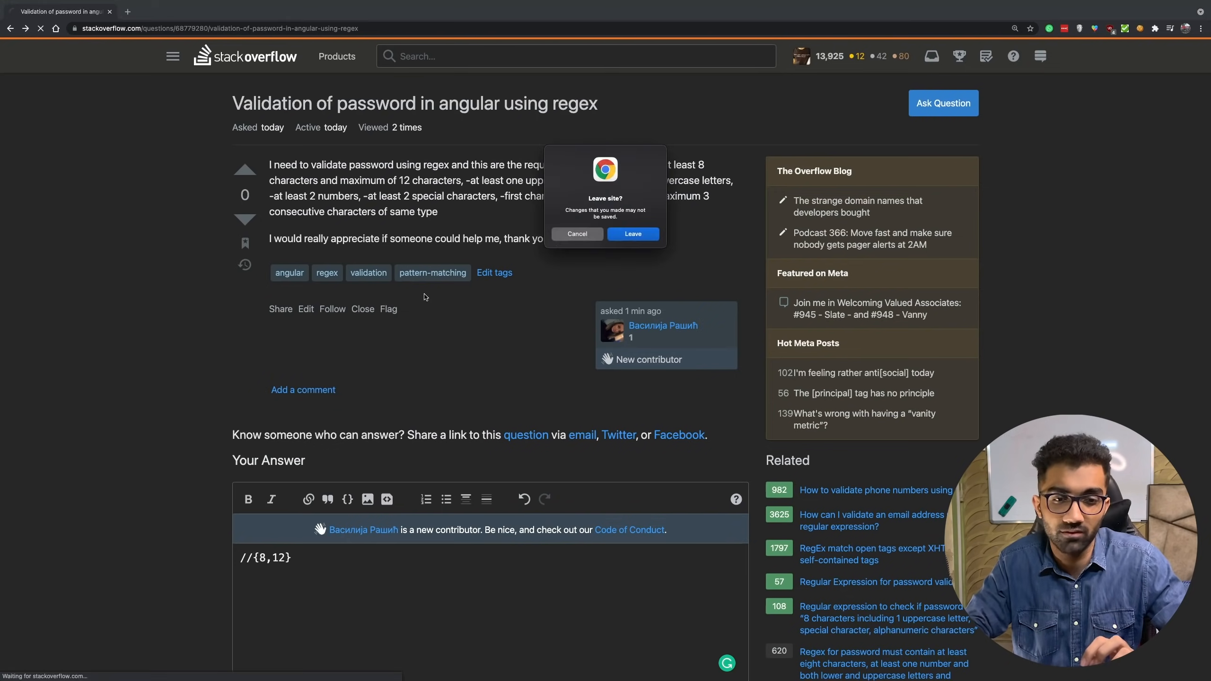
- Discard the draft, view the 'not equal css selector' answer, and return to the profile
click(632, 234)
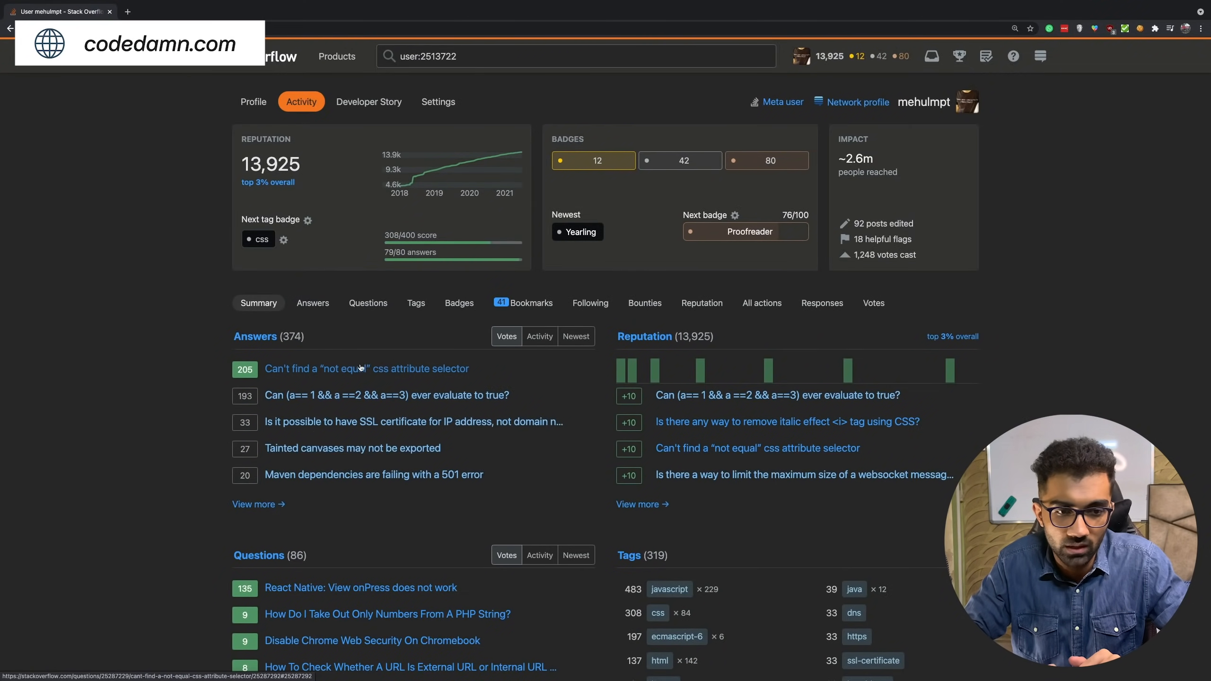
click(366, 368)
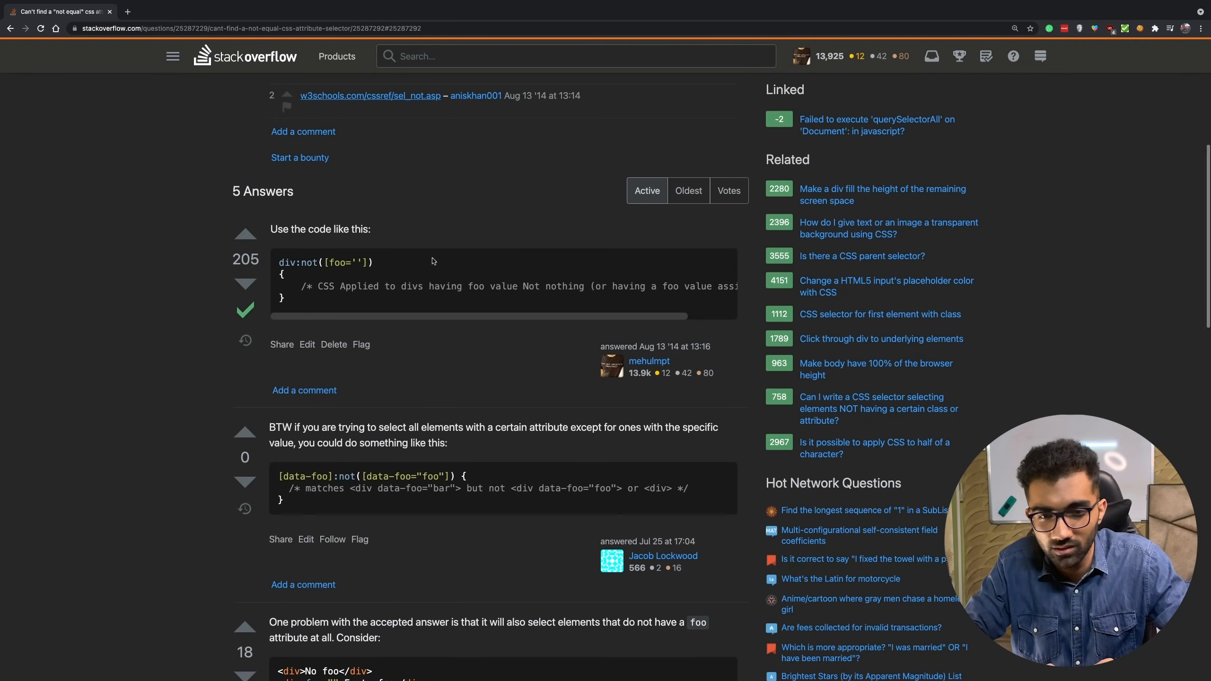
click(648, 360)
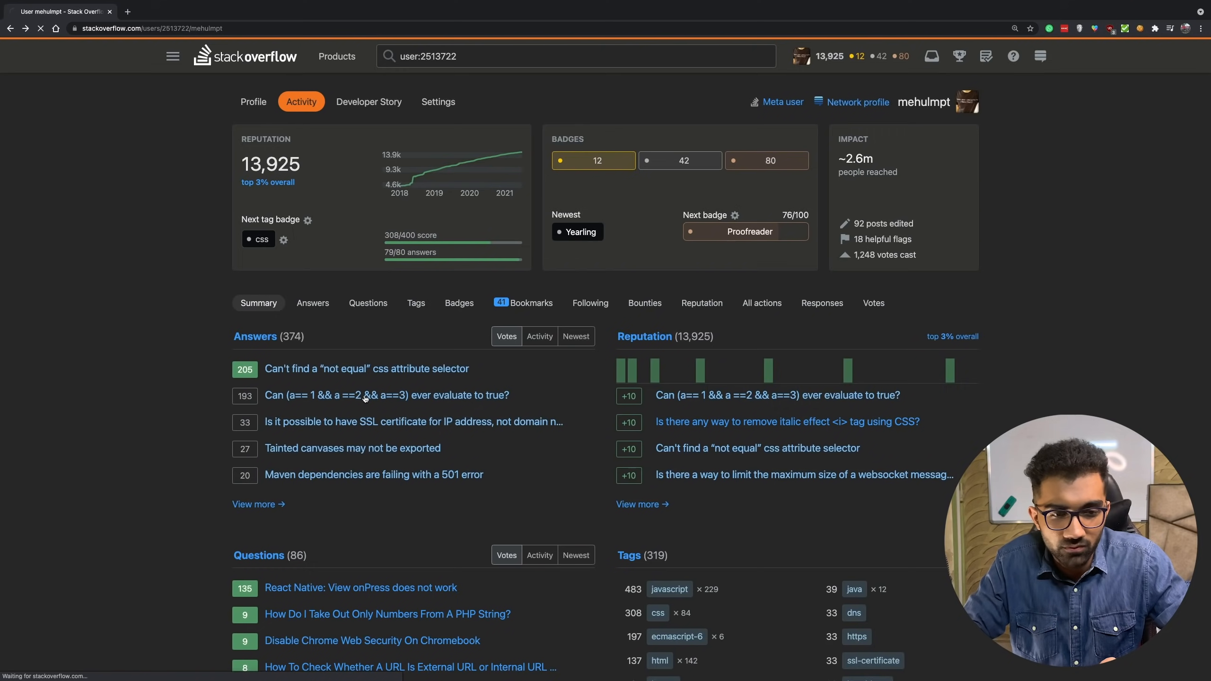
- Read the 193-vote answer to the (a==1 && a==2 && a==3) question
click(386, 395)
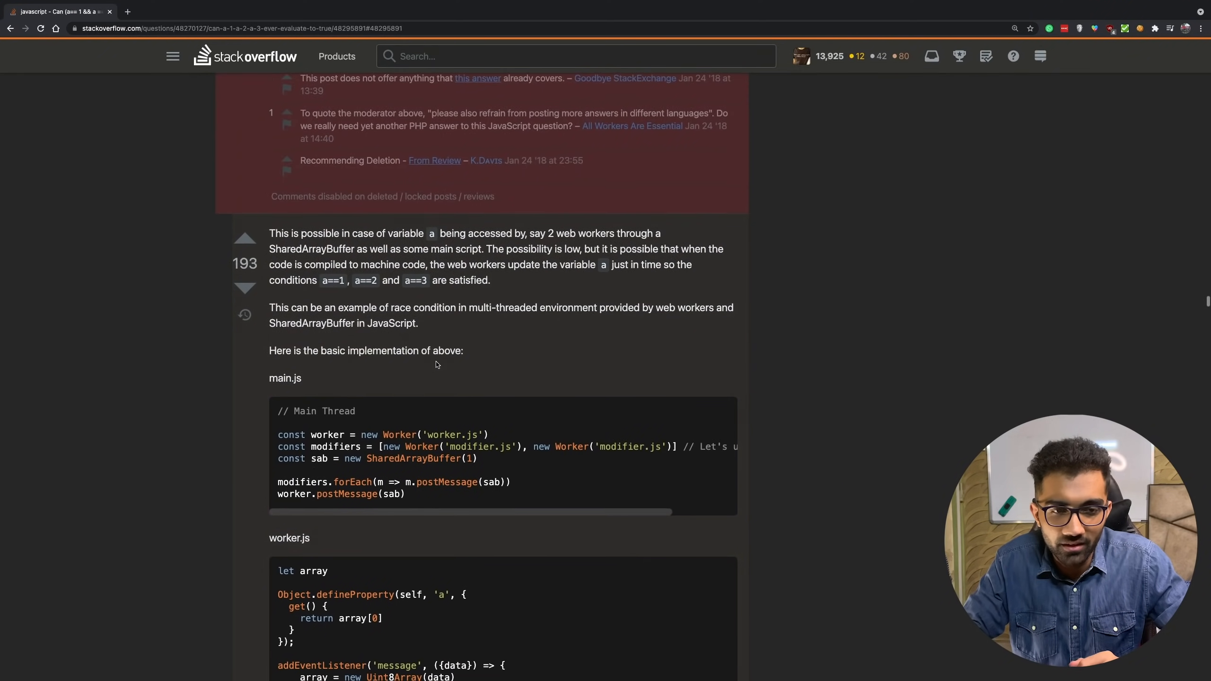
scroll(down, 3)
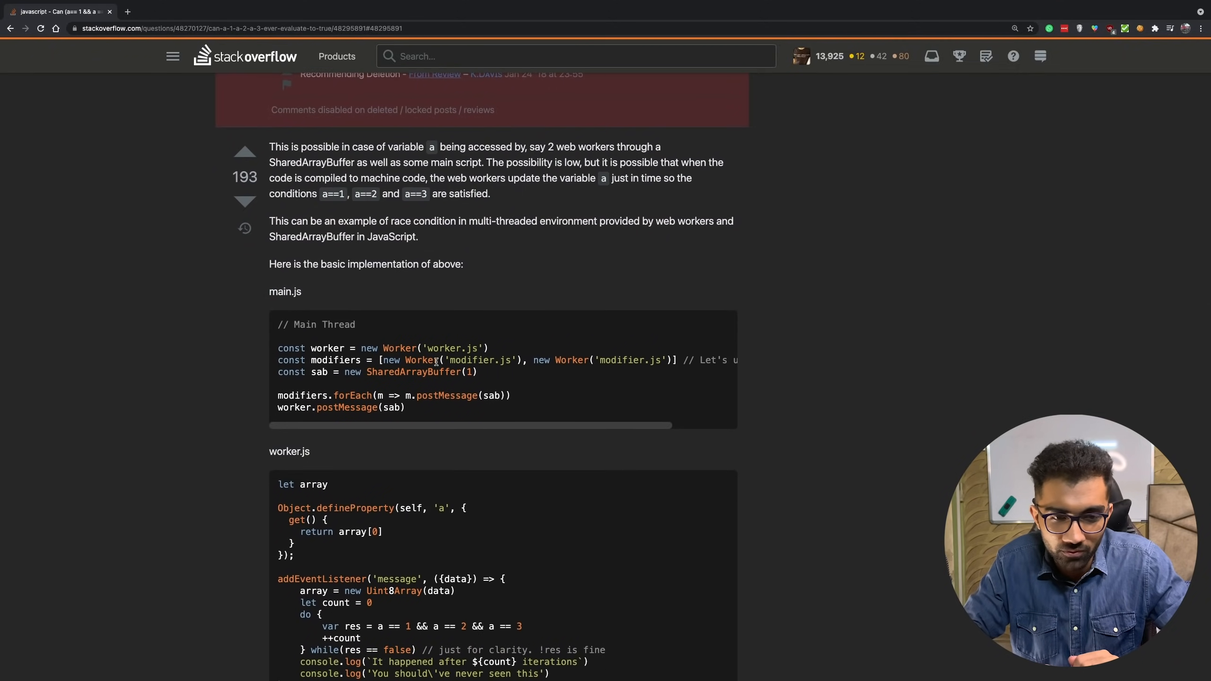
scroll(down, 3)
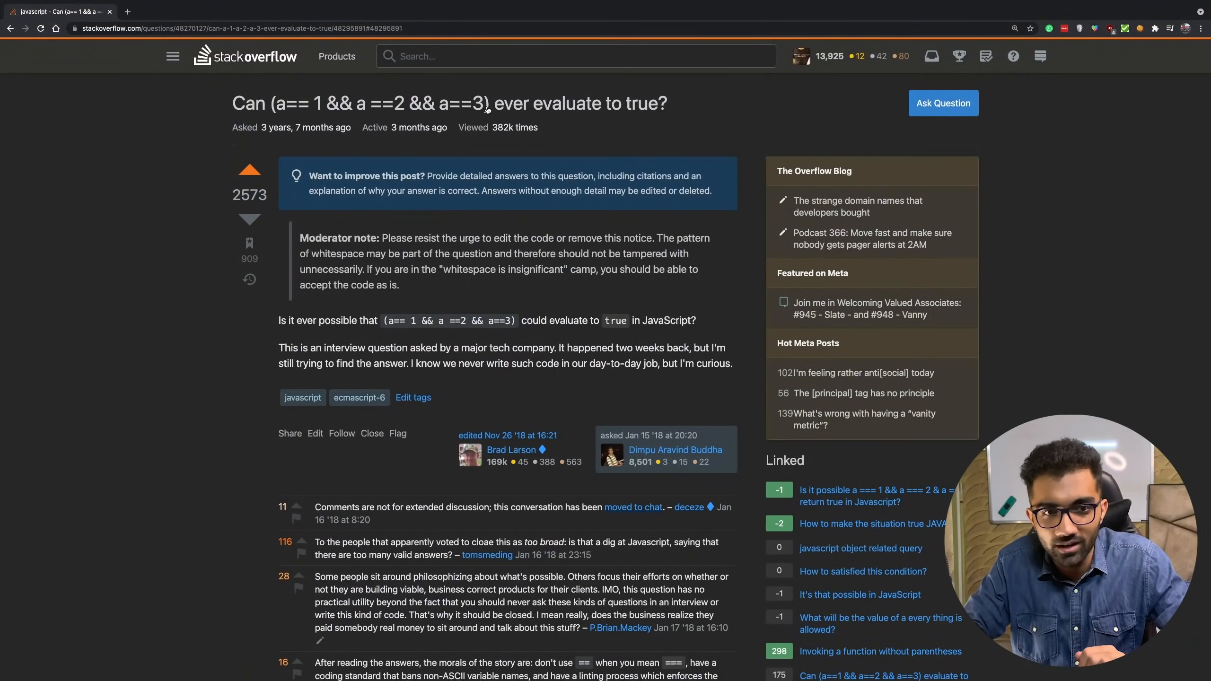
scroll(down, 3)
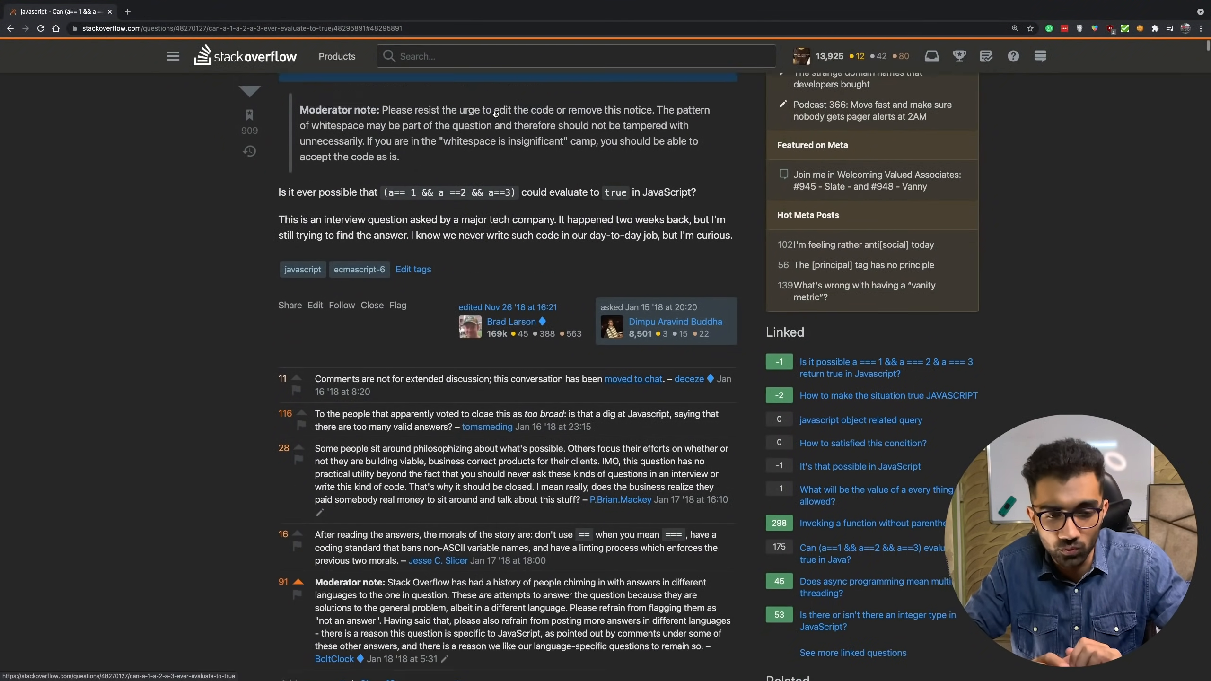
scroll(down, 3)
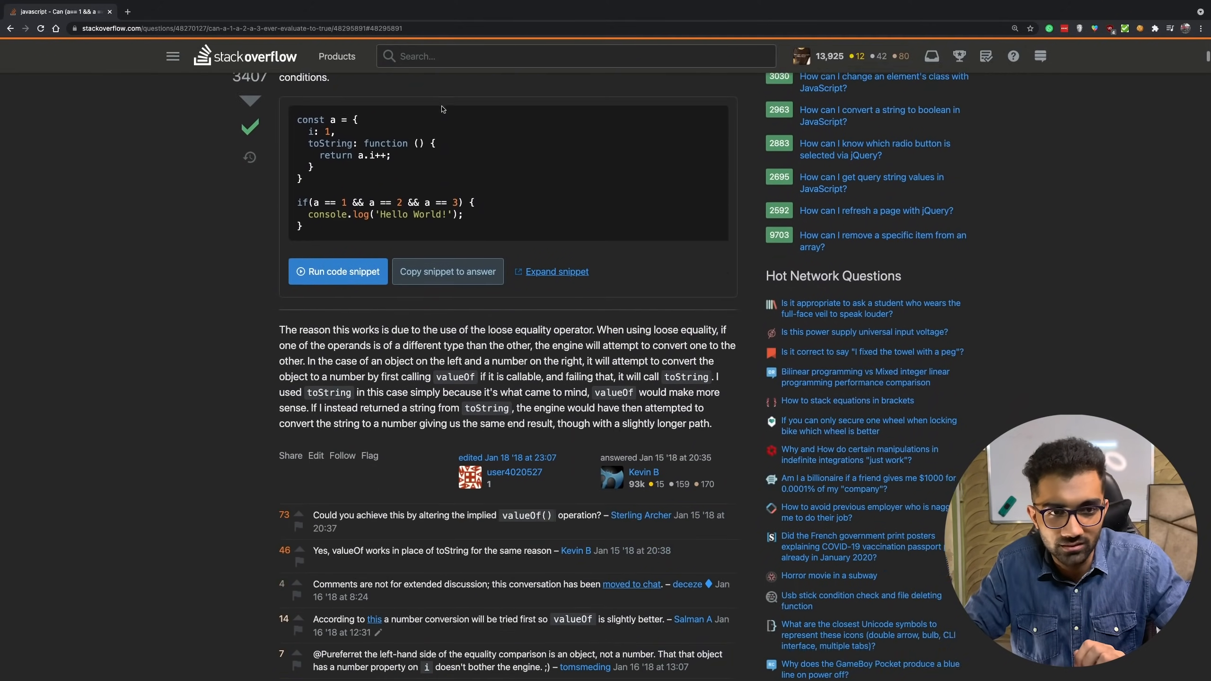
scroll(down, 3)
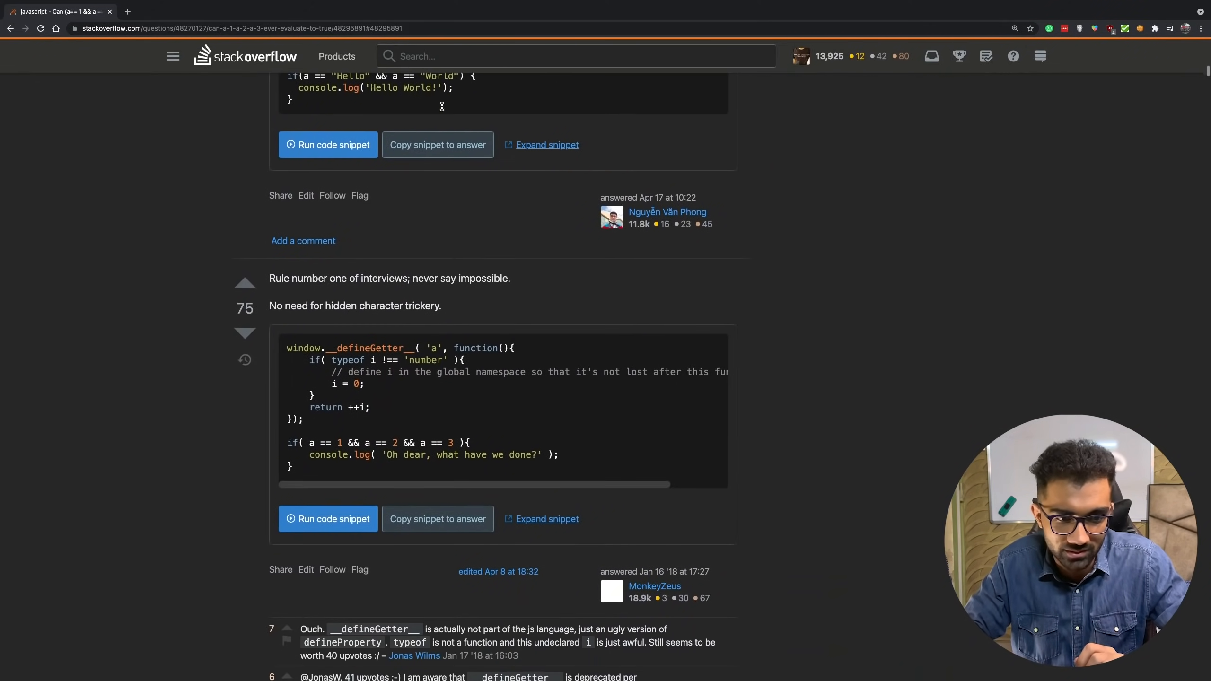
scroll(down, 3)
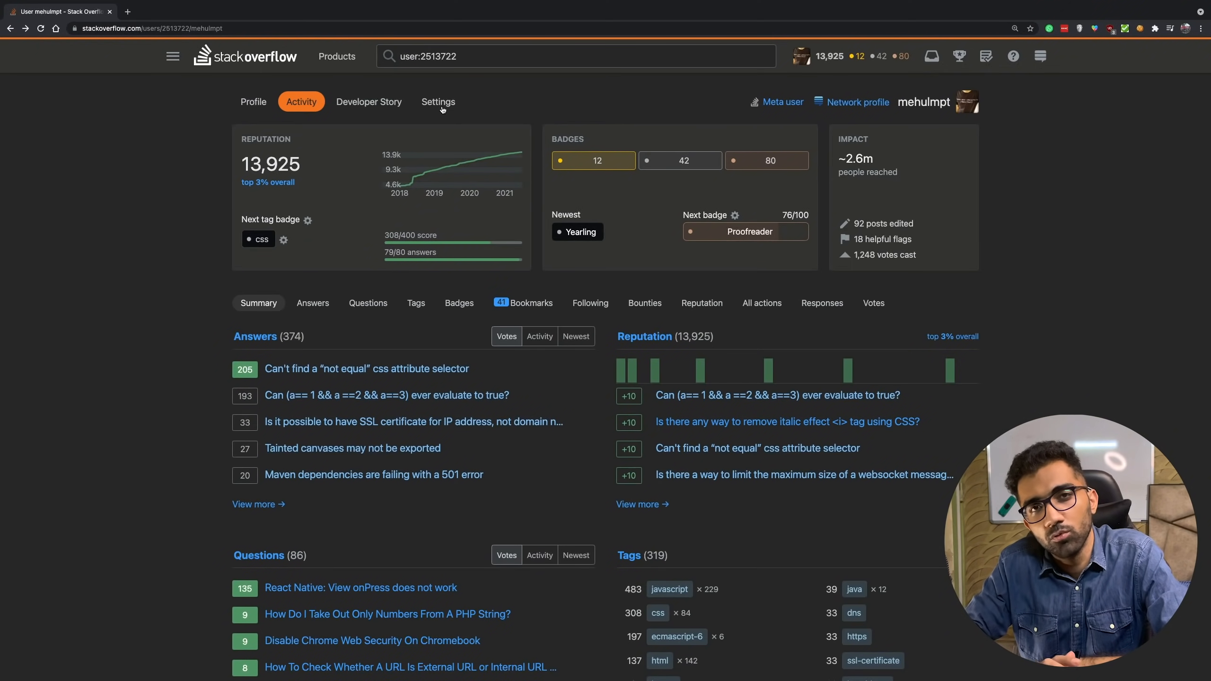
mouse_move(228, 340)
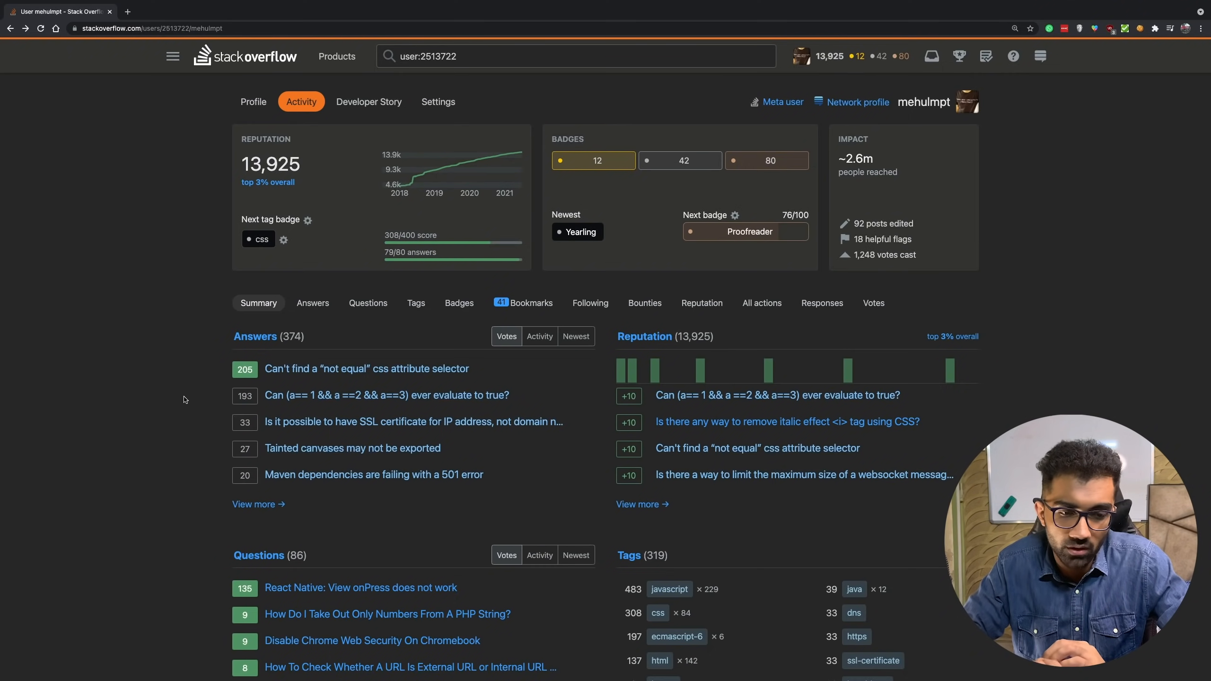
scroll(down, 3)
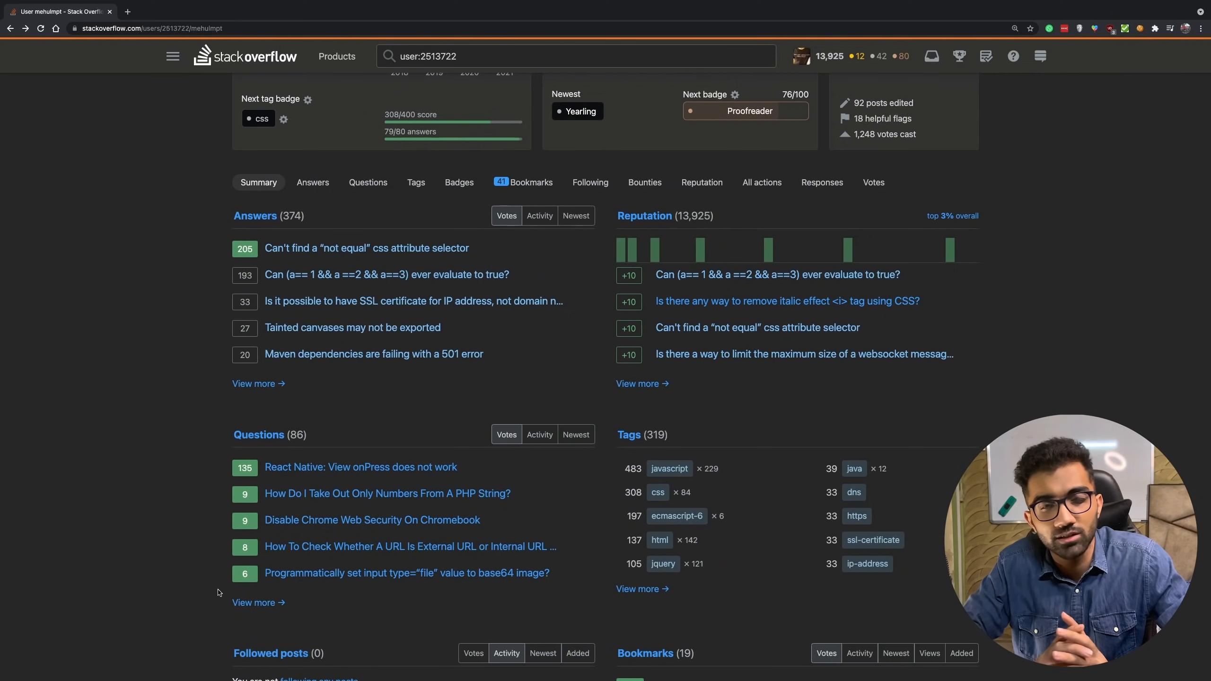
click(367, 182)
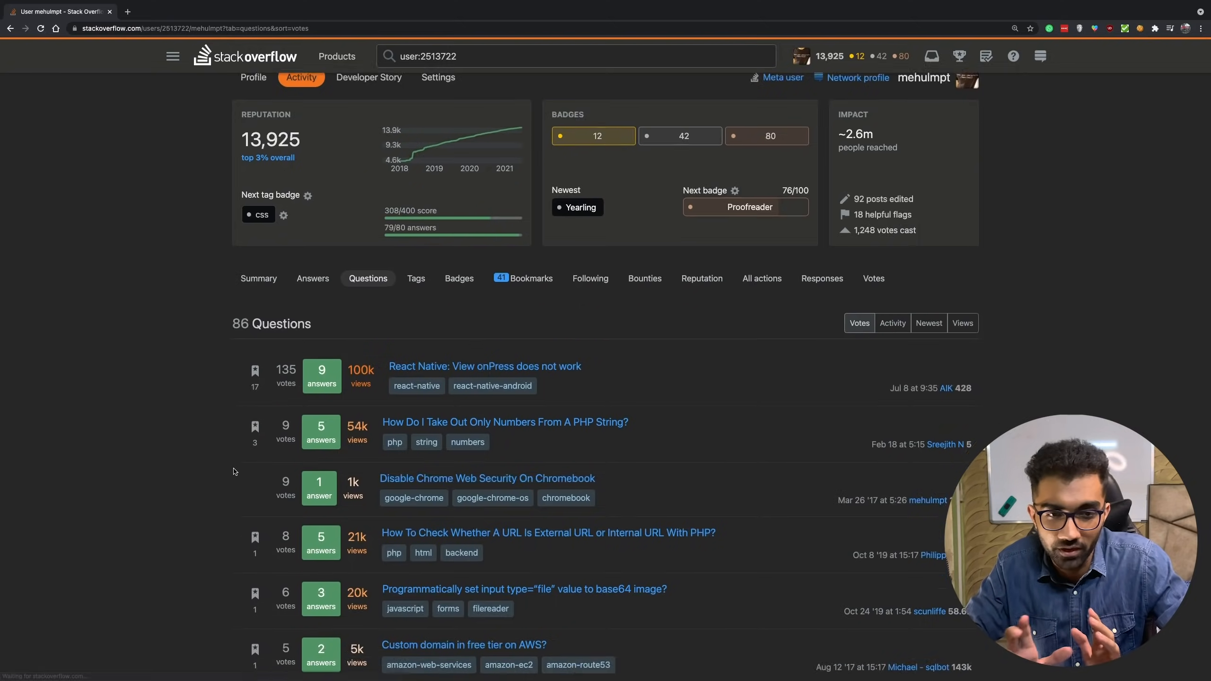
scroll(down, 3)
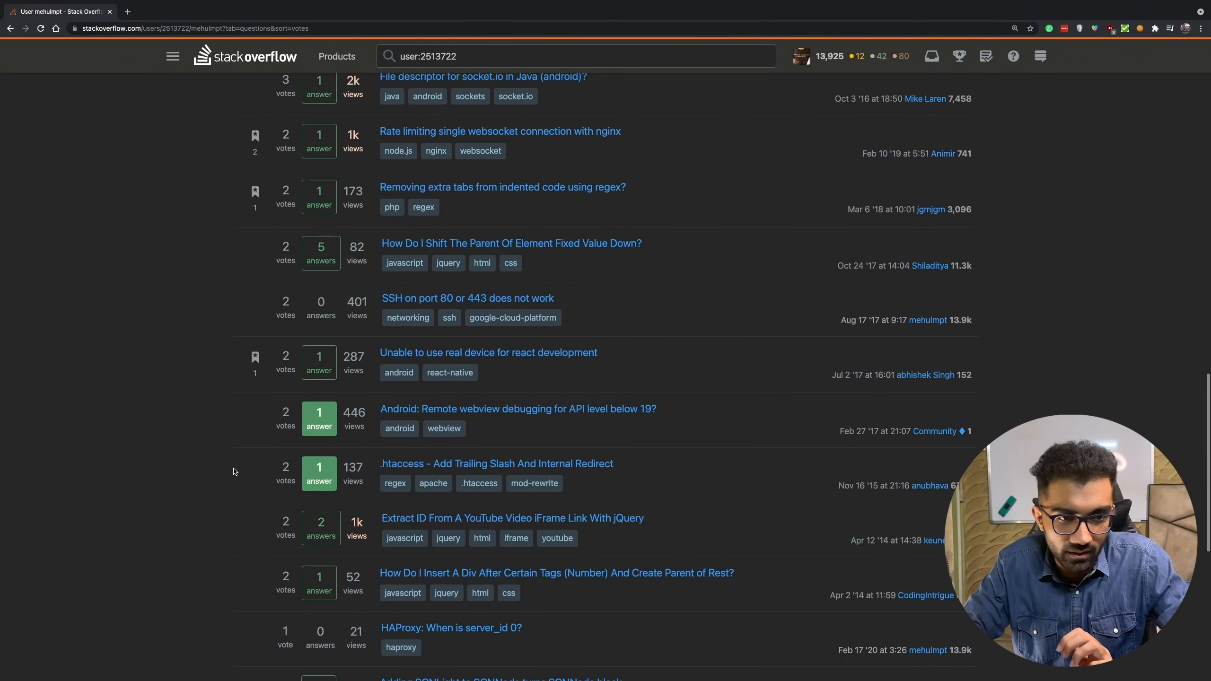
scroll(down, 3)
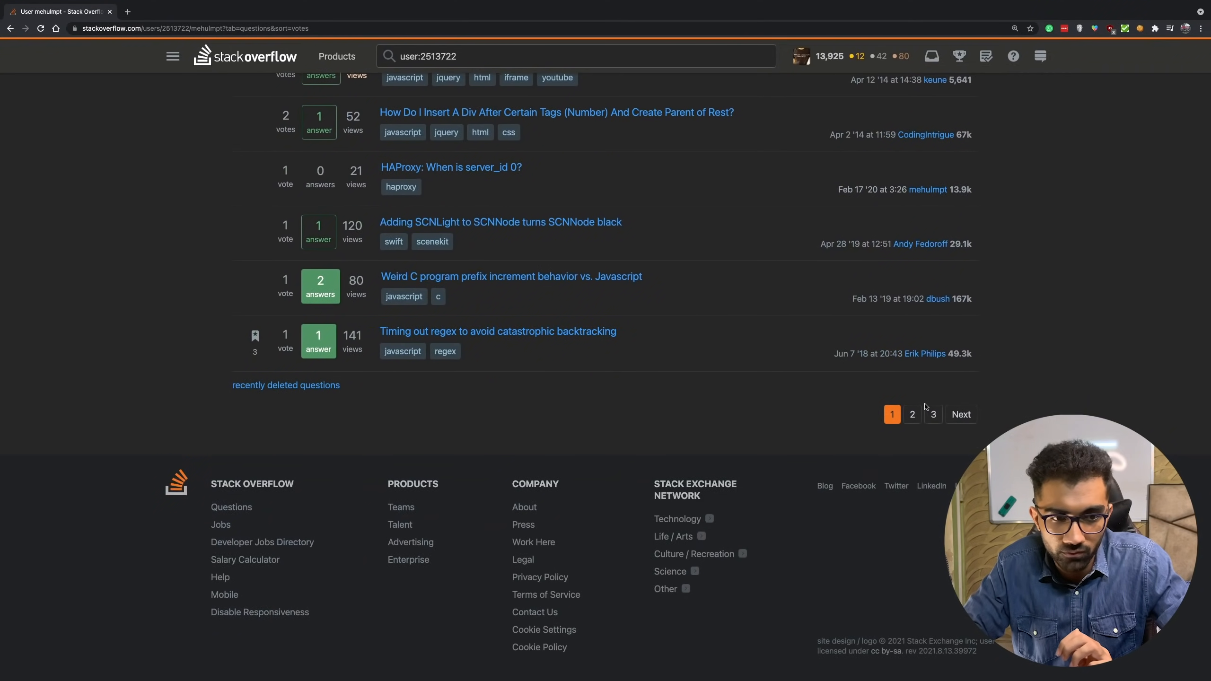
click(912, 414)
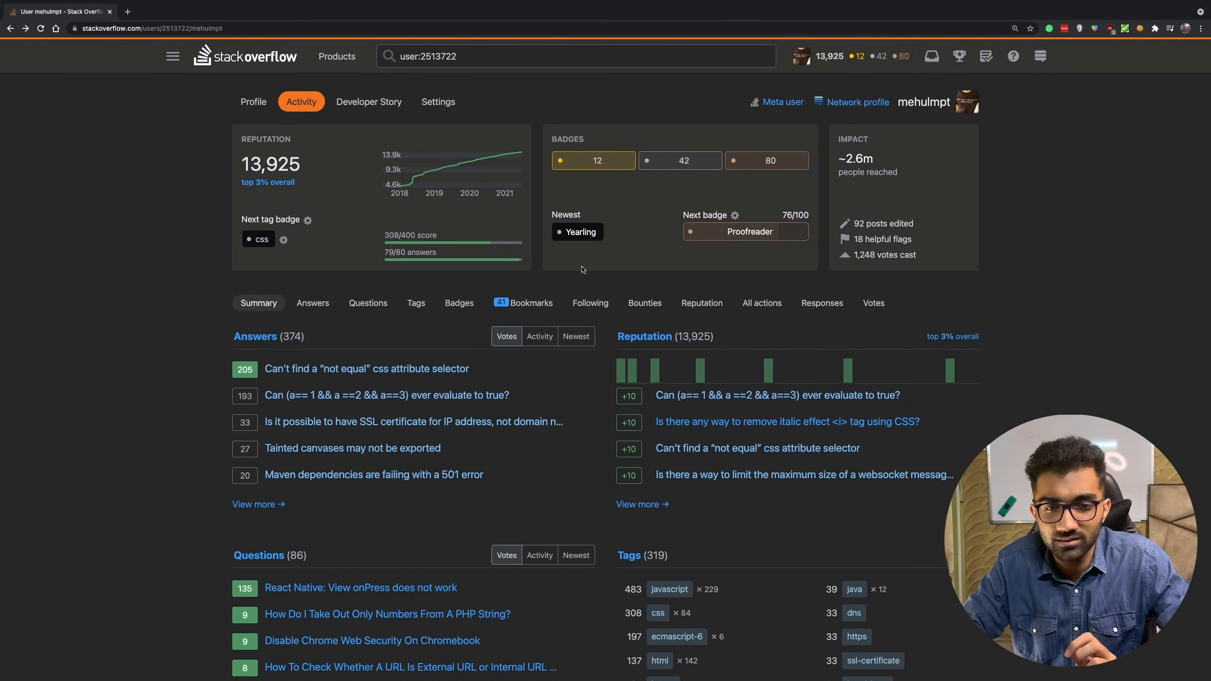
mouse_move(671, 173)
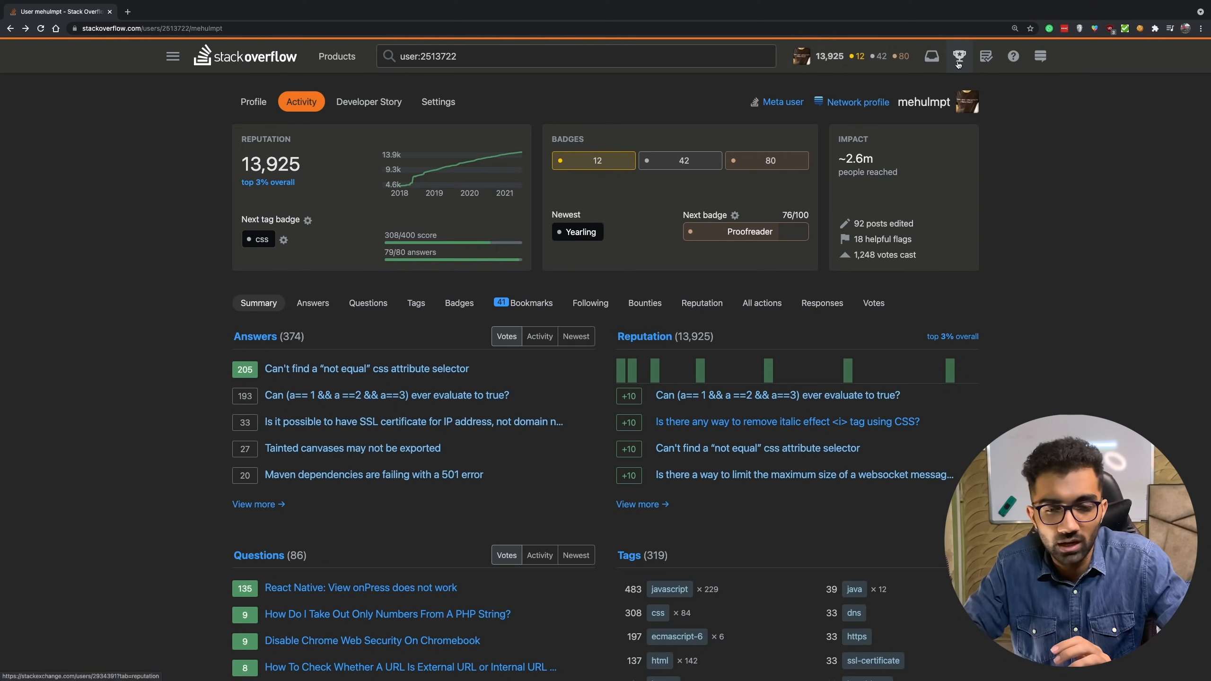
mouse_move(959, 55)
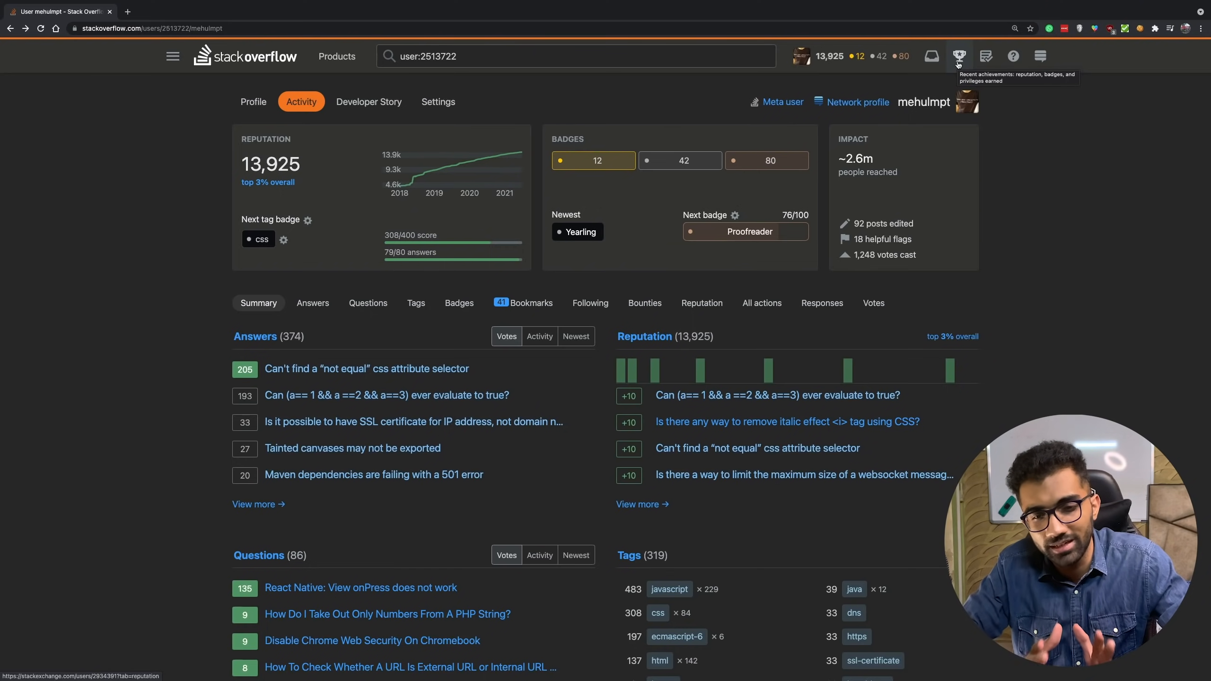
mouse_move(827, 55)
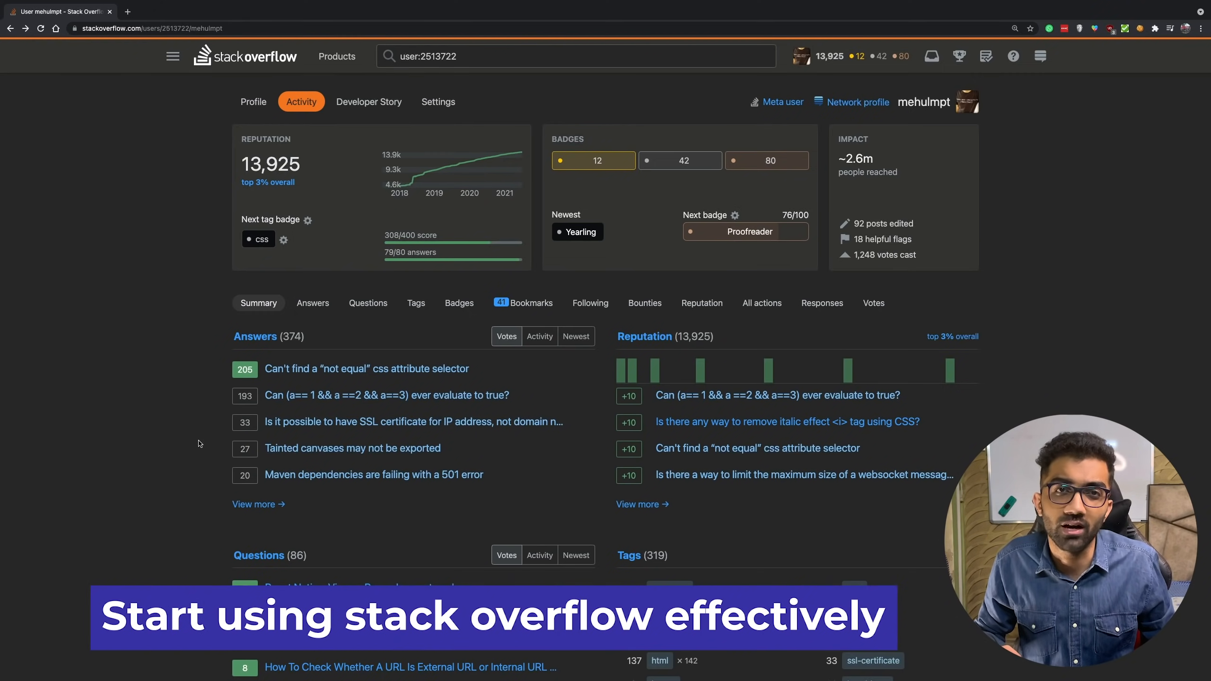
- Open All Questions on Newest and scroll to older posts like the Firestore nested-query question
click(172, 56)
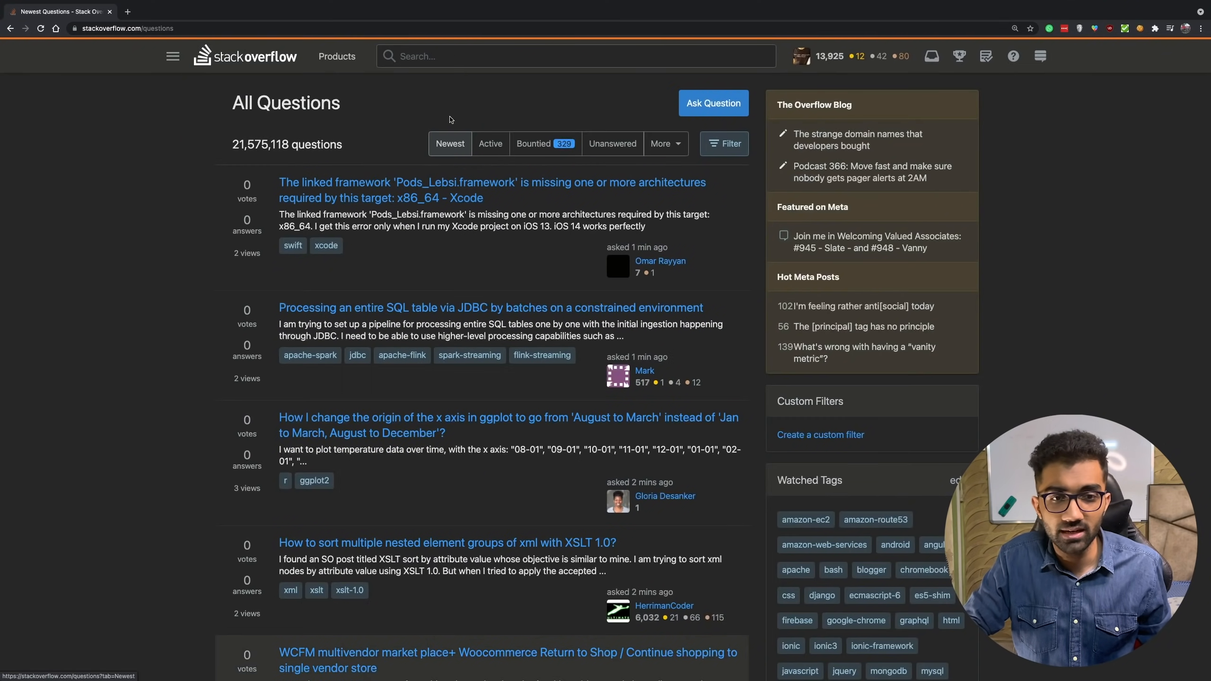
scroll(down, 3)
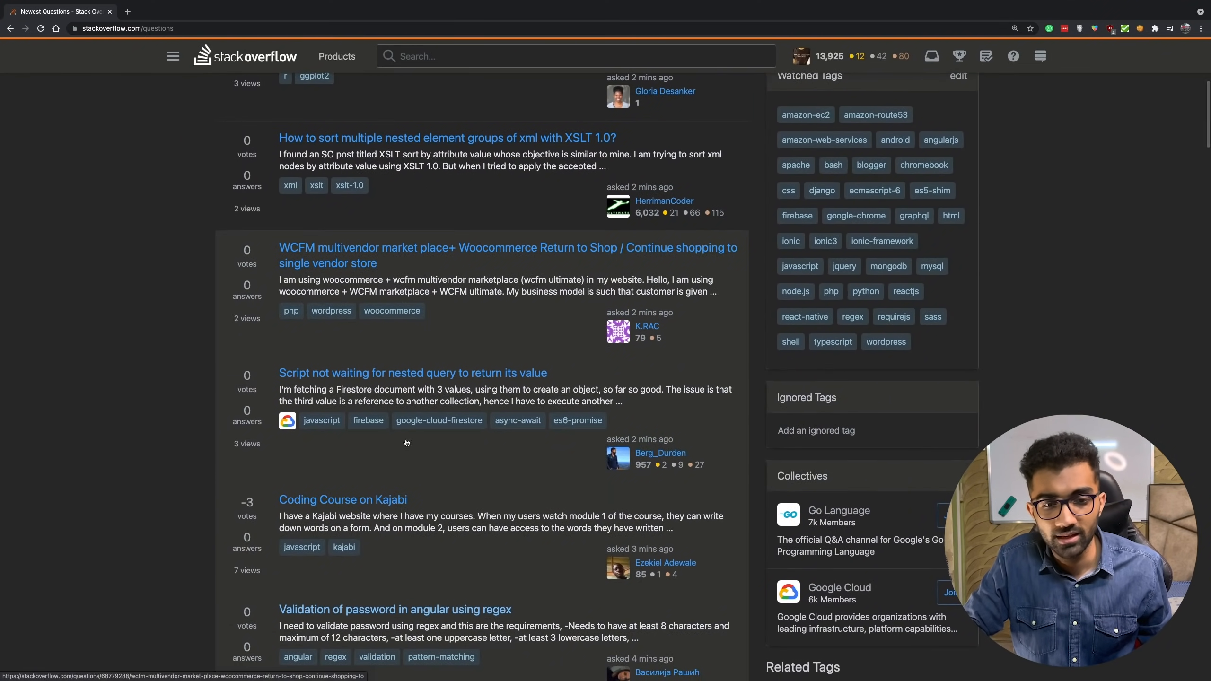
scroll(down, 3)
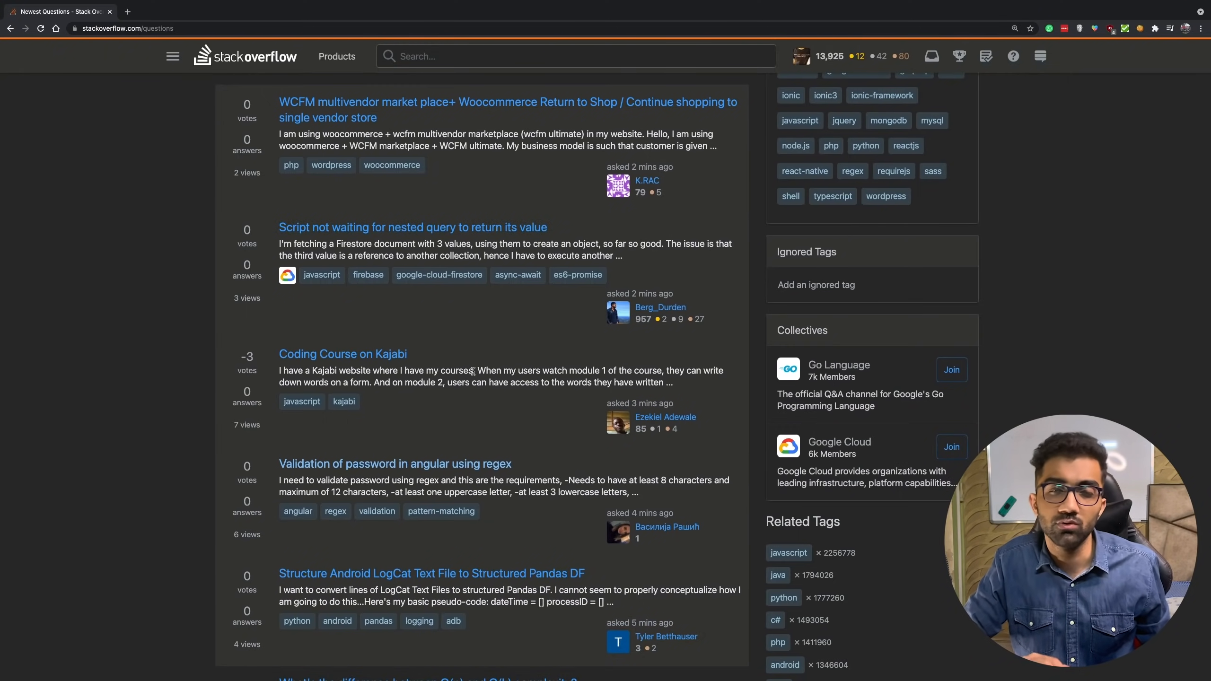